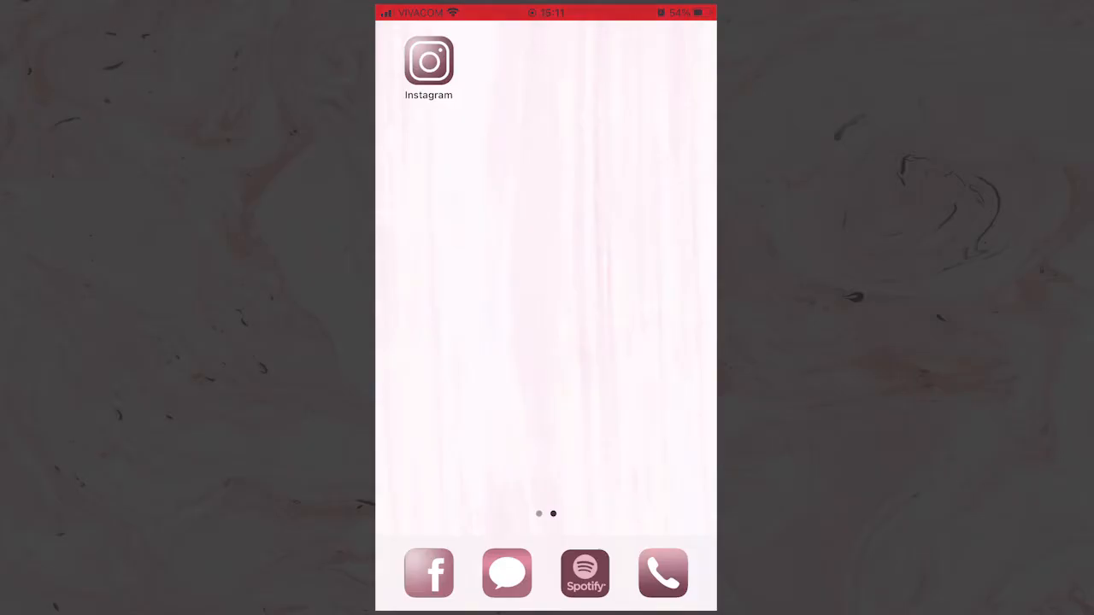
Step: Fill a marquee square with light pink in a new document and mark a second square below
left_click(429, 62)
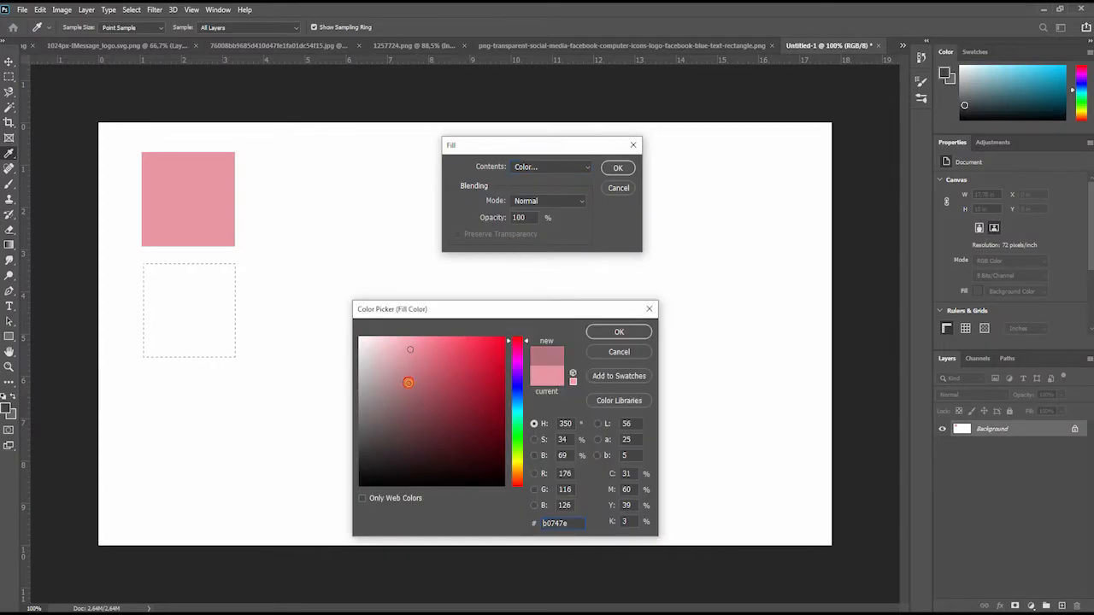
Step: Fill the second square dusty rose and a third square below it dark mauve
left_click(618, 332)
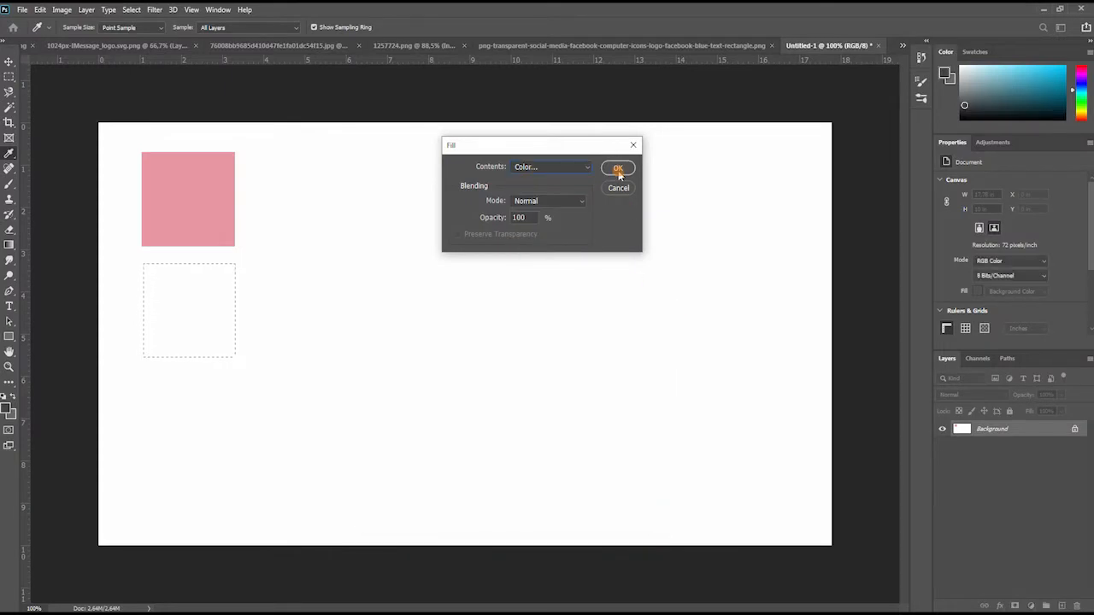
left_click(618, 167)
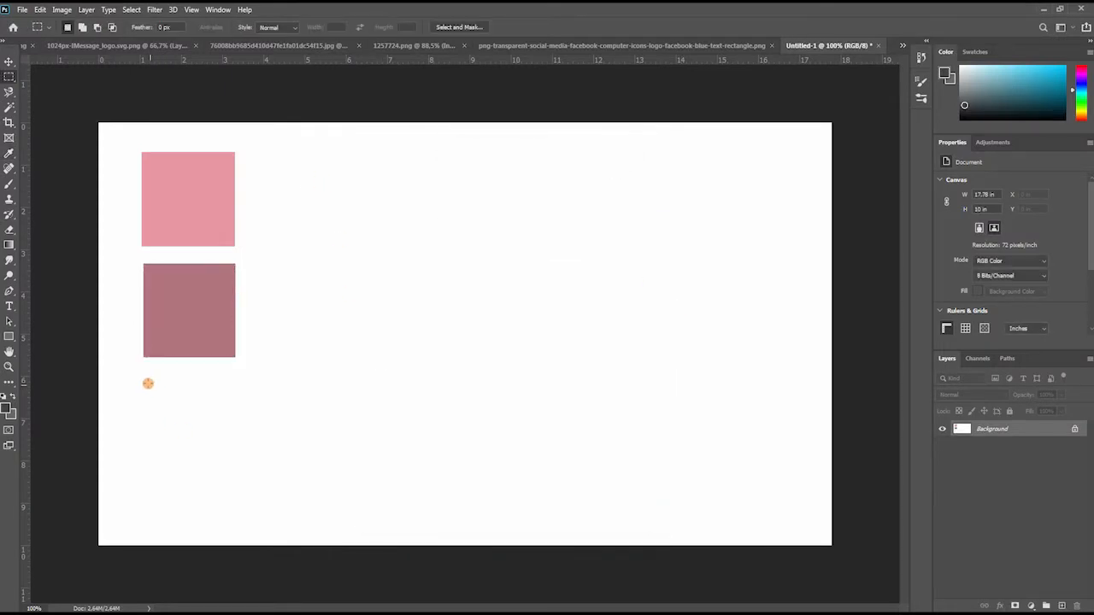
left_click_drag(144, 379, 233, 457)
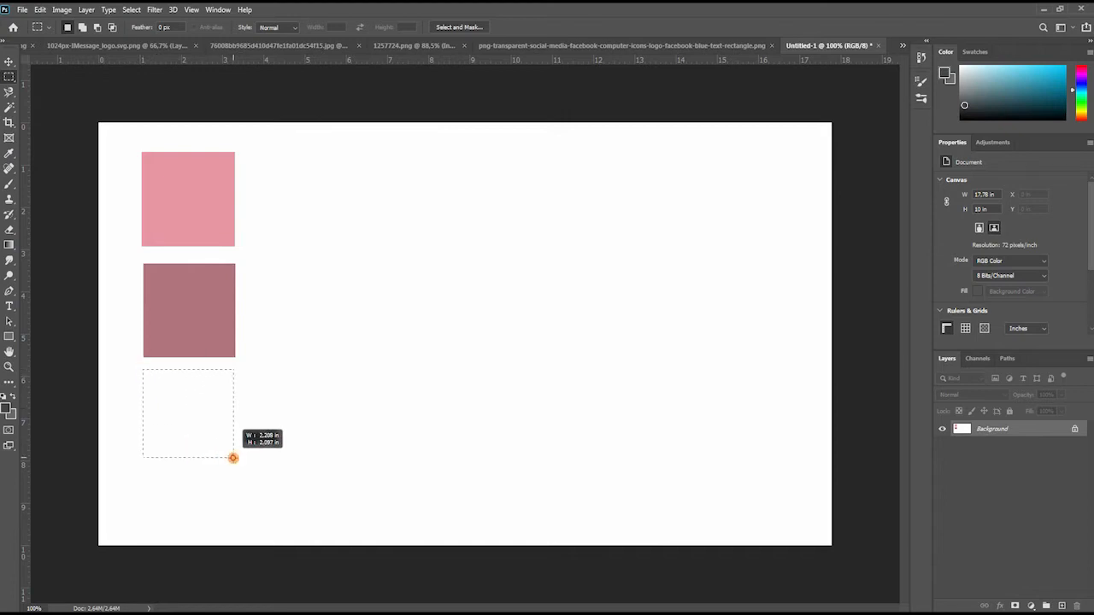
left_click(36, 10)
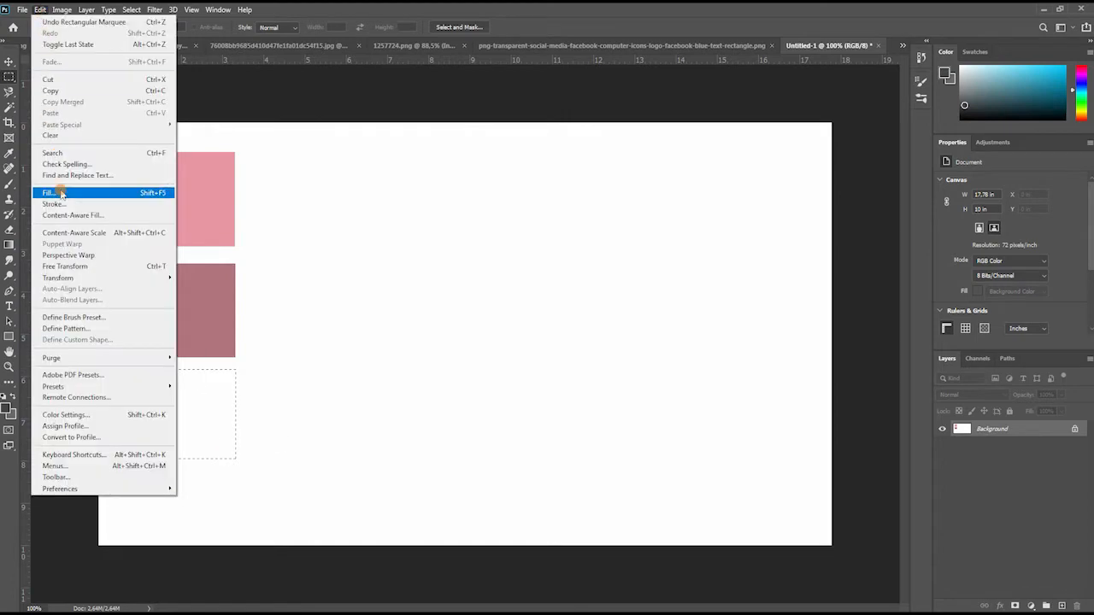
left_click(48, 192)
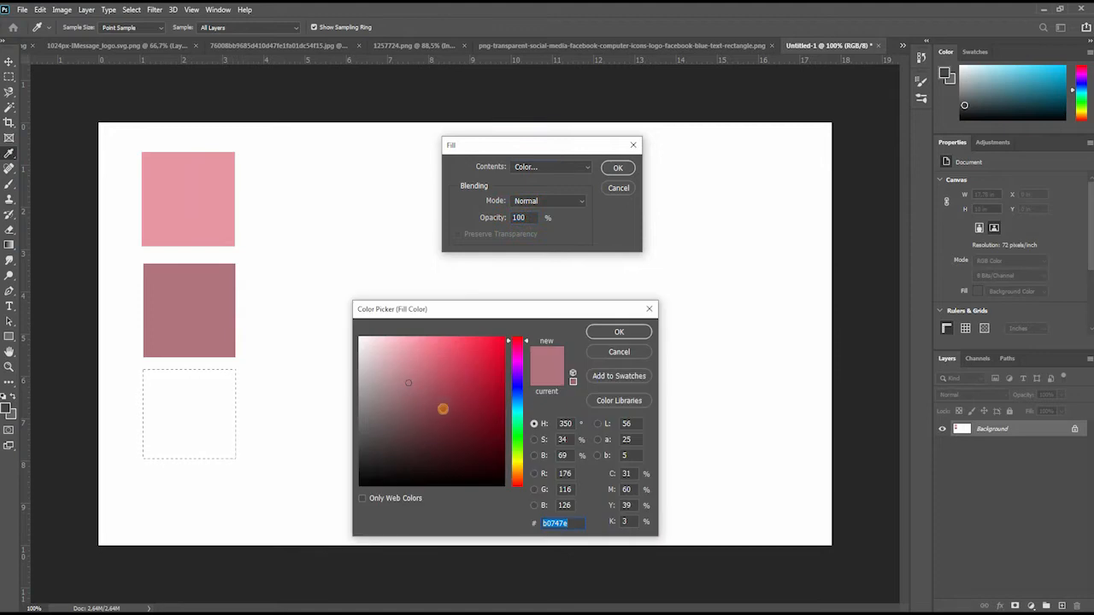
left_click(419, 430)
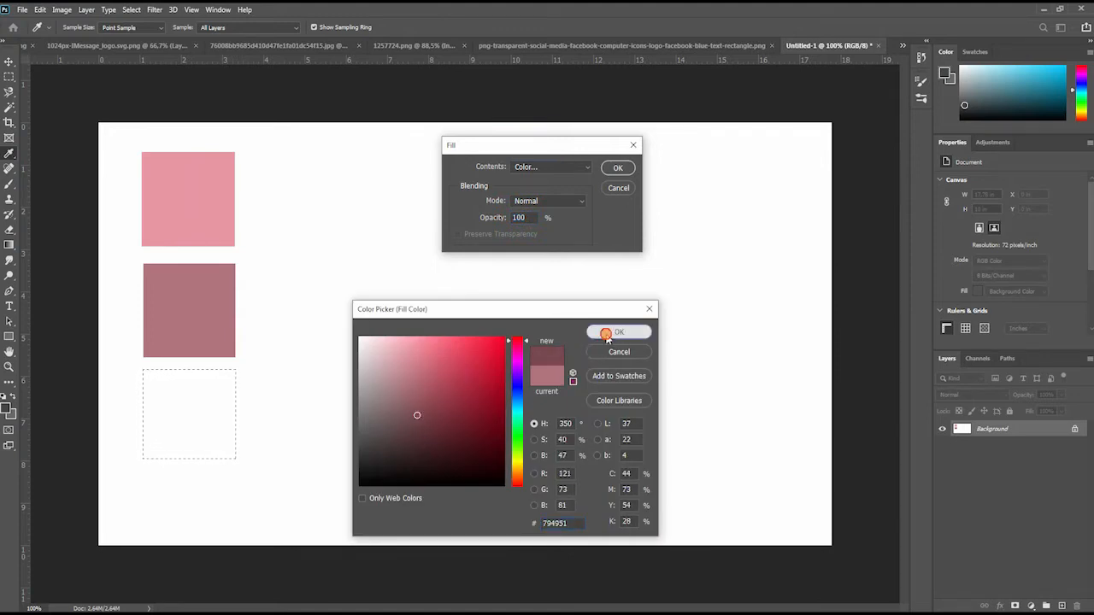
left_click(617, 332)
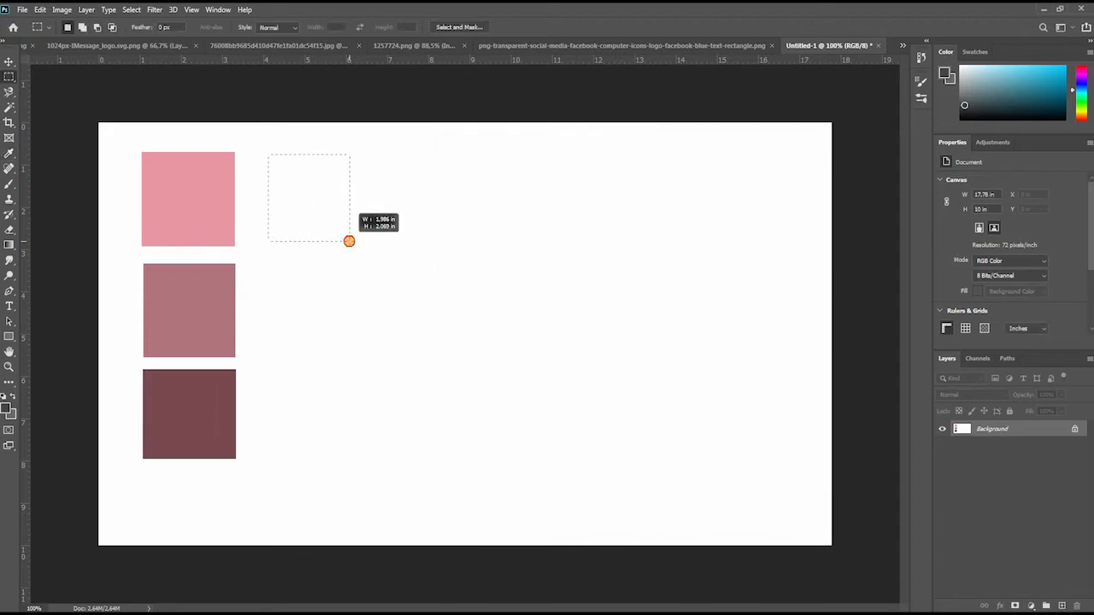
Step: Fill light pink and pale pink squares beside the stack, then go to the Facebook logo
left_click(38, 10)
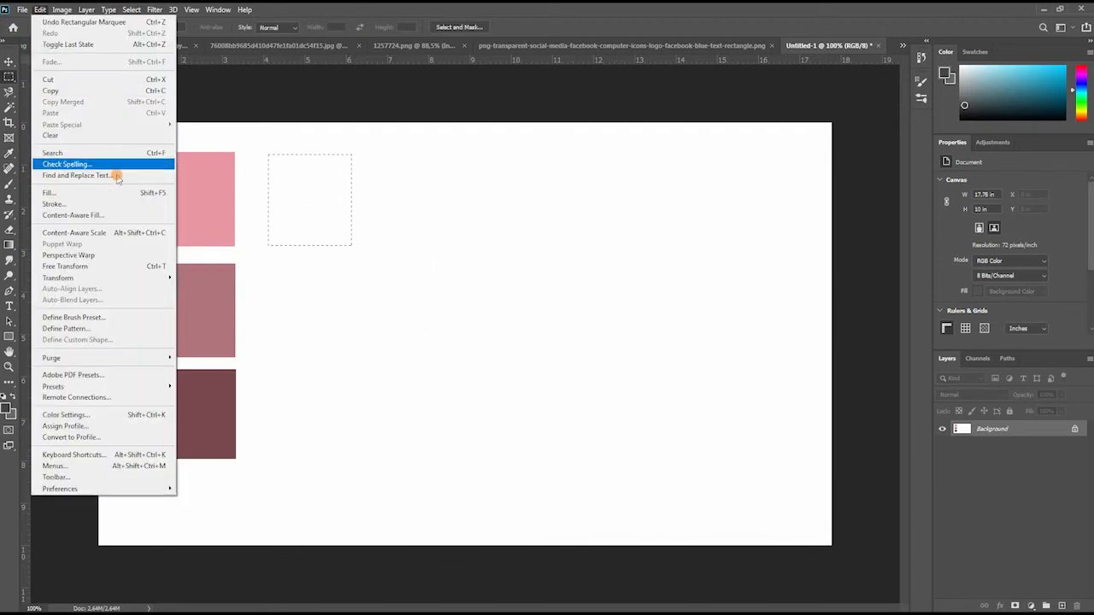
left_click(48, 192)
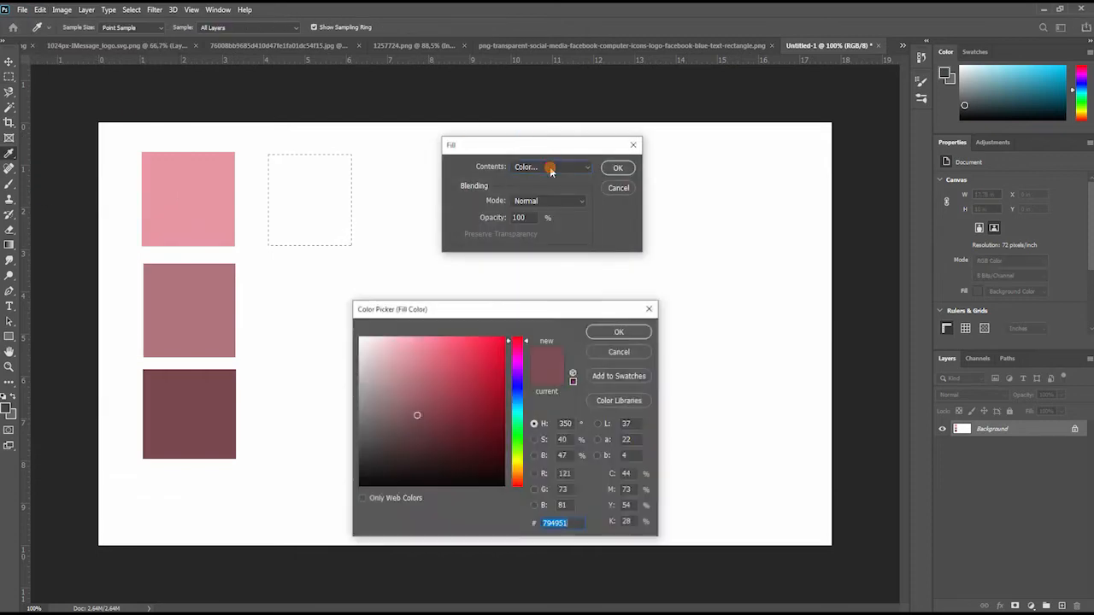
left_click(397, 349)
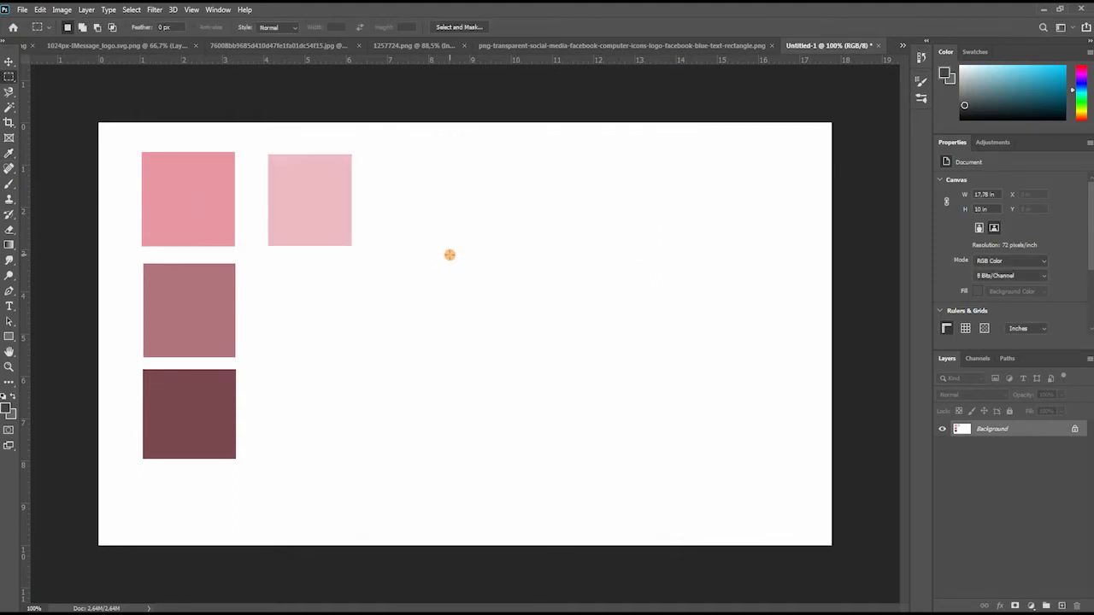
left_click_drag(370, 155, 442, 245)
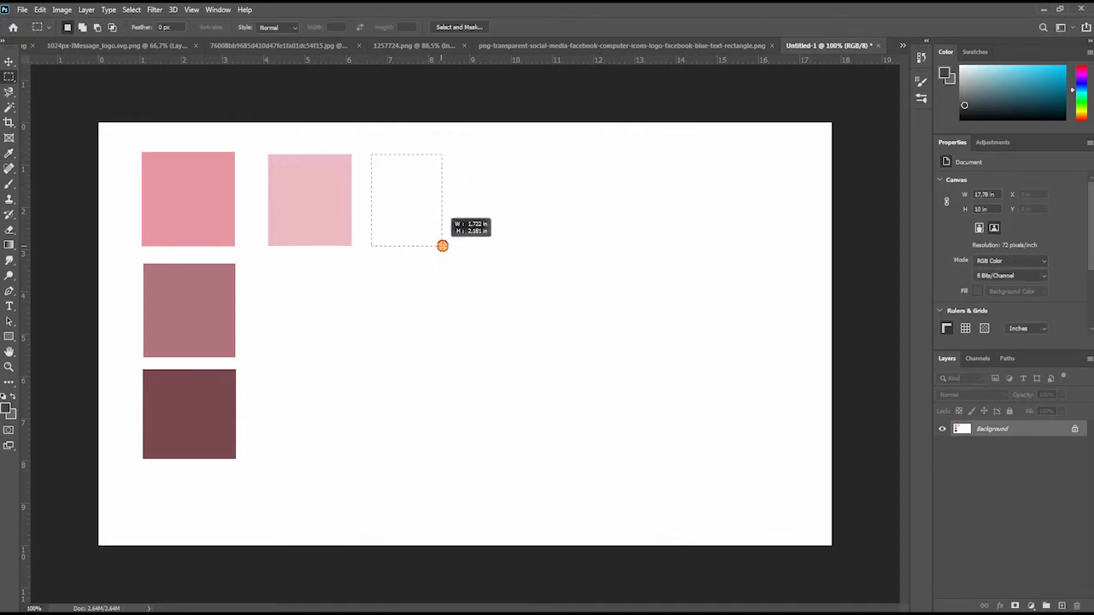
left_click(40, 11)
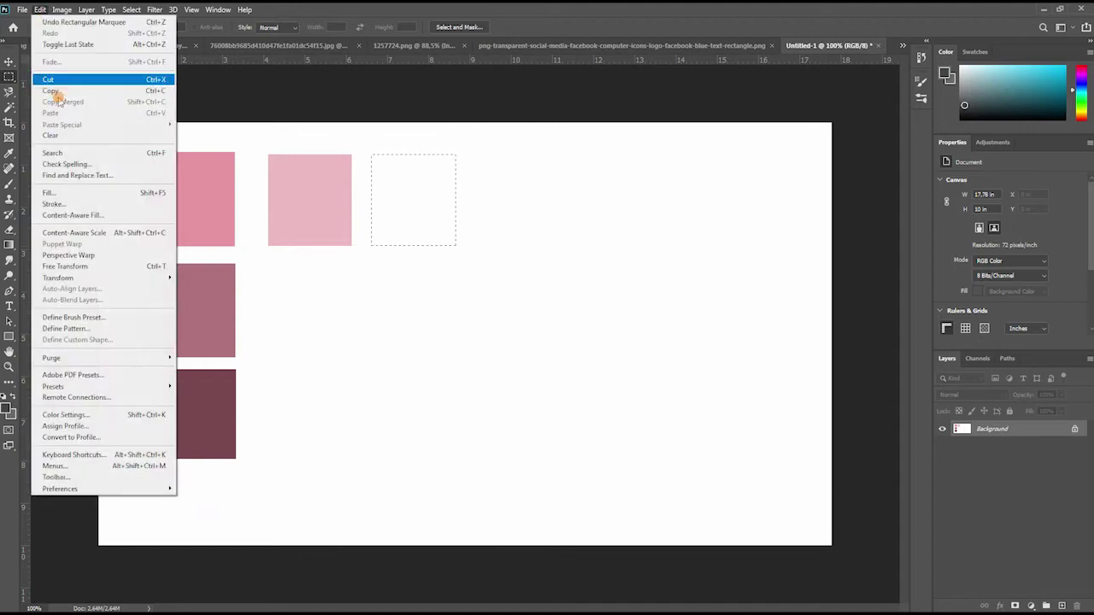
left_click(49, 192)
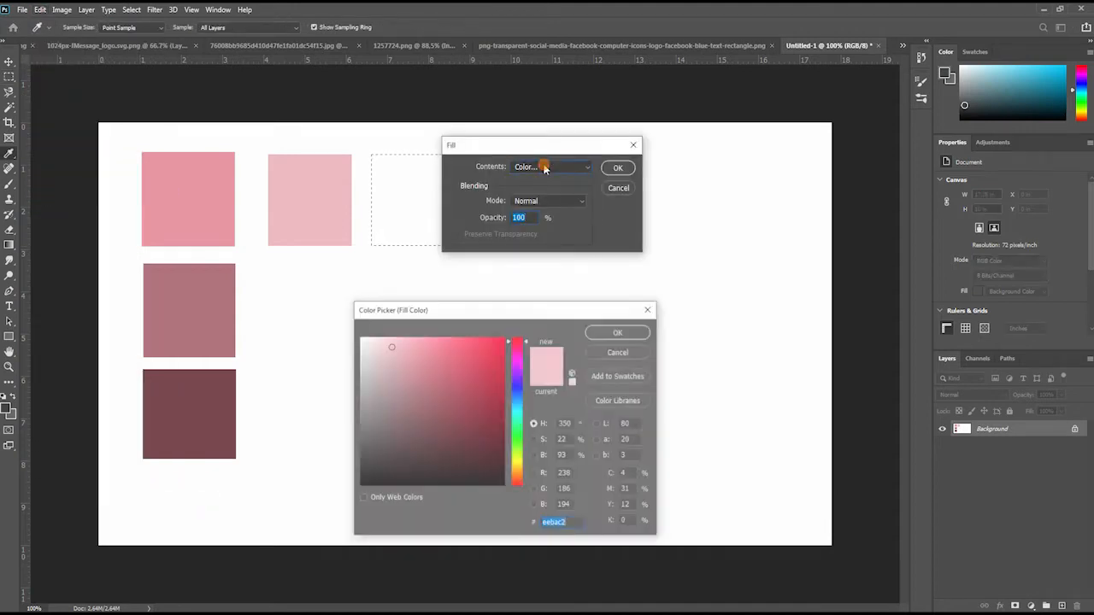
left_click(617, 352)
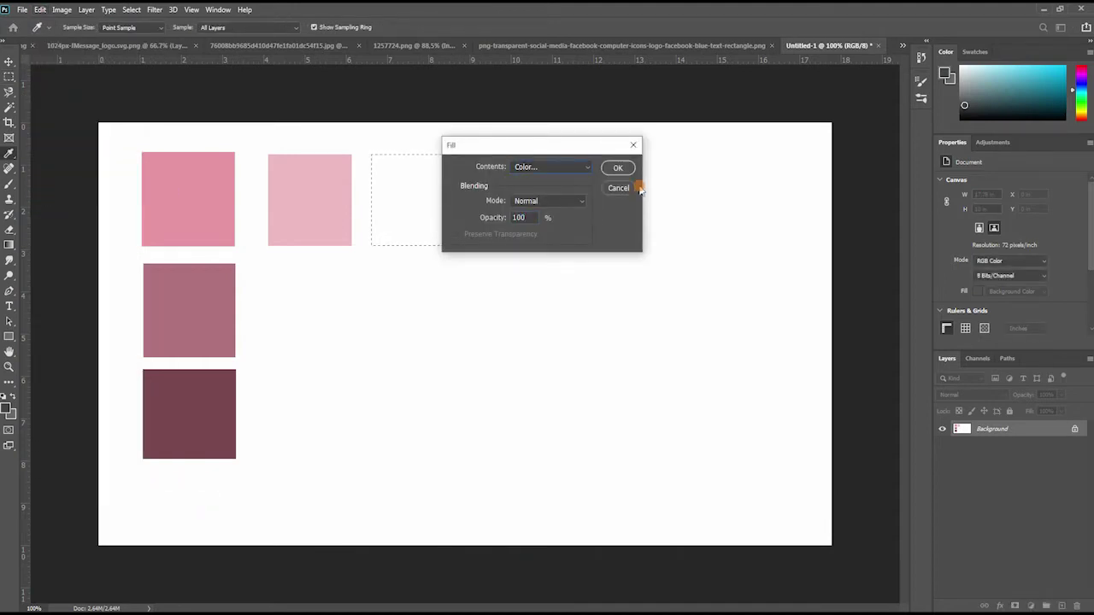
left_click(616, 167)
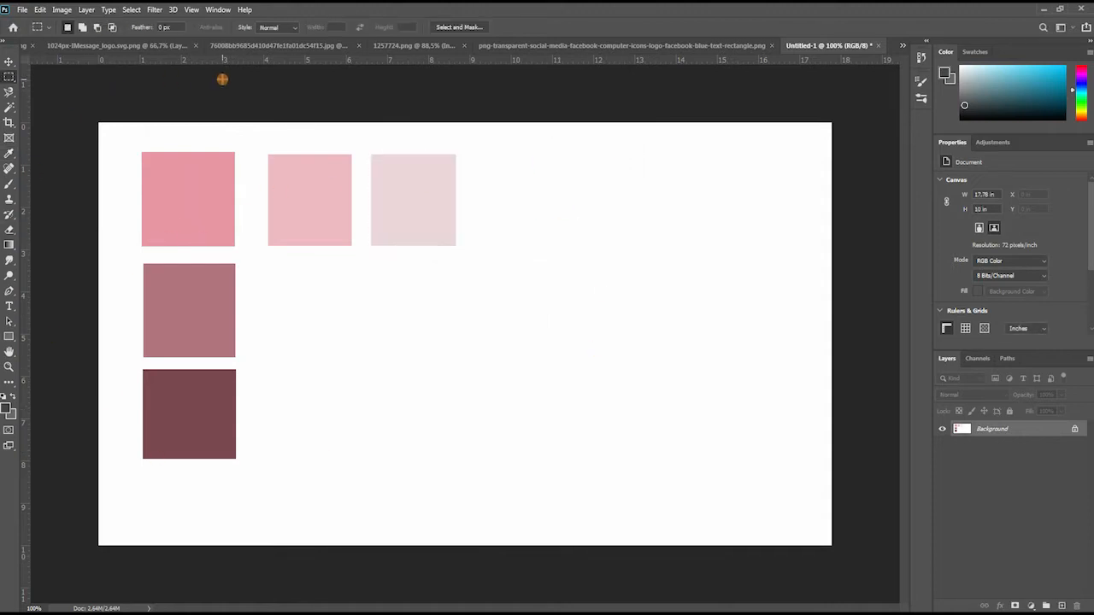
left_click(850, 46)
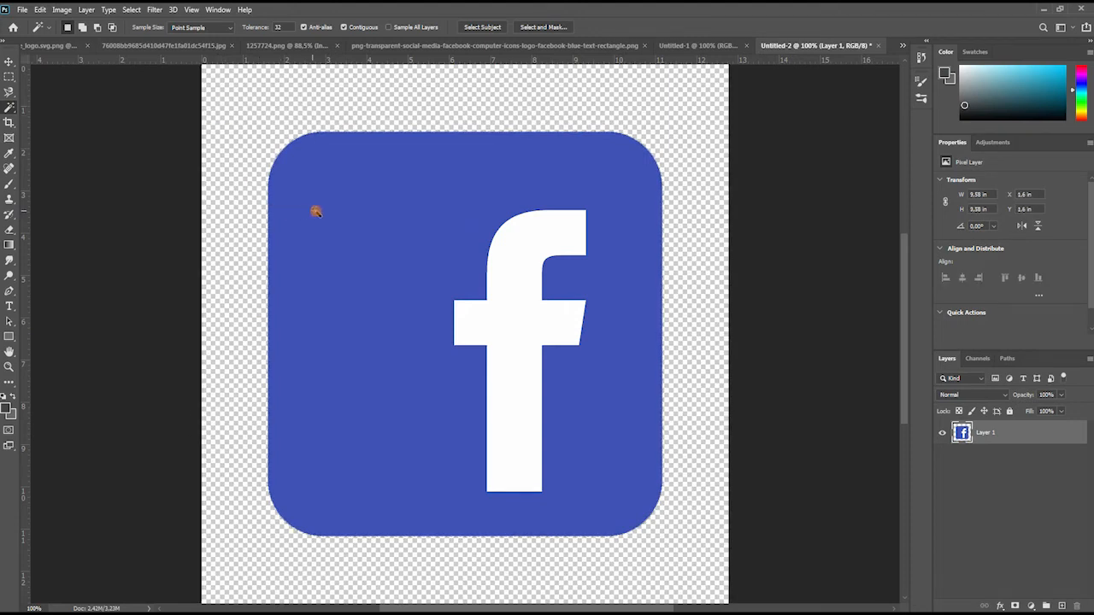
Step: Turn the Facebook icon's blue background into a dusty rose radial gradient and save as interlaced PNG
left_click(529, 346)
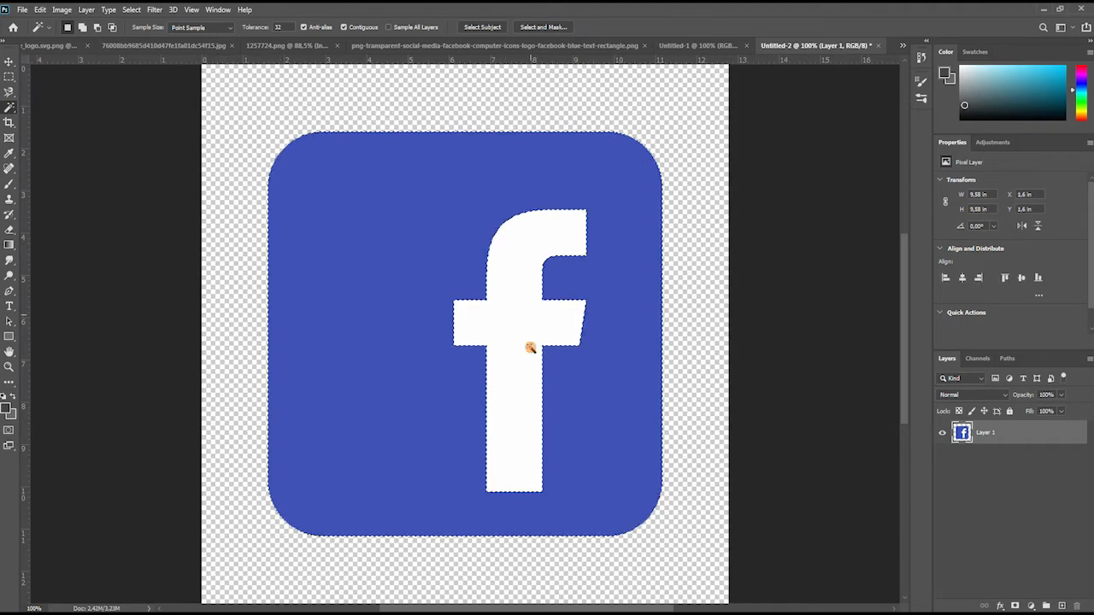
mouse_move(10, 104)
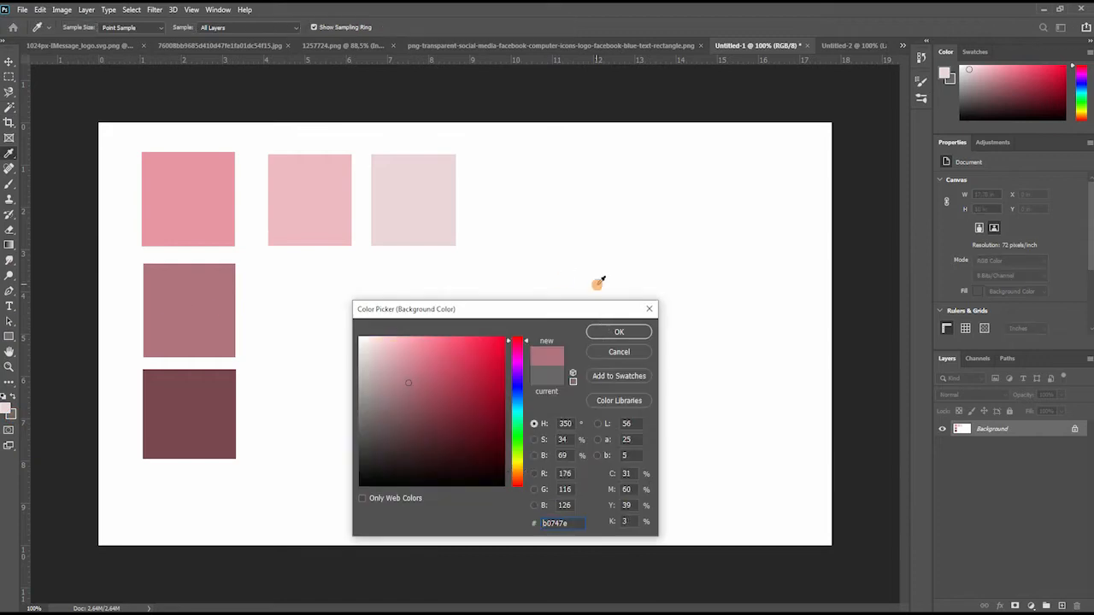
left_click(538, 45)
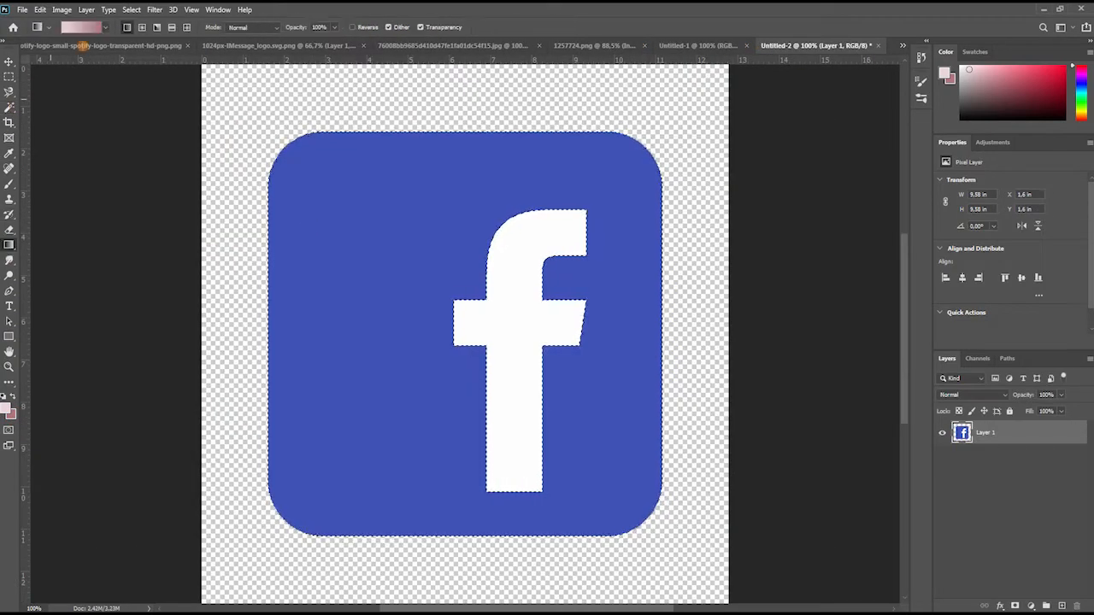
left_click(105, 31)
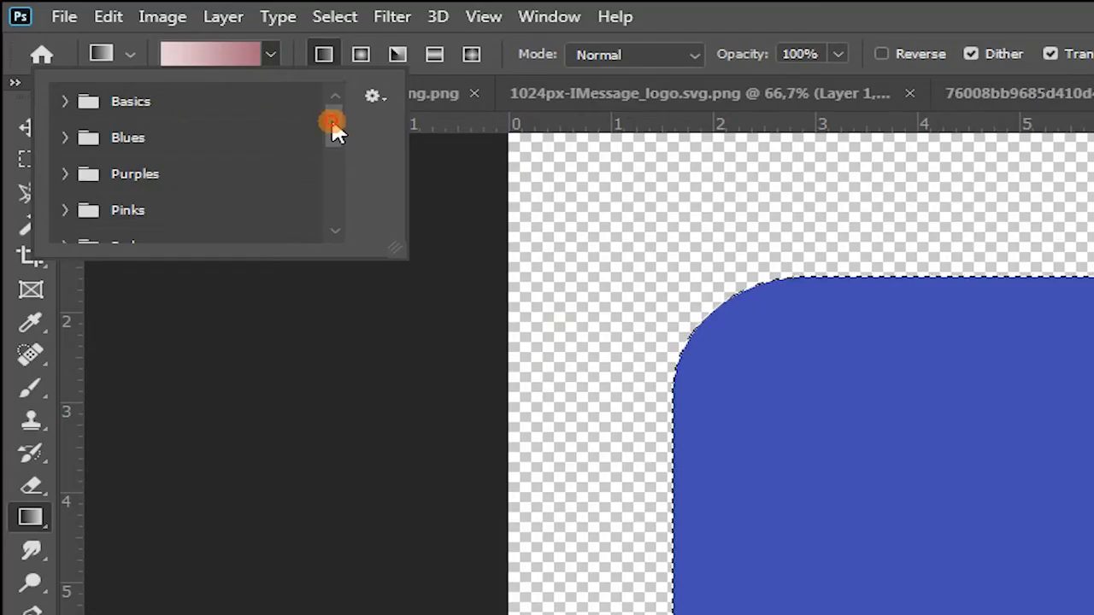
scroll("down", 3)
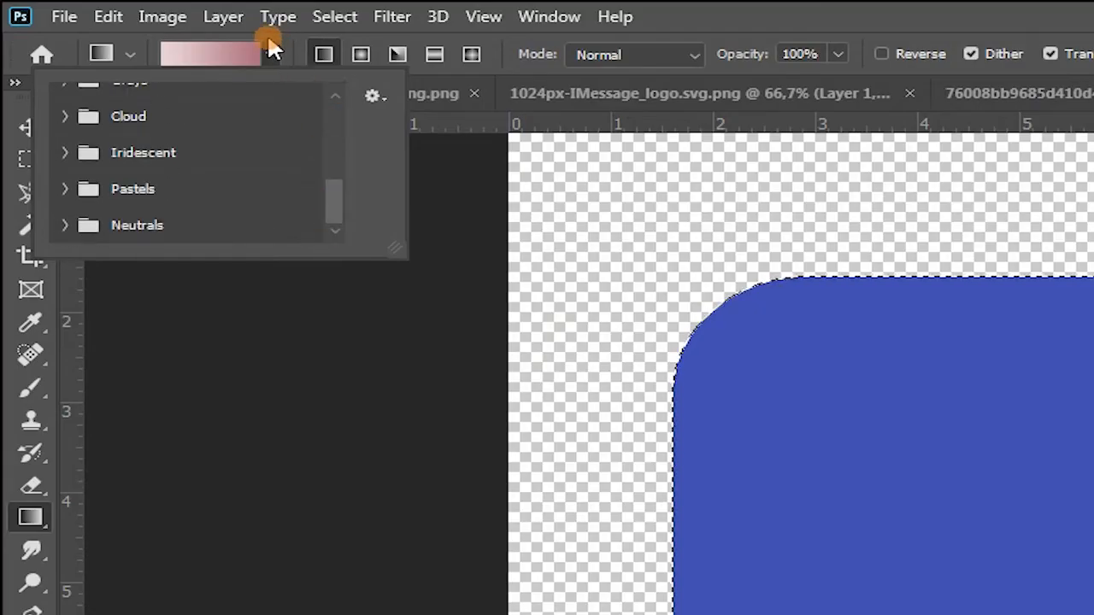
left_click(360, 54)
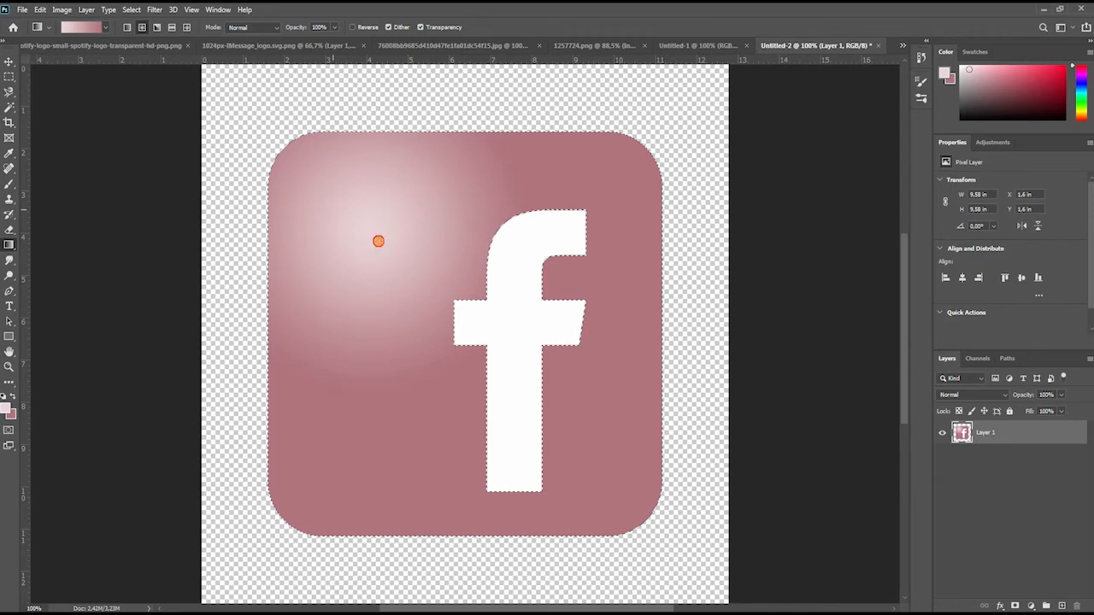
left_click_drag(377, 241, 602, 436)
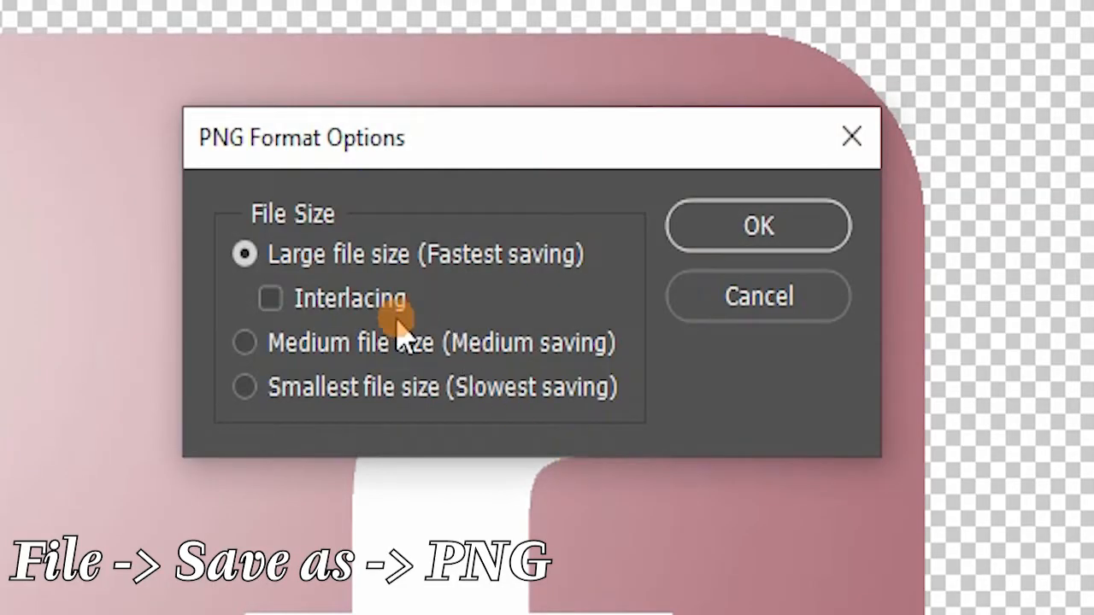
mouse_move(496, 291)
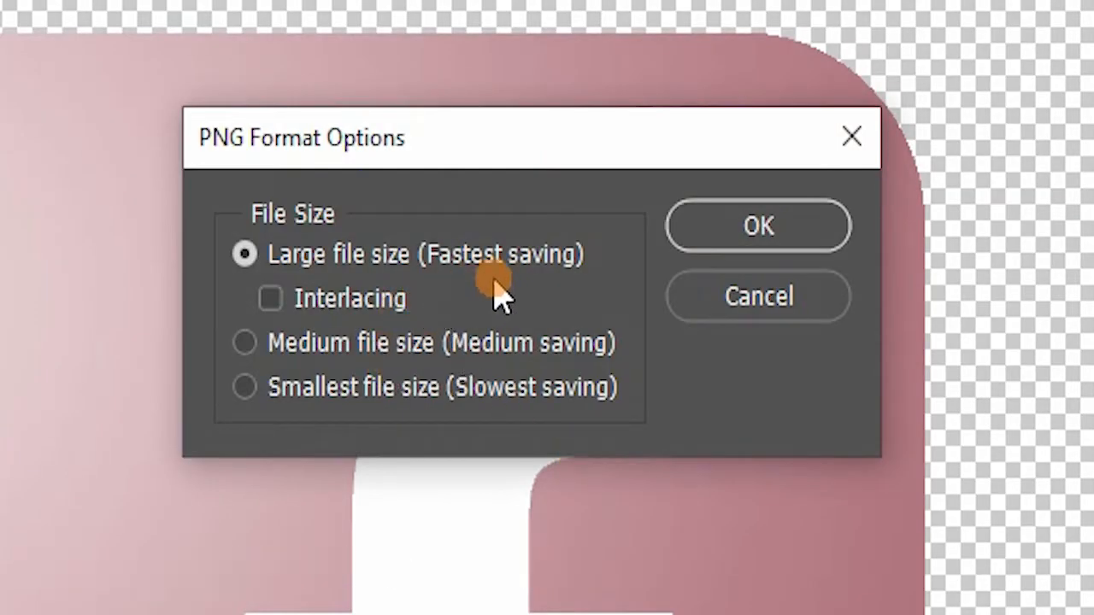
left_click(270, 298)
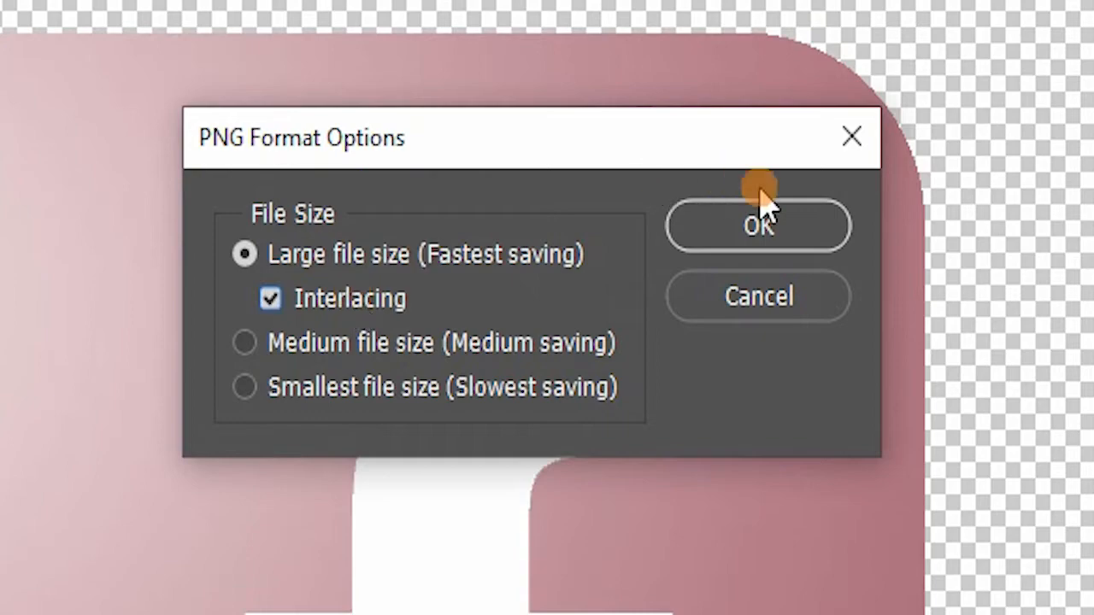
left_click(757, 226)
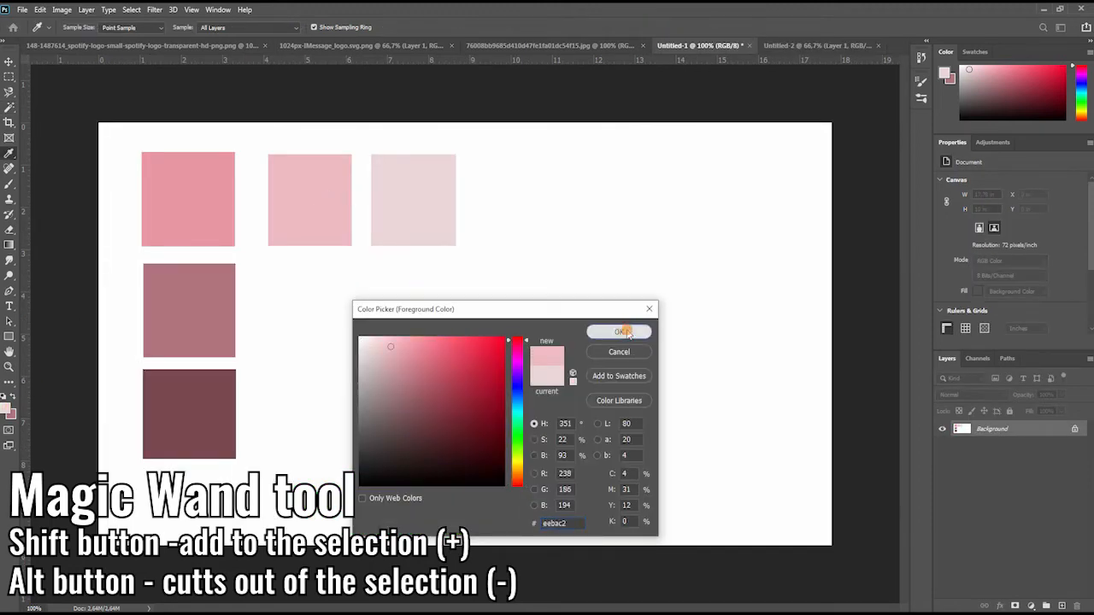
Step: Set light pink foreground and dark mauve background, then select the Messages icon's green area
left_click(416, 415)
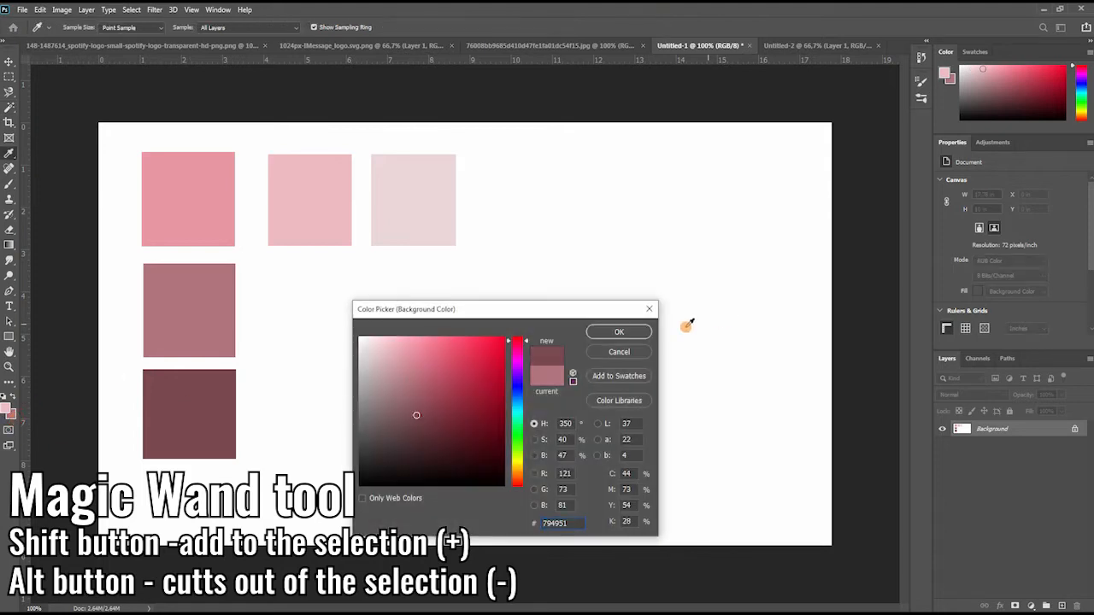
left_click(820, 44)
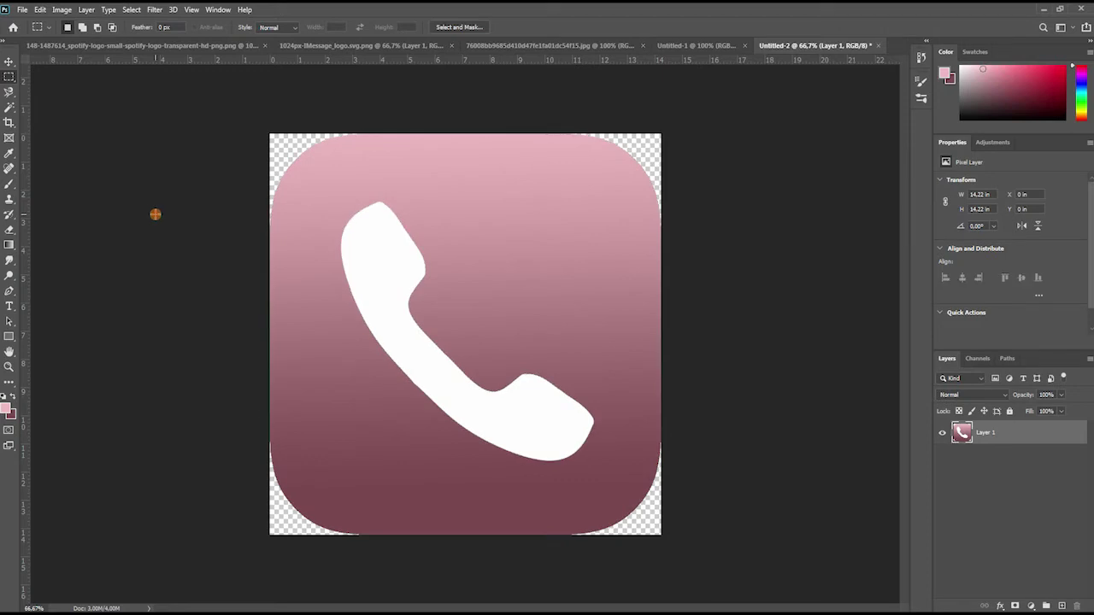
left_click(36, 9)
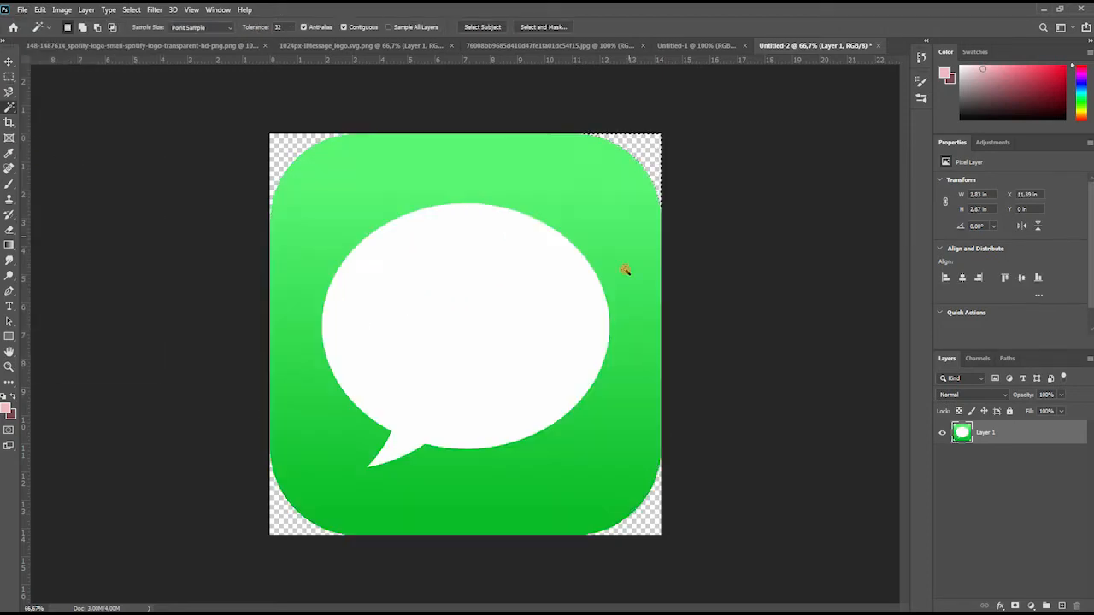
left_click(294, 385)
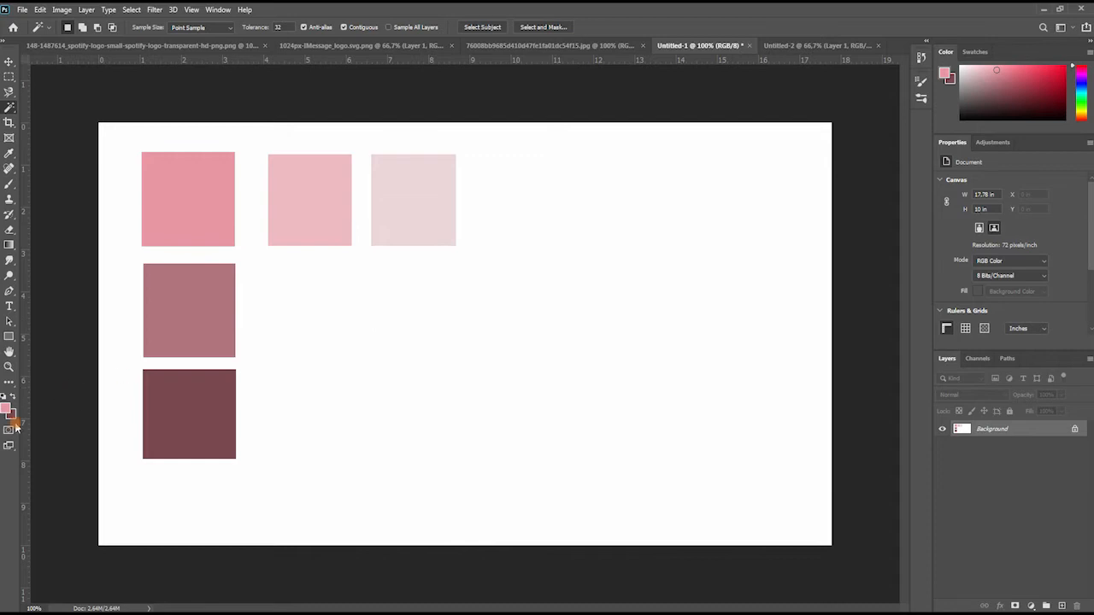
Step: Copy the Instagram logo into Untitled-2 and select its coloured outer shape for a gradient
left_click(559, 46)
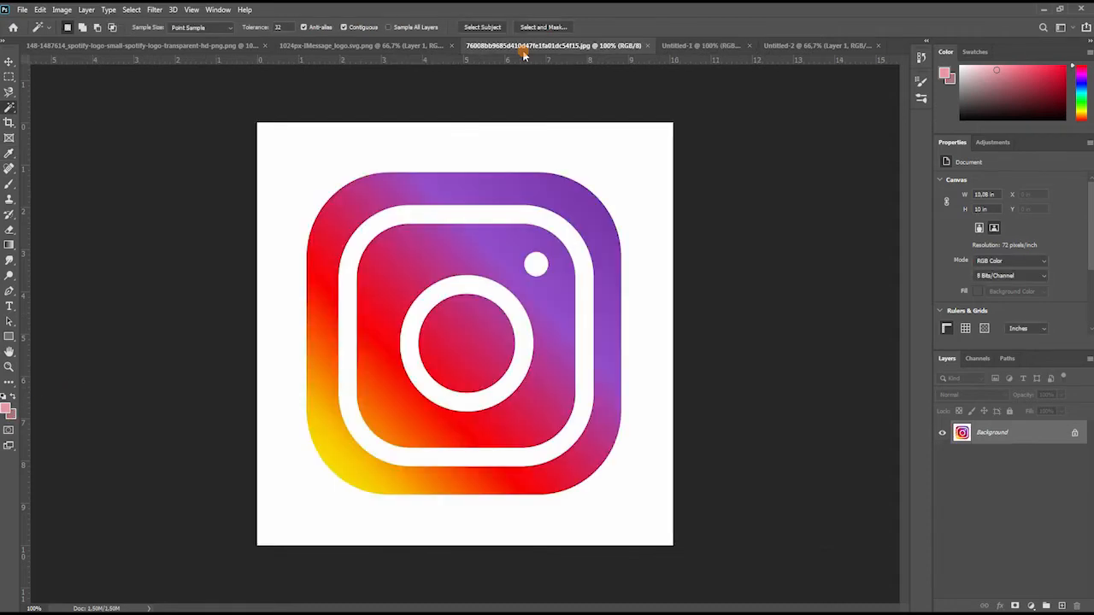
left_click(825, 46)
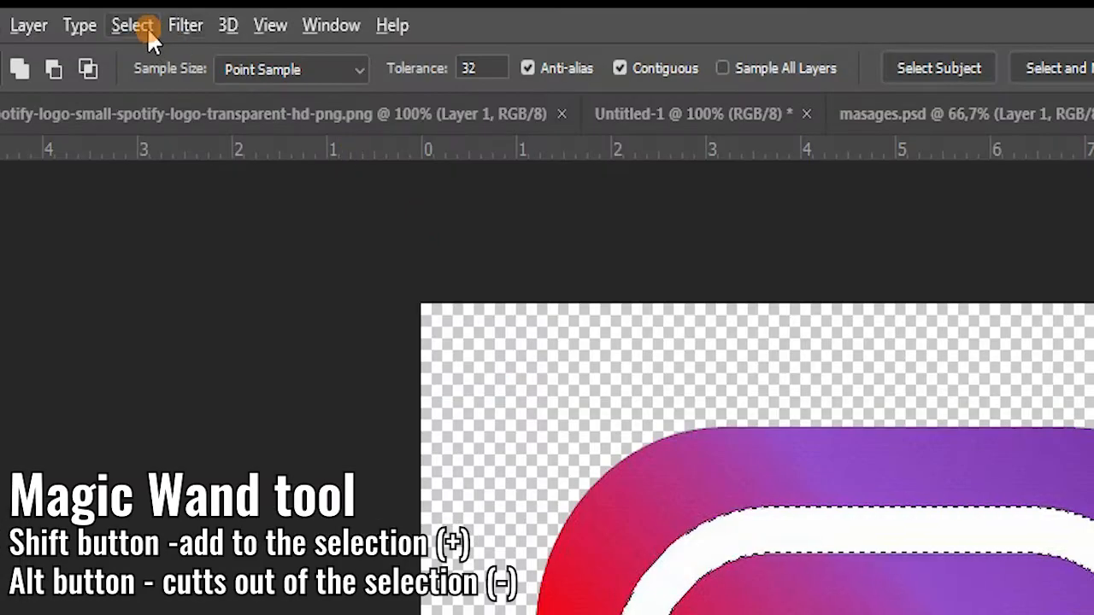
left_click(131, 24)
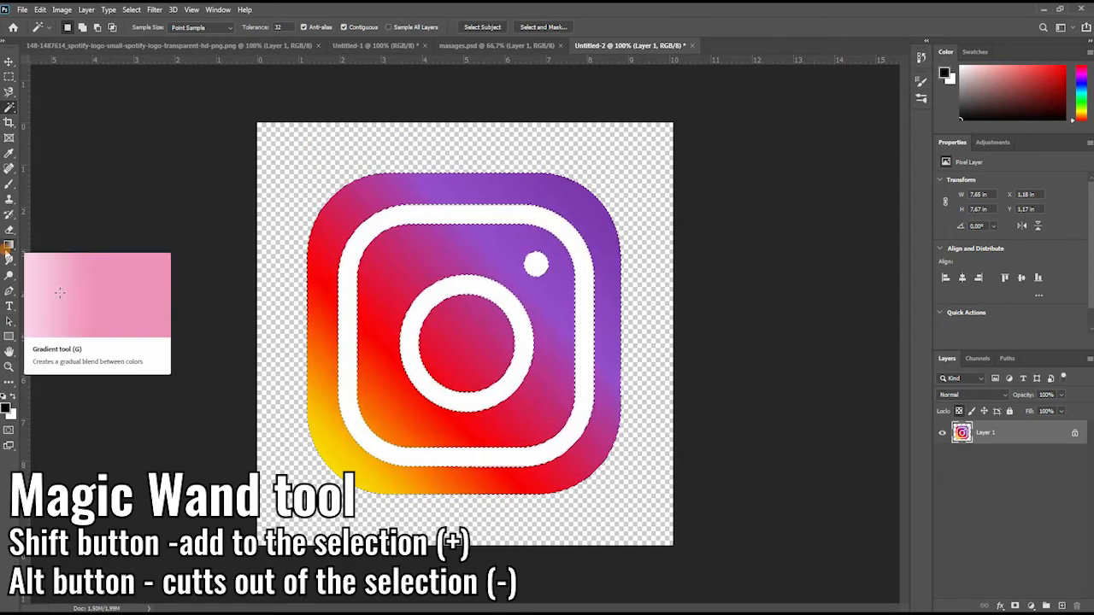
left_click(9, 248)
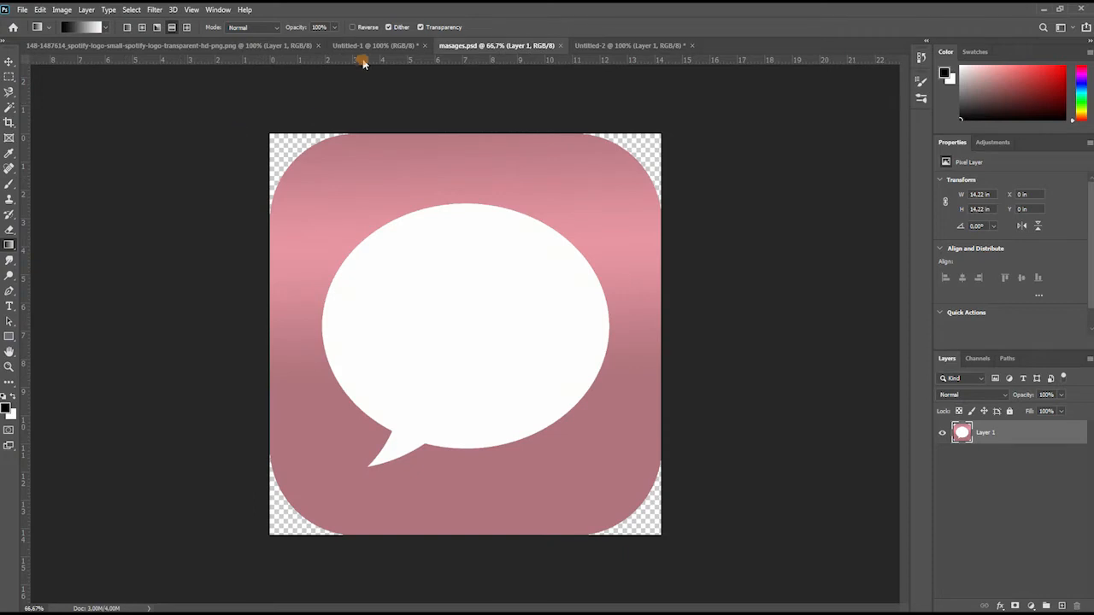
left_click(382, 45)
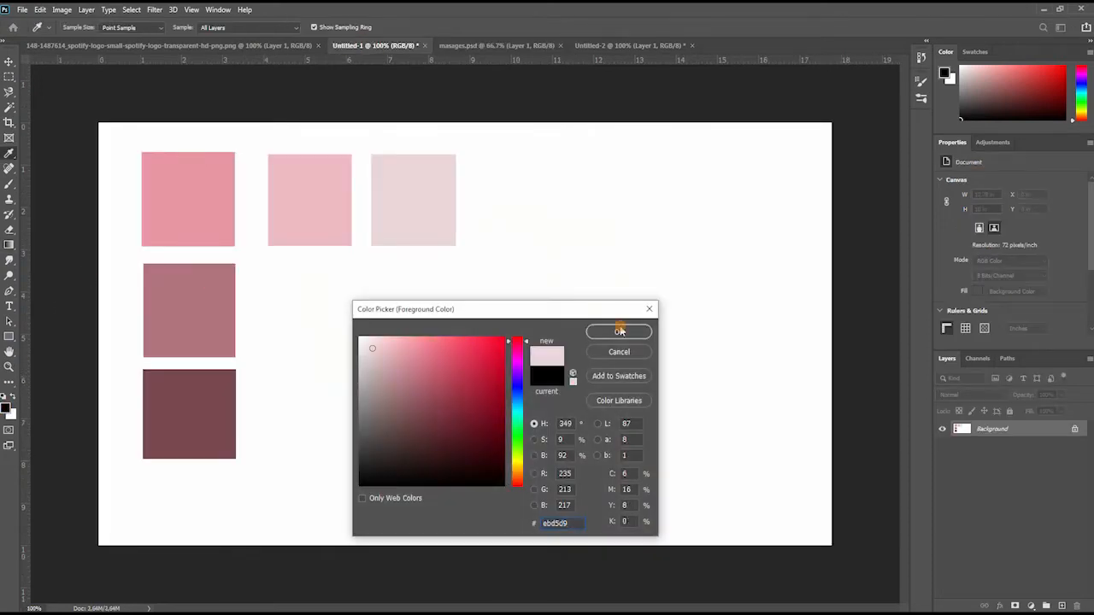
Step: Set a pale pink foreground and drag a mauve-to-pink gradient across the Instagram shape, redrawing it once
left_click(618, 331)
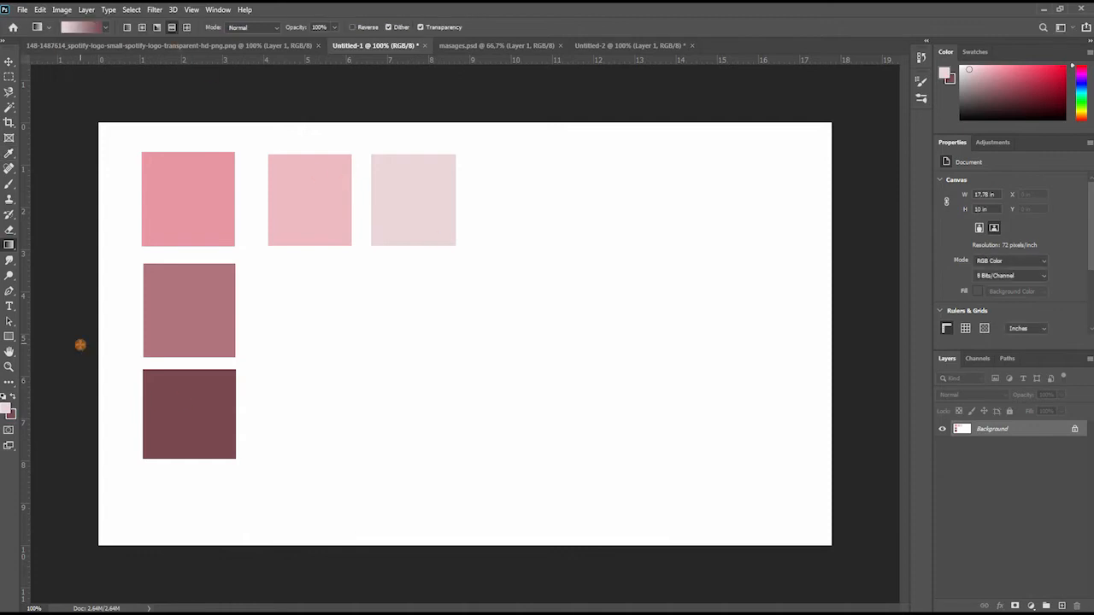
left_click(628, 46)
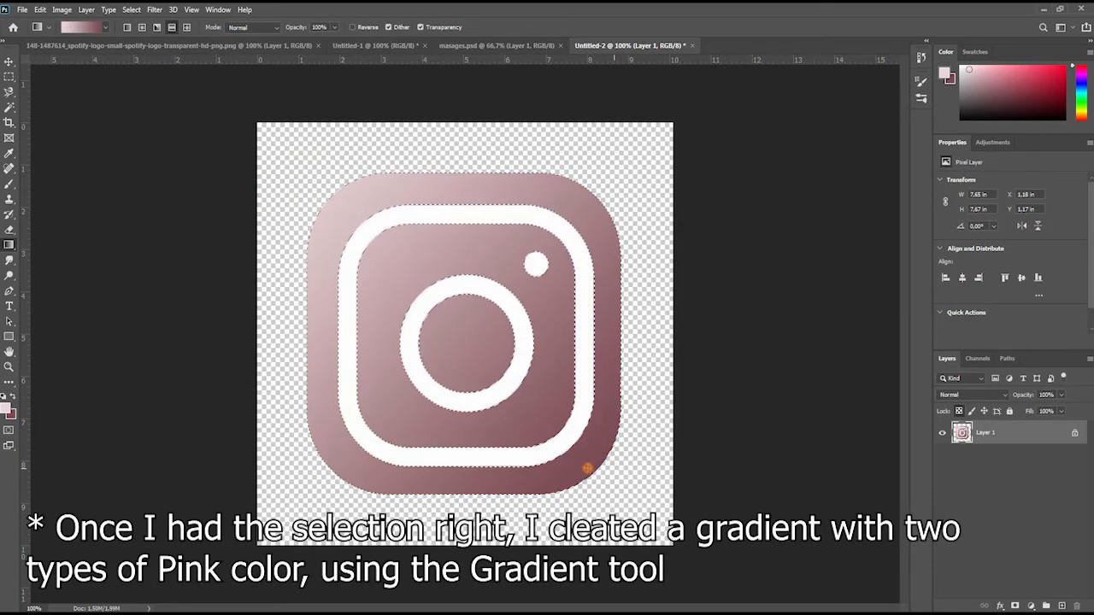
left_click_drag(587, 468, 559, 190)
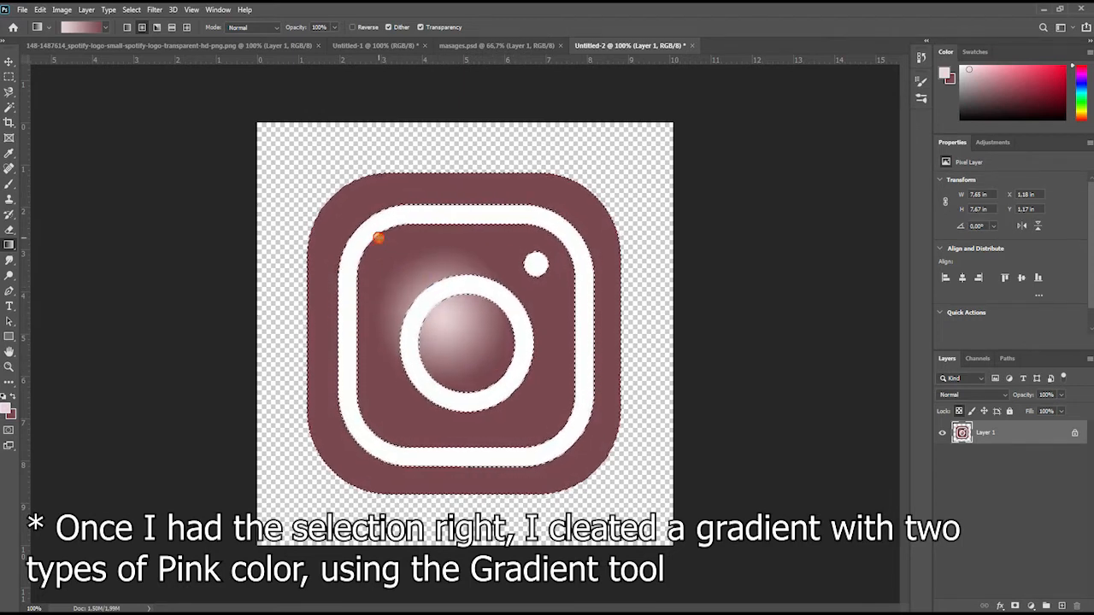
left_click_drag(381, 238, 554, 435)
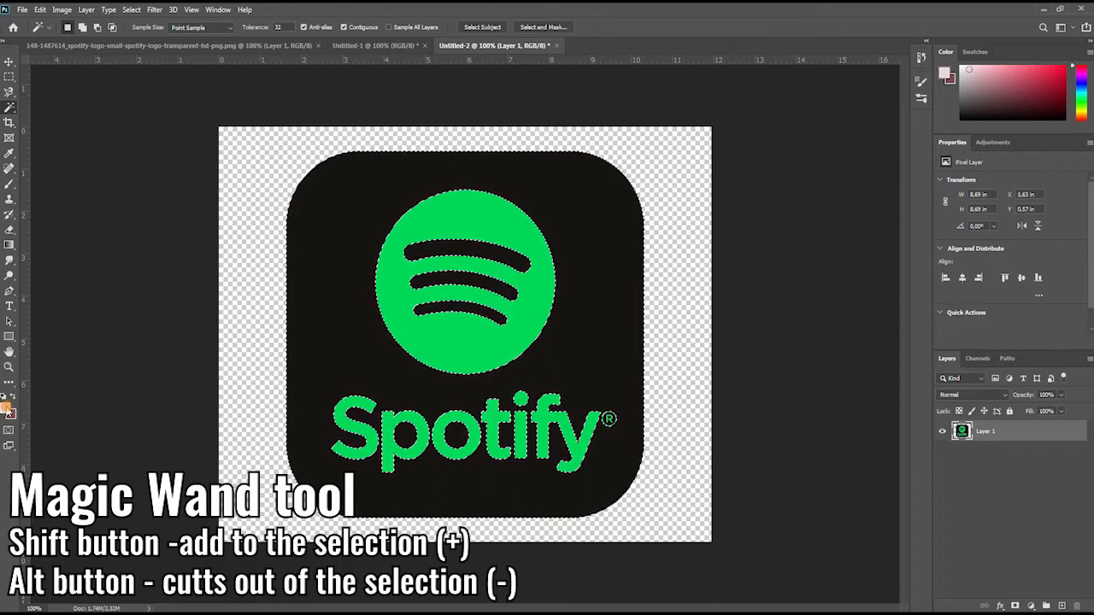
Step: Fill the Spotify logo selection on the transparent copy with dark mauve
left_click(372, 46)
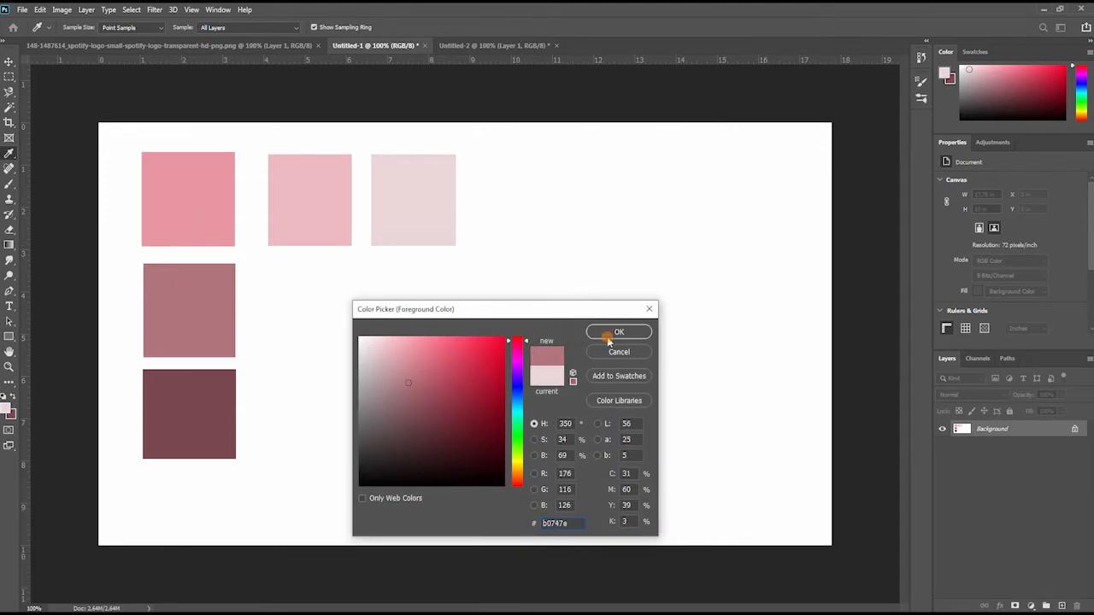
left_click(391, 346)
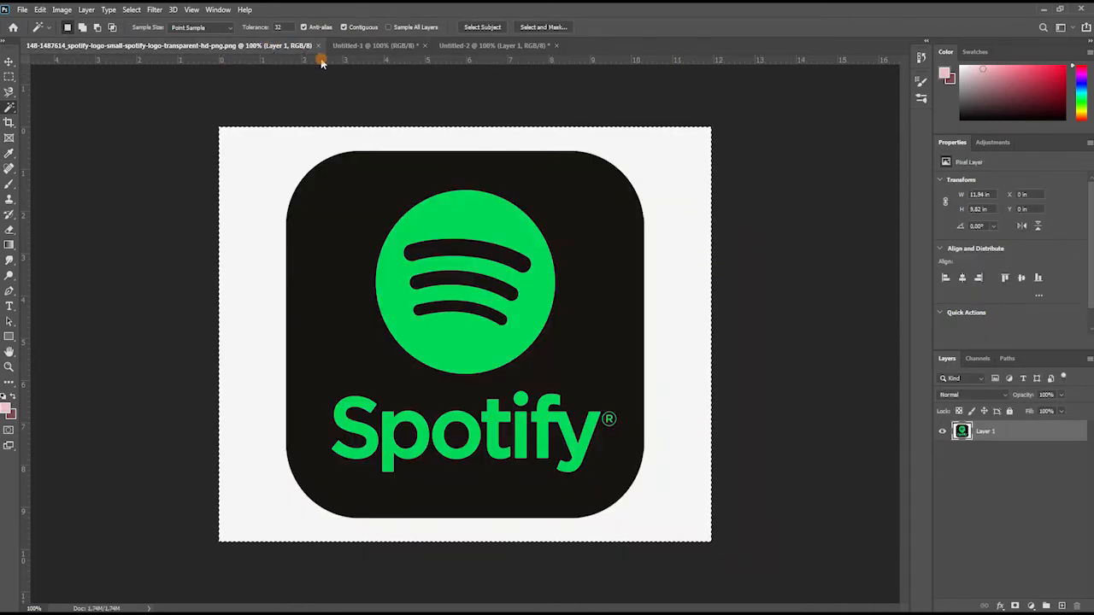
left_click(491, 46)
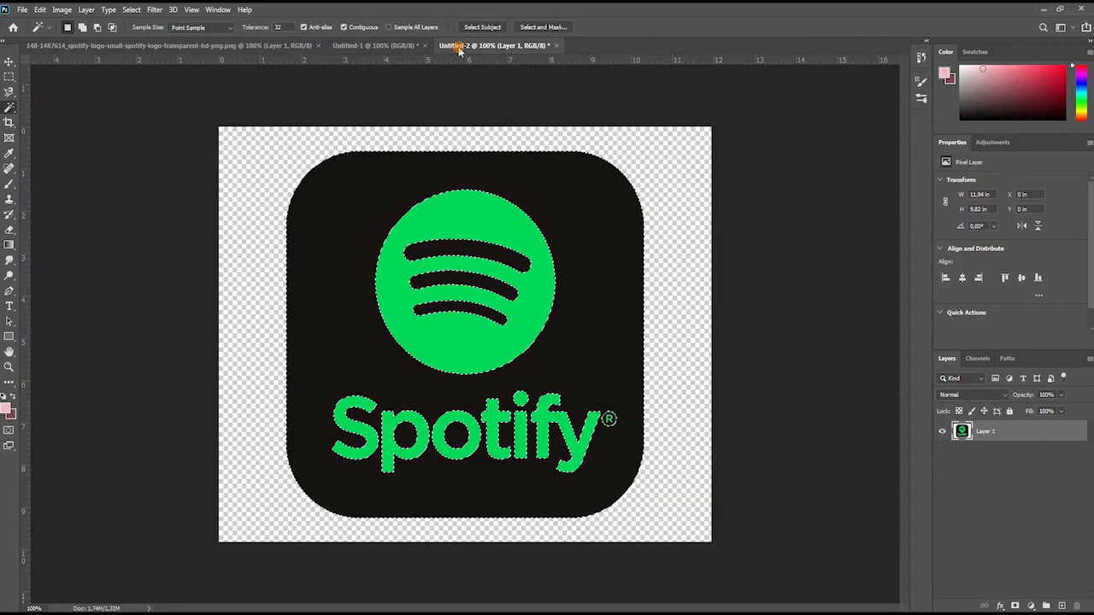
left_click(41, 10)
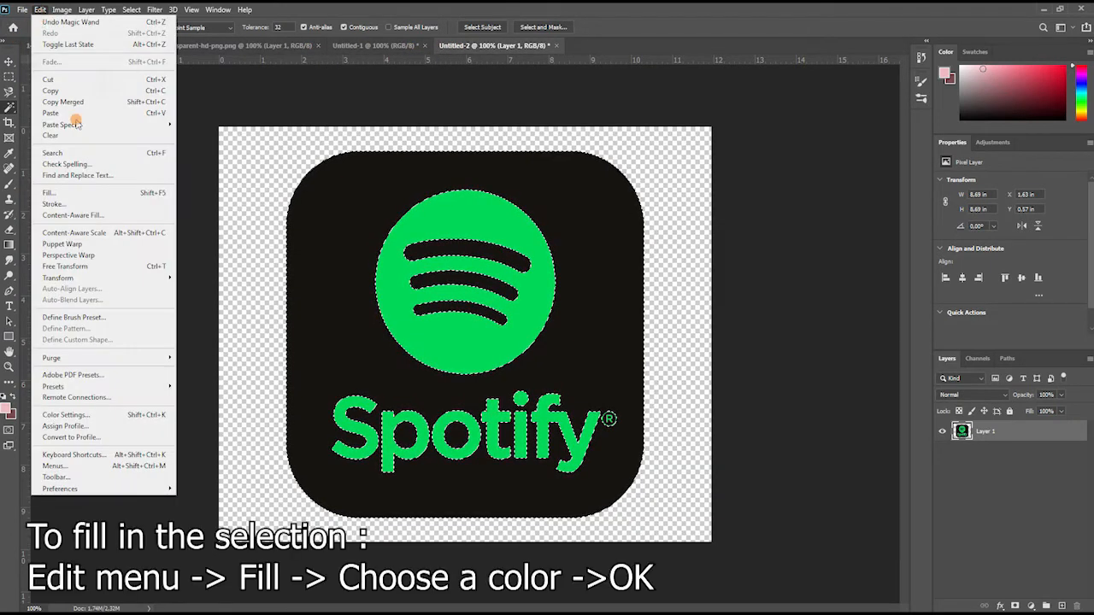
left_click(46, 192)
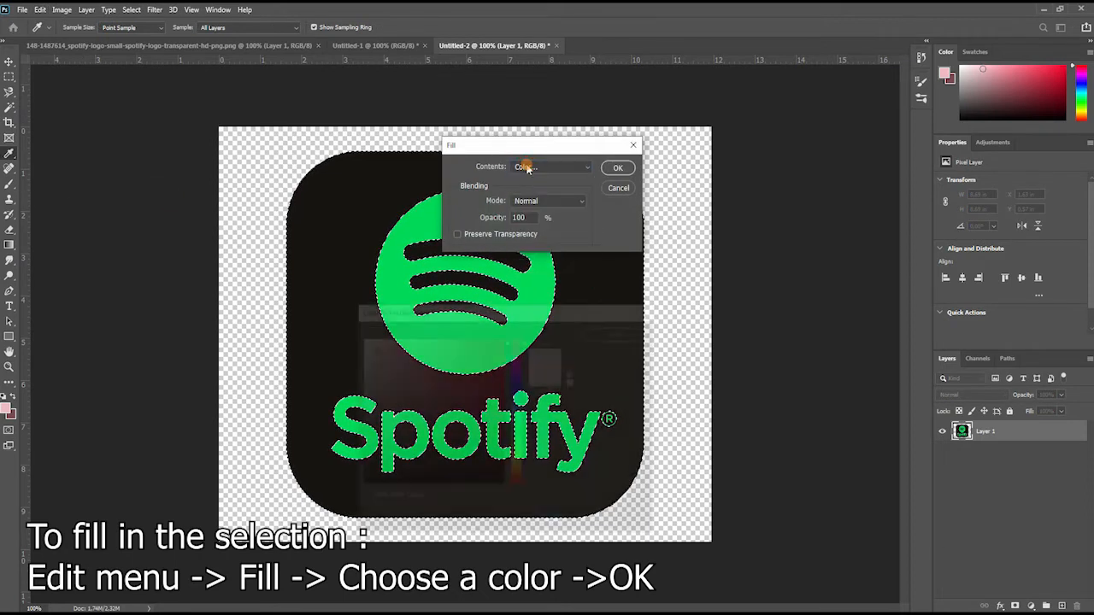
left_click(550, 167)
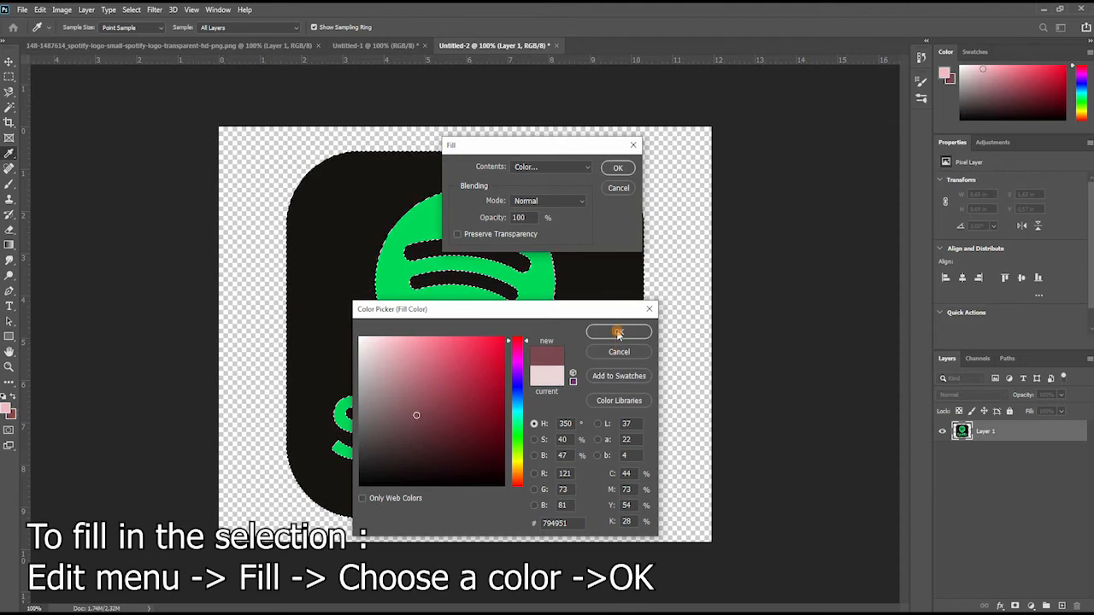
left_click(618, 332)
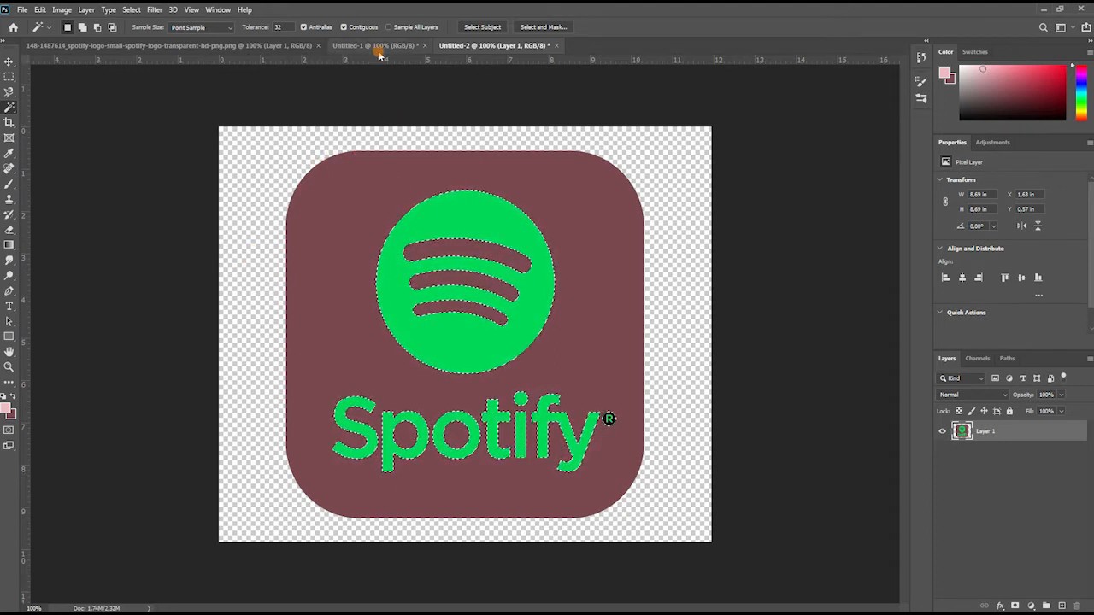
Step: Fill the Spotify logo's selected green areas with light pink
left_click(371, 45)
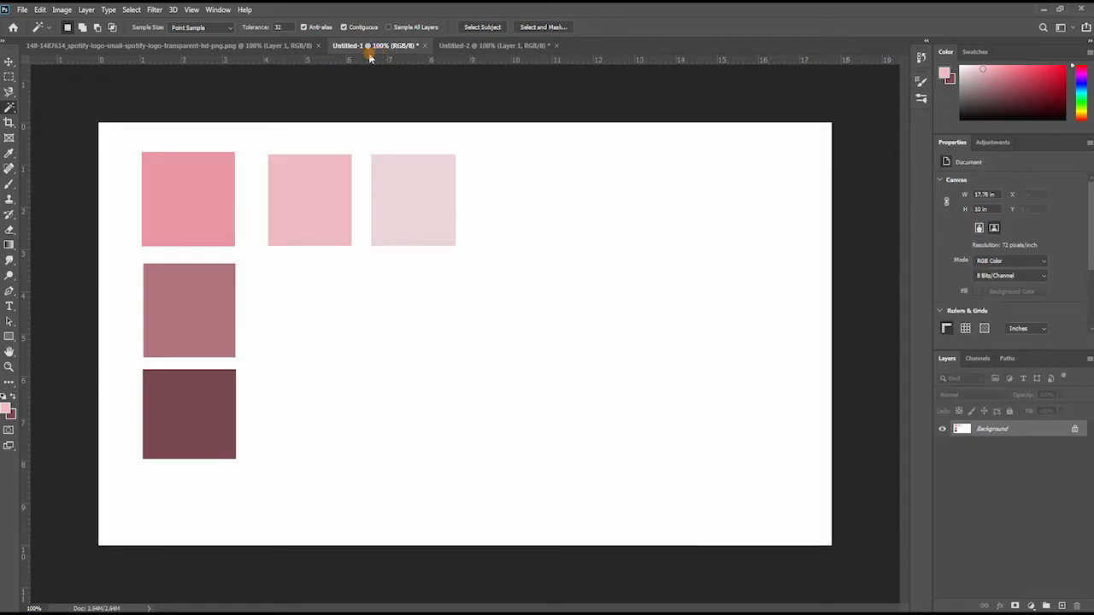
left_click(494, 45)
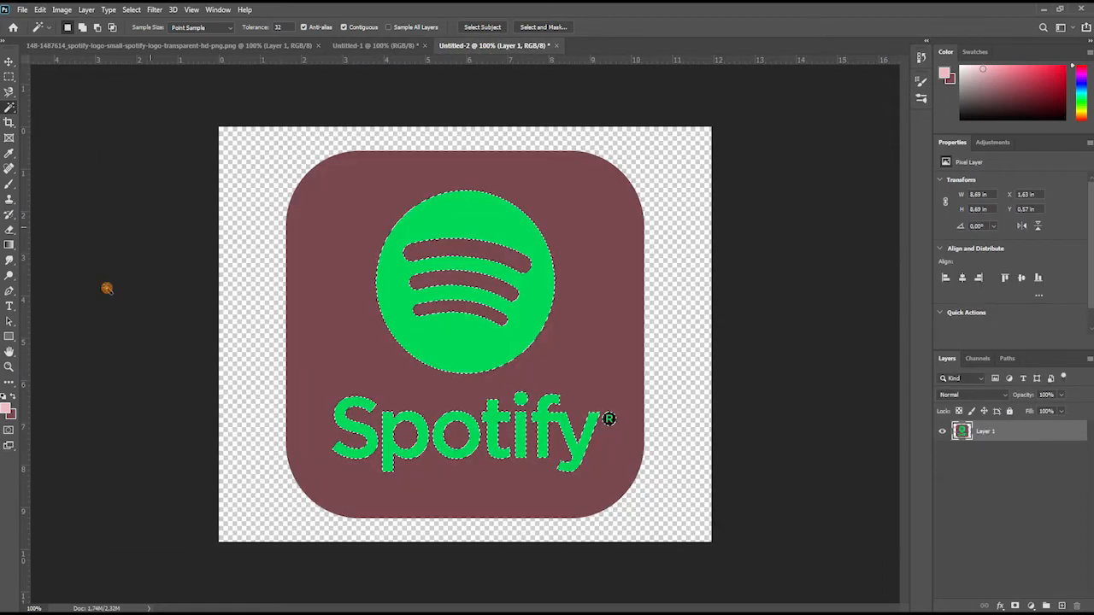
left_click(37, 10)
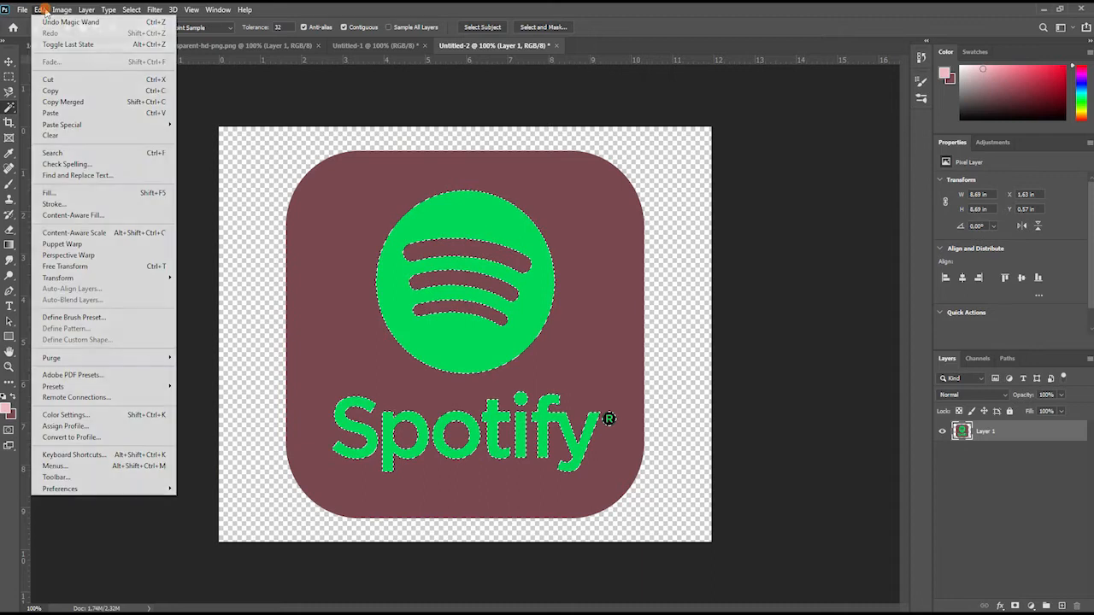
left_click(48, 192)
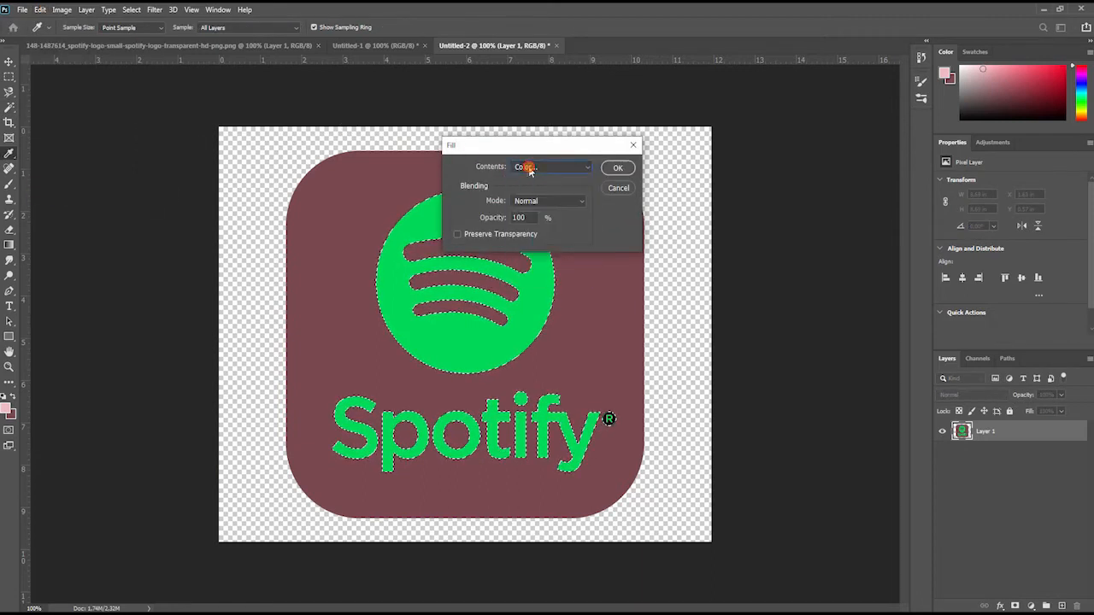
left_click(549, 167)
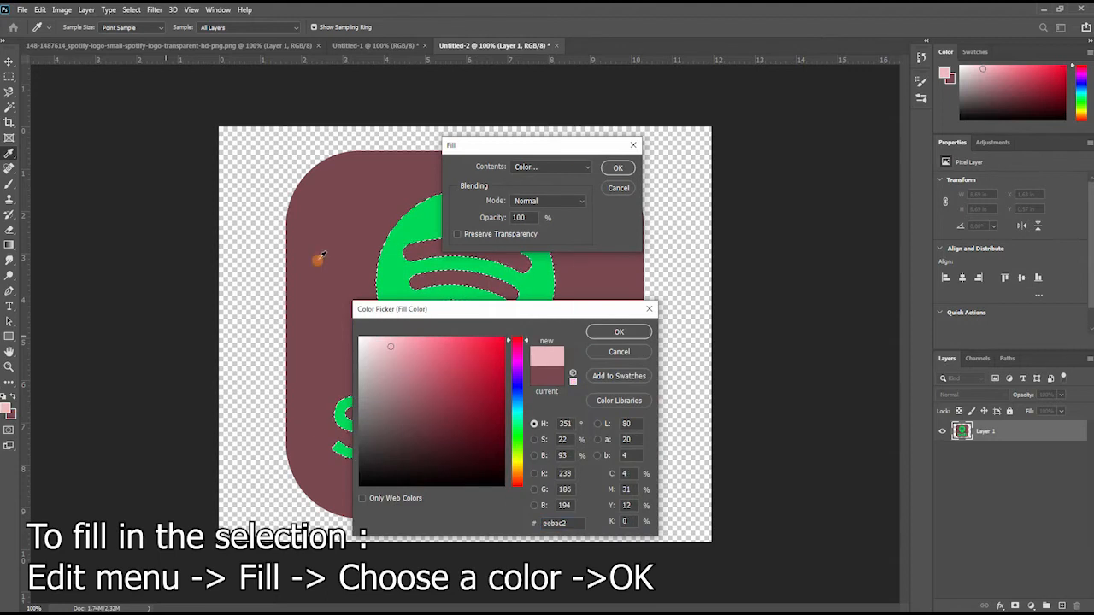
left_click(618, 332)
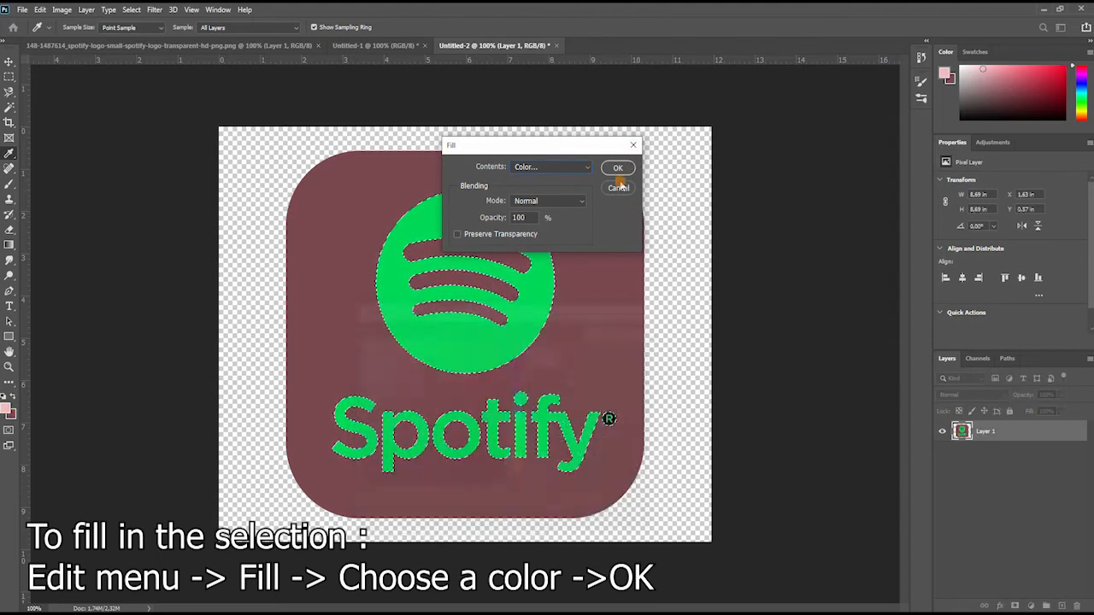
left_click(617, 168)
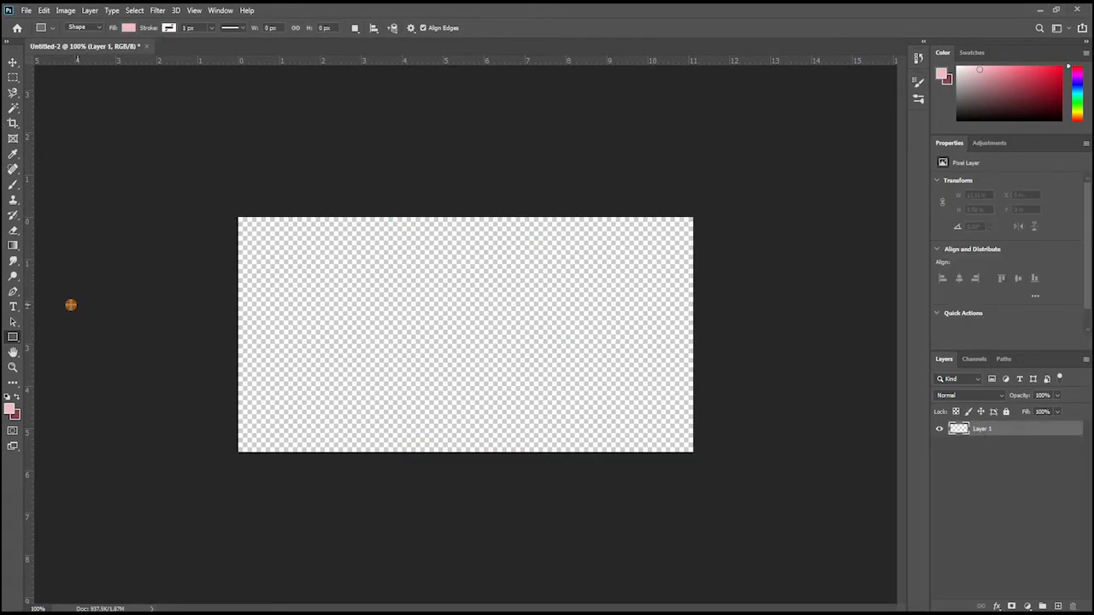
Step: Draw a pale pink rounded rectangle spanning the wide canvas with a thin margin
left_click(11, 337)
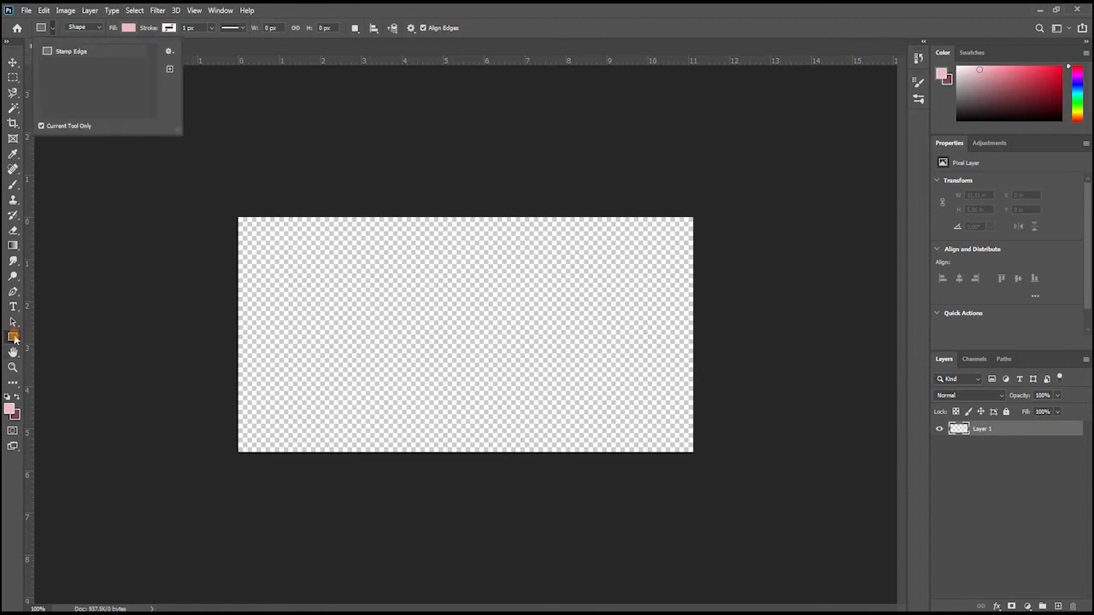
left_click_drag(257, 235, 656, 430)
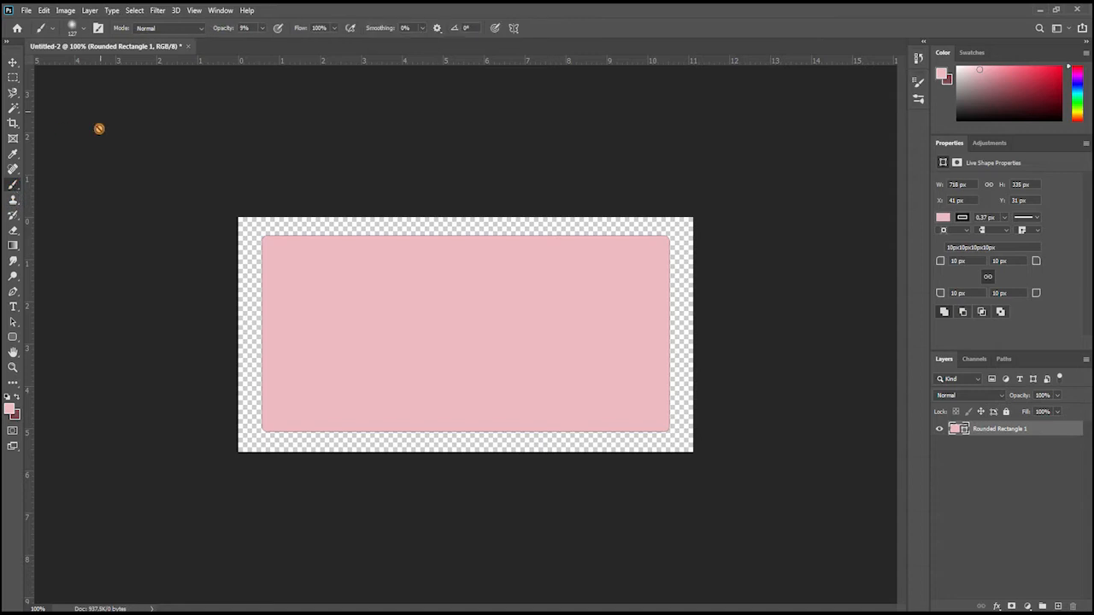
Step: Paint black swirl and white sparkle brushes on a clipped layer over the banner
left_click(87, 28)
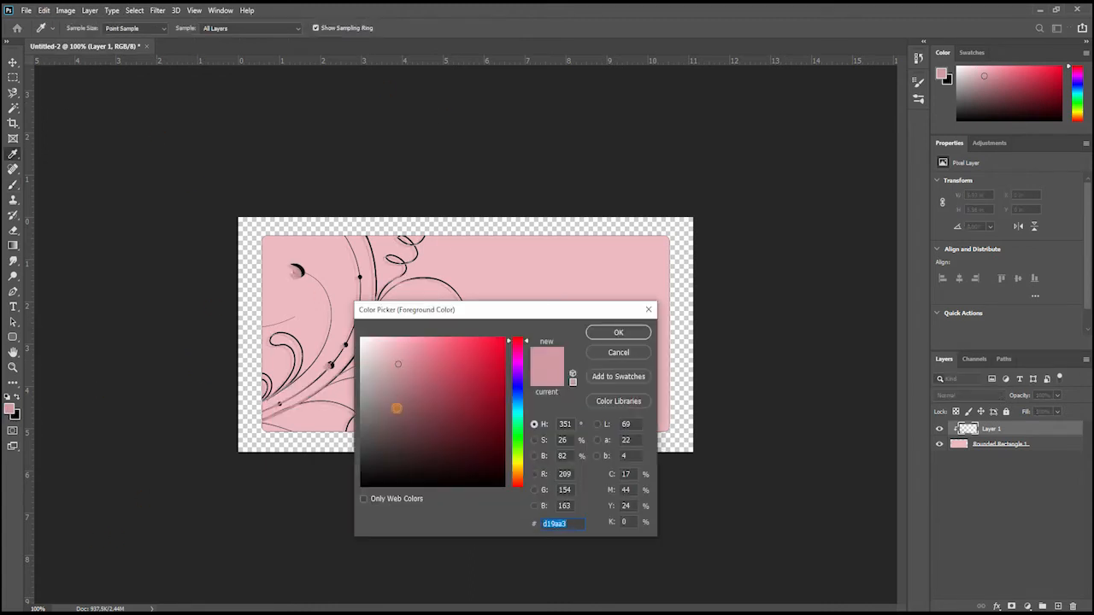
left_click(618, 333)
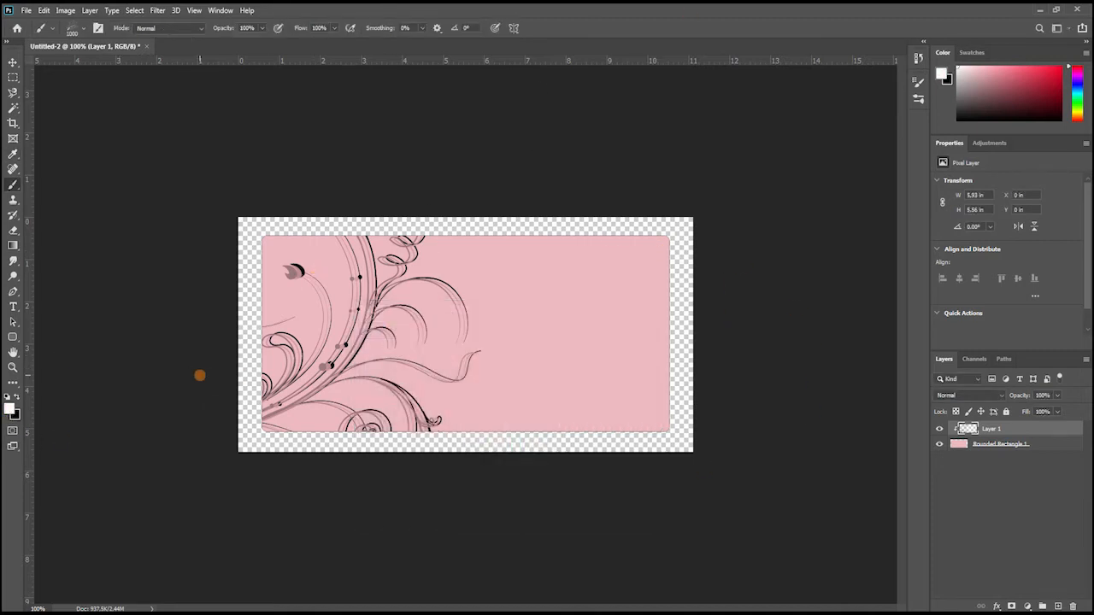
mouse_move(210, 360)
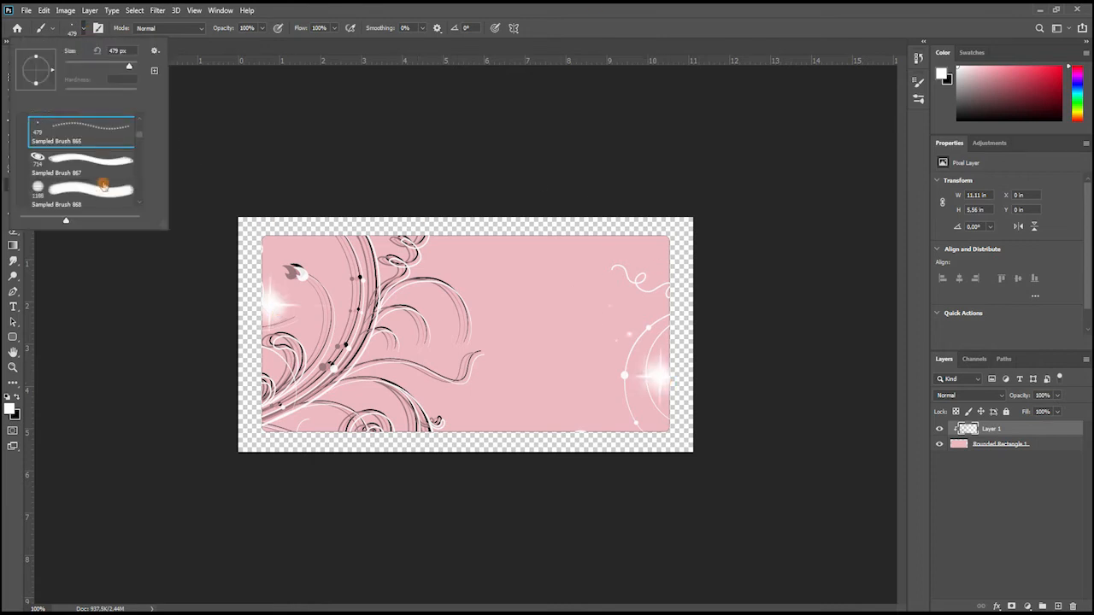
scroll("down", 3)
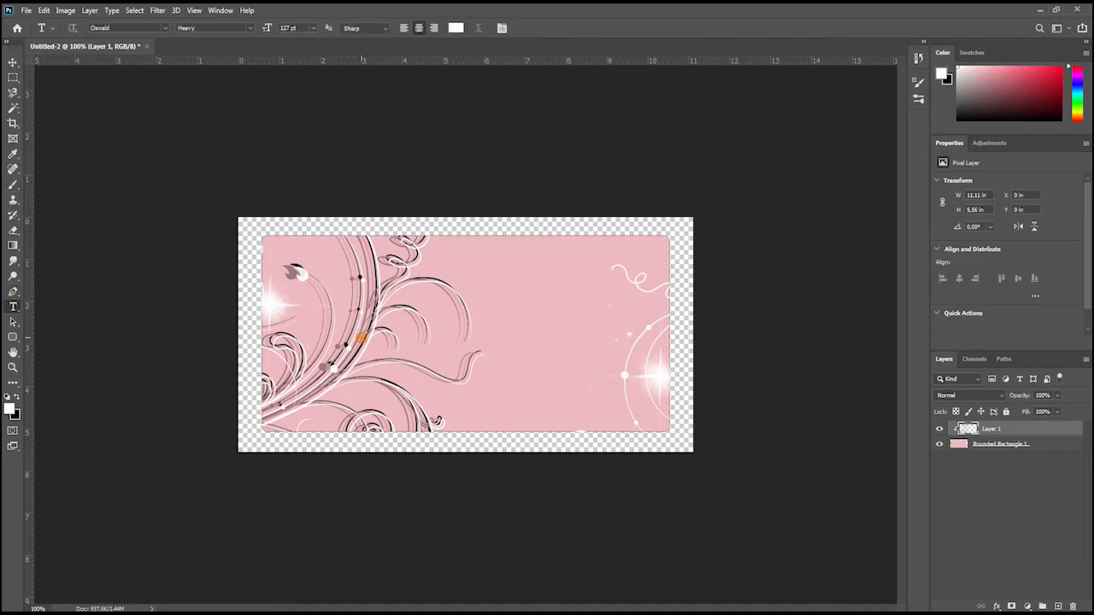
Step: Type the word 'Smile' across the banner in a white script font
type("SMLE")
type("b")
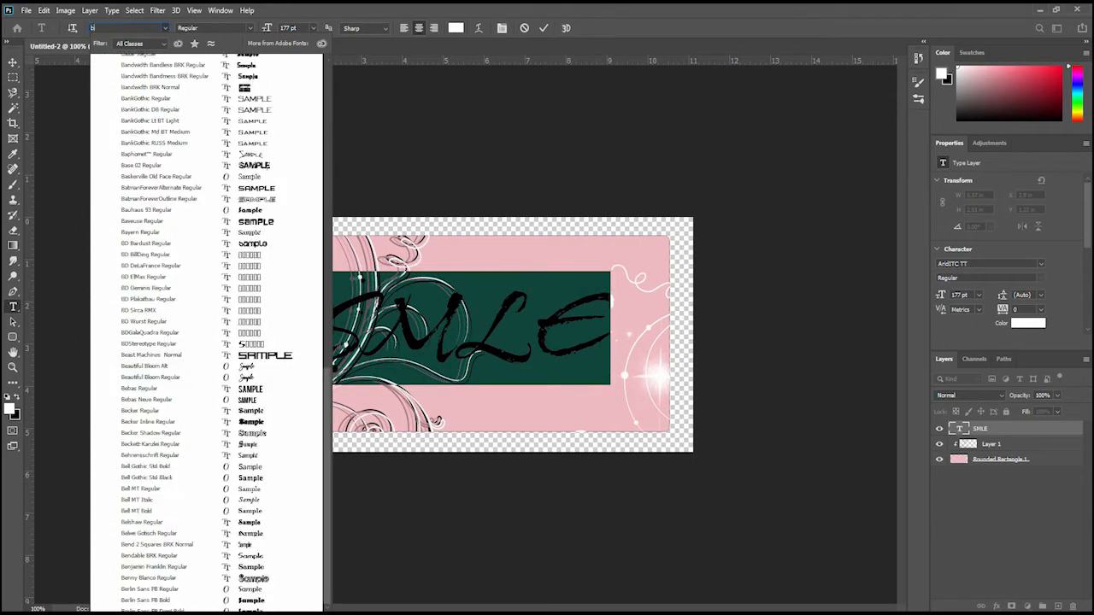
left_click(147, 297)
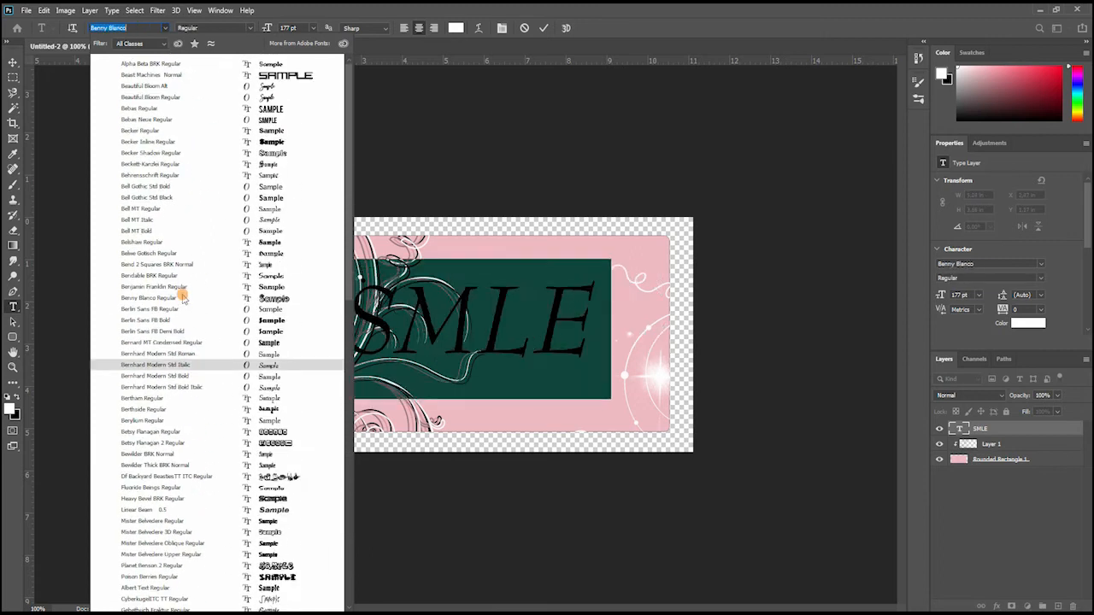
left_click(137, 220)
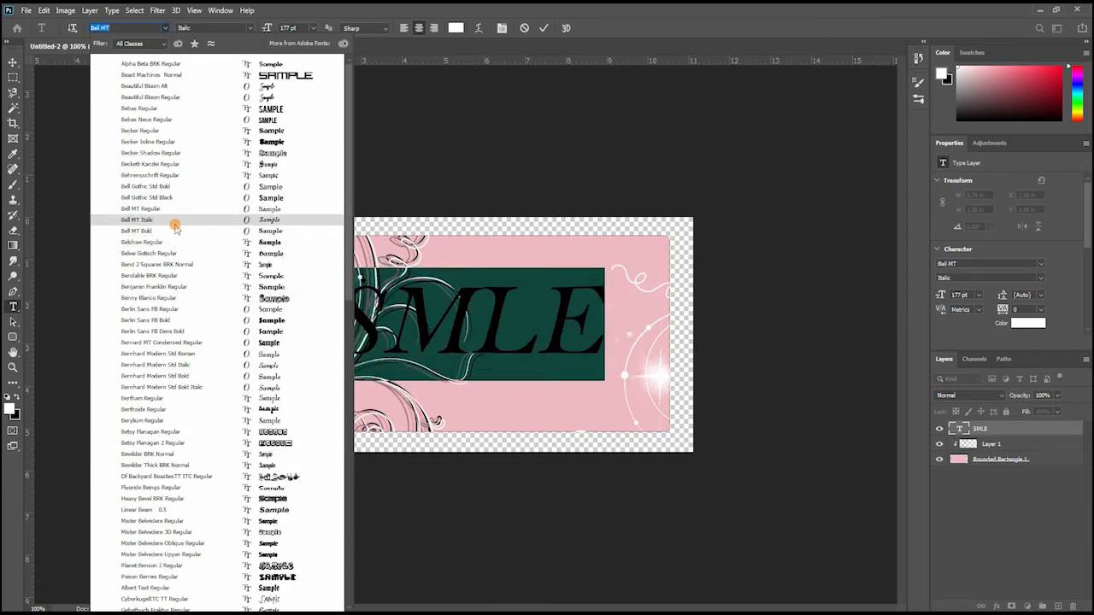
left_click(169, 97)
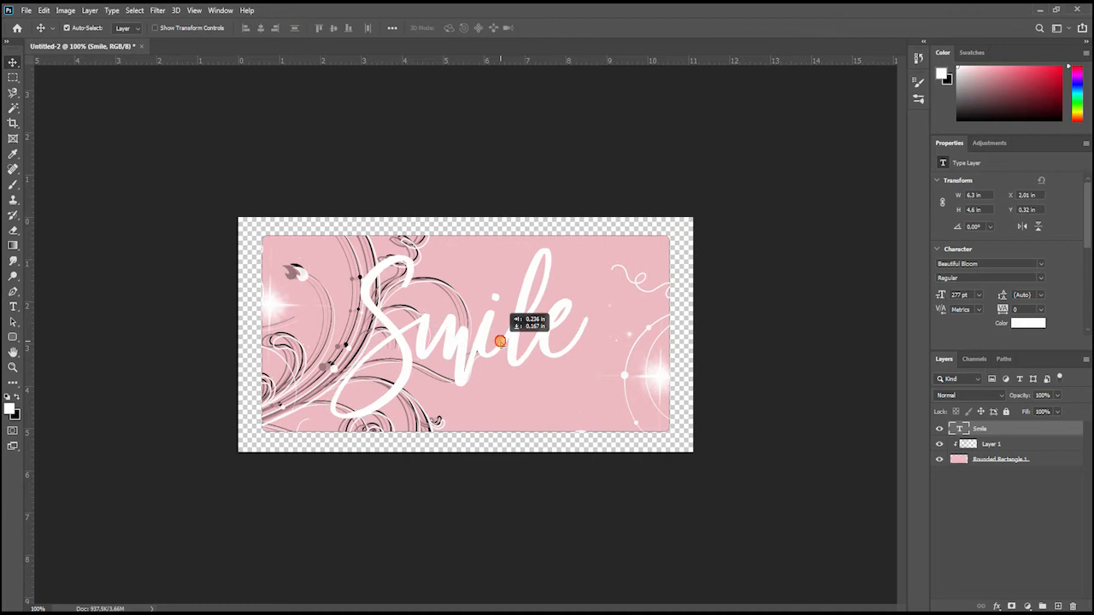
Step: Add a drop shadow to the 'Smile' text and adjust its strength
left_click(86, 12)
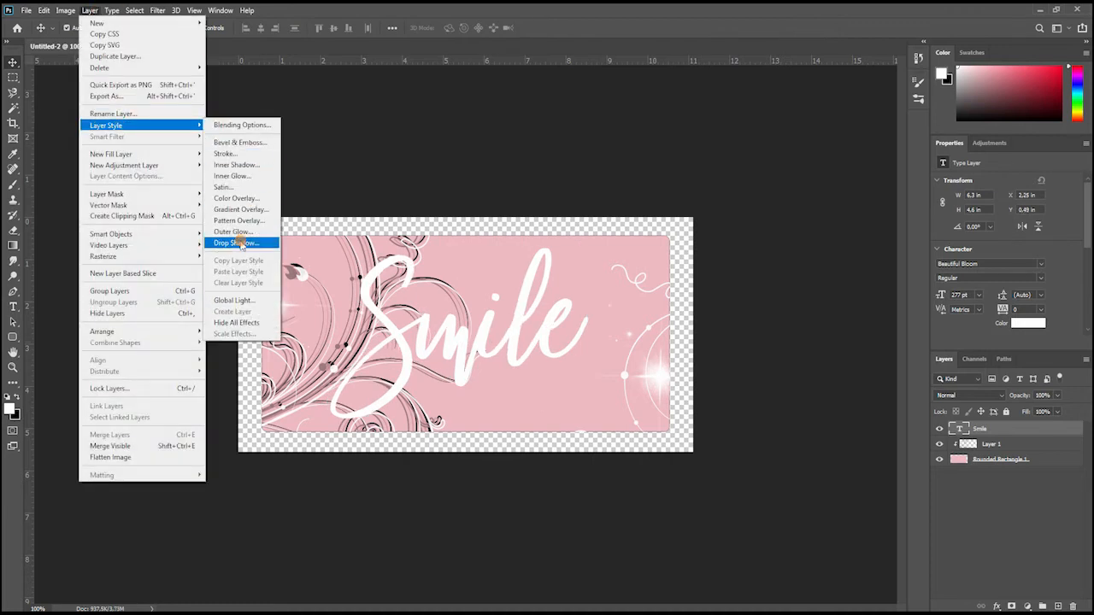
left_click(236, 243)
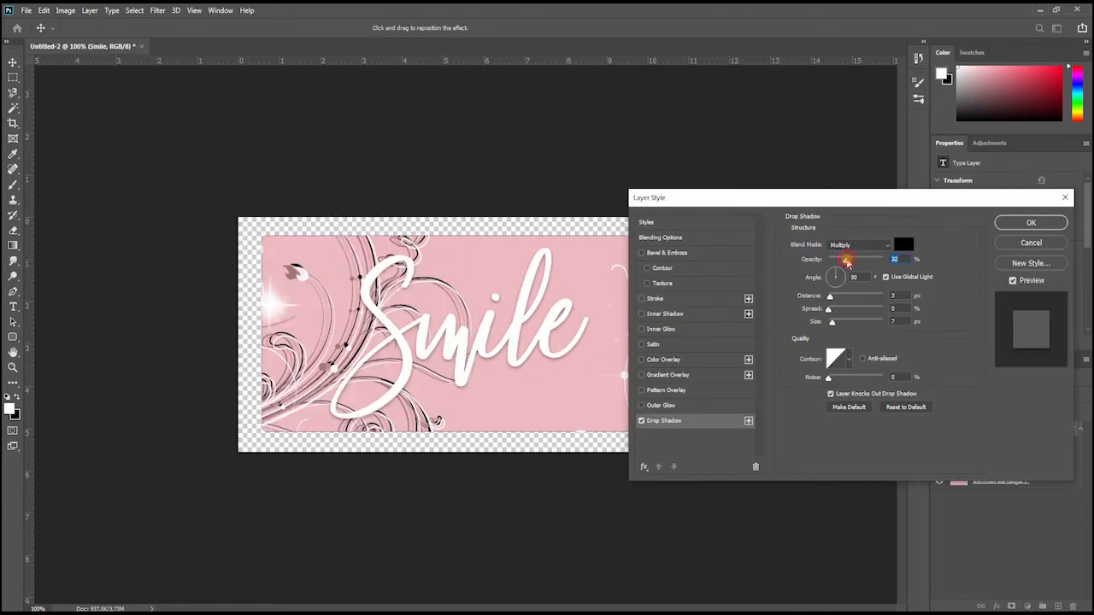
left_click_drag(831, 309, 843, 308)
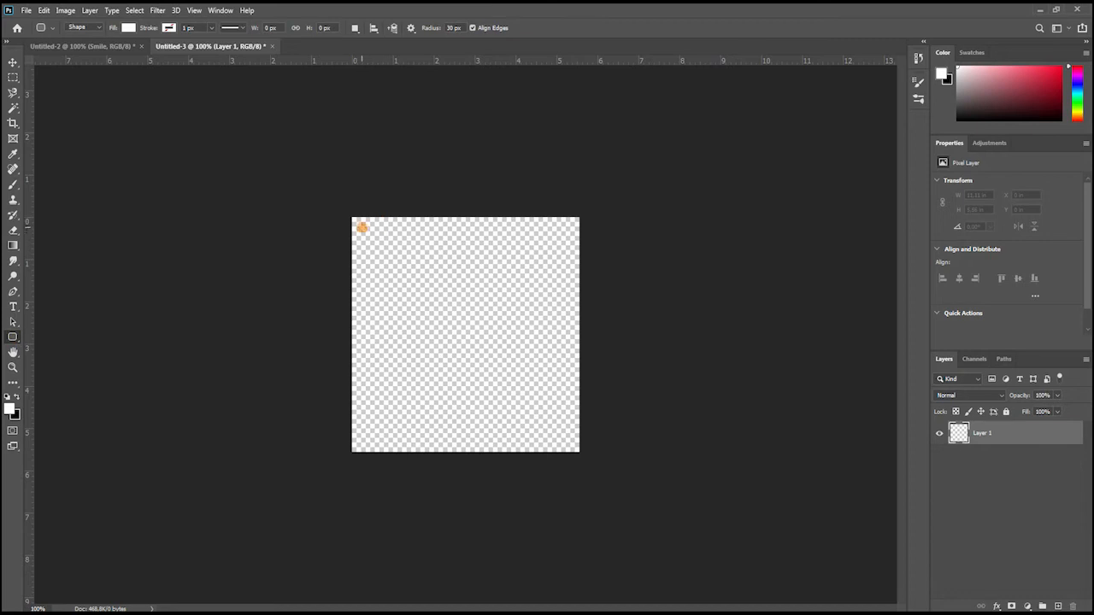
Step: Draw a rounded square nearly filling the square canvas and fill it with mauve
left_click_drag(359, 227, 562, 432)
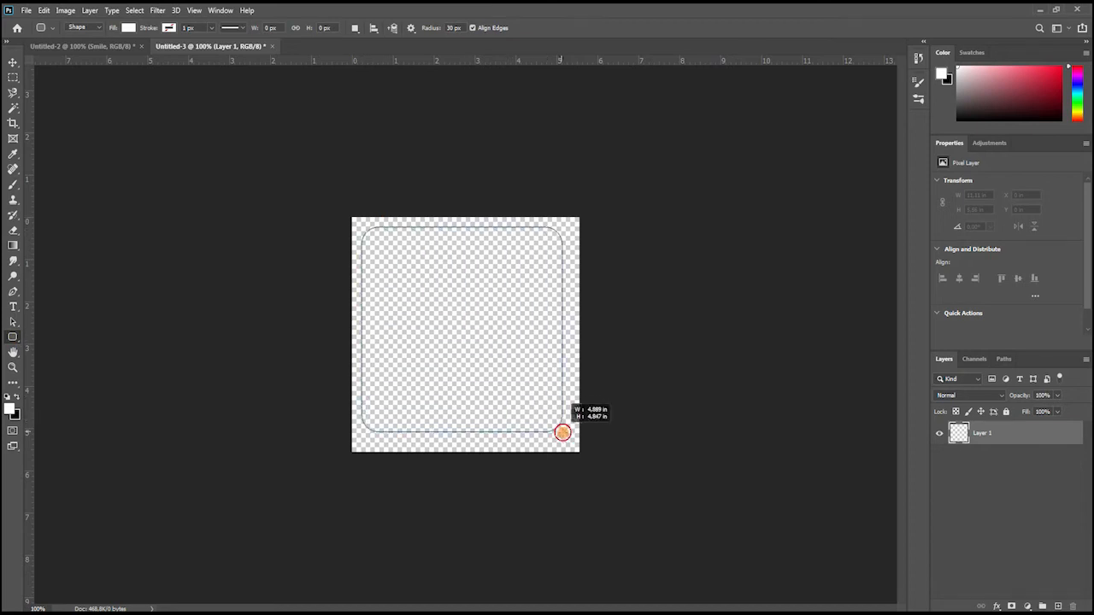
left_click_drag(562, 433, 570, 441)
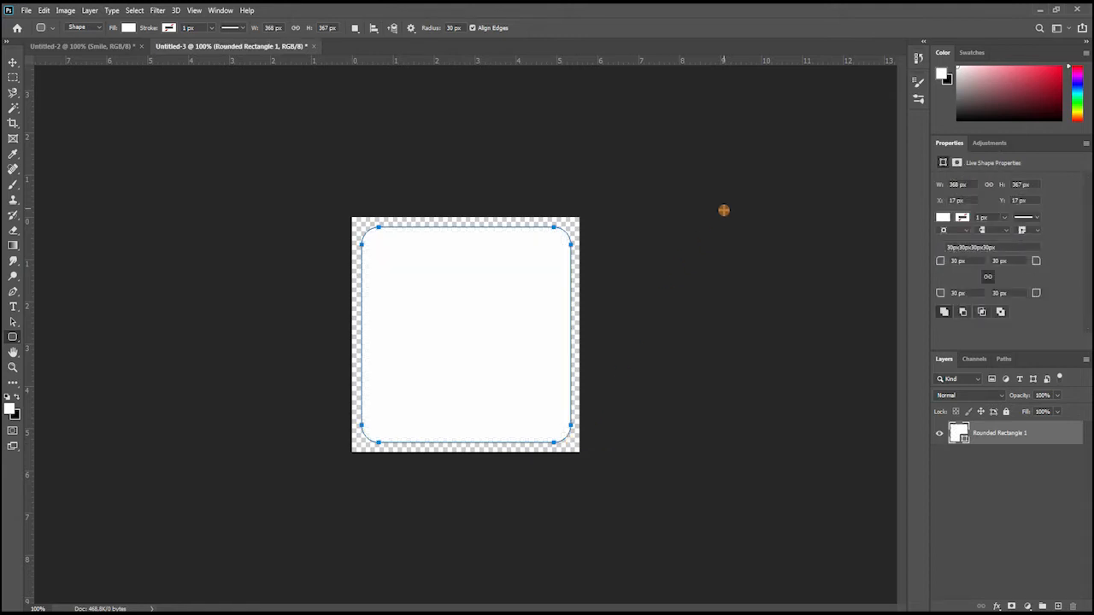
right_click(1013, 432)
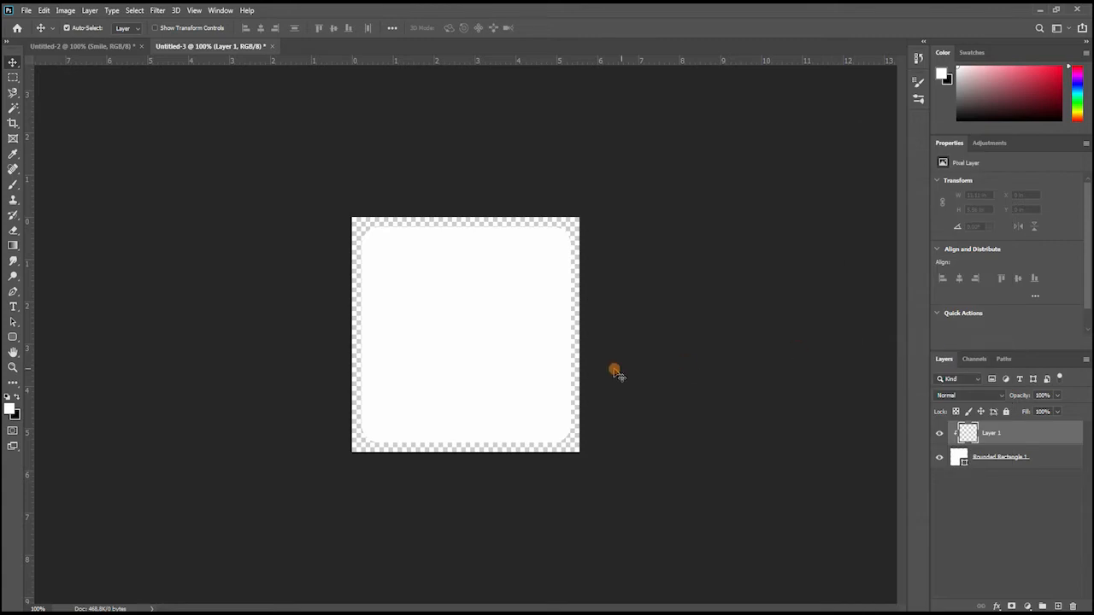
mouse_move(28, 350)
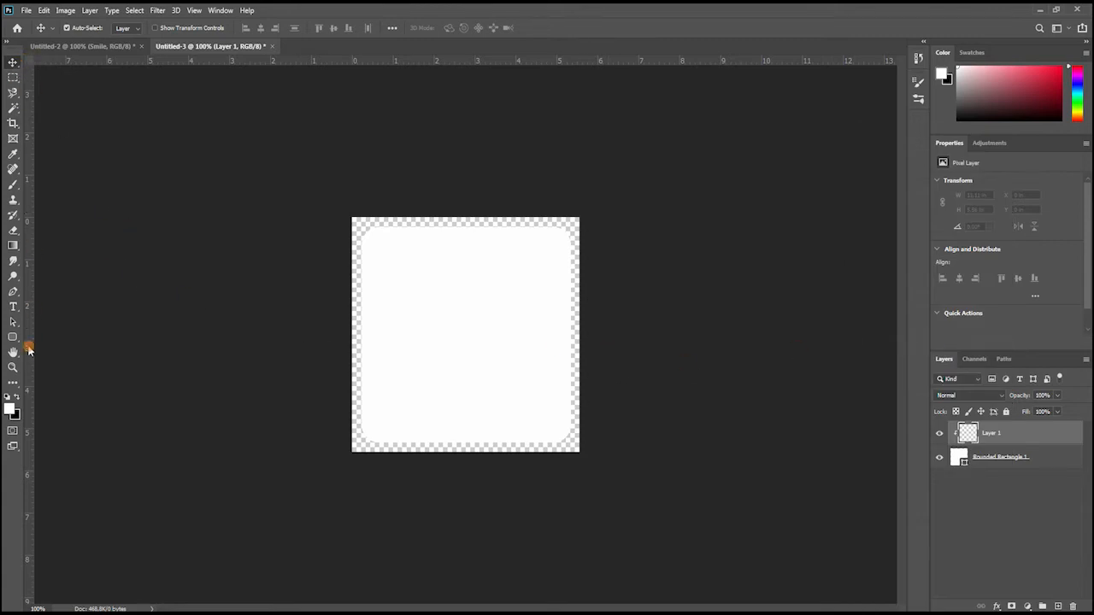
mouse_move(12, 187)
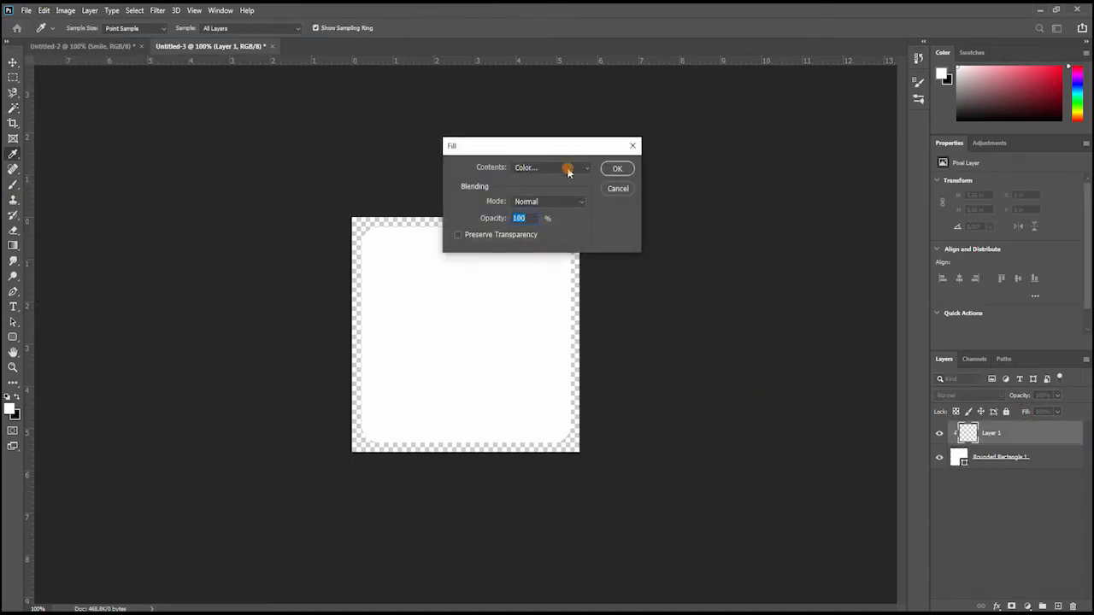
left_click(569, 168)
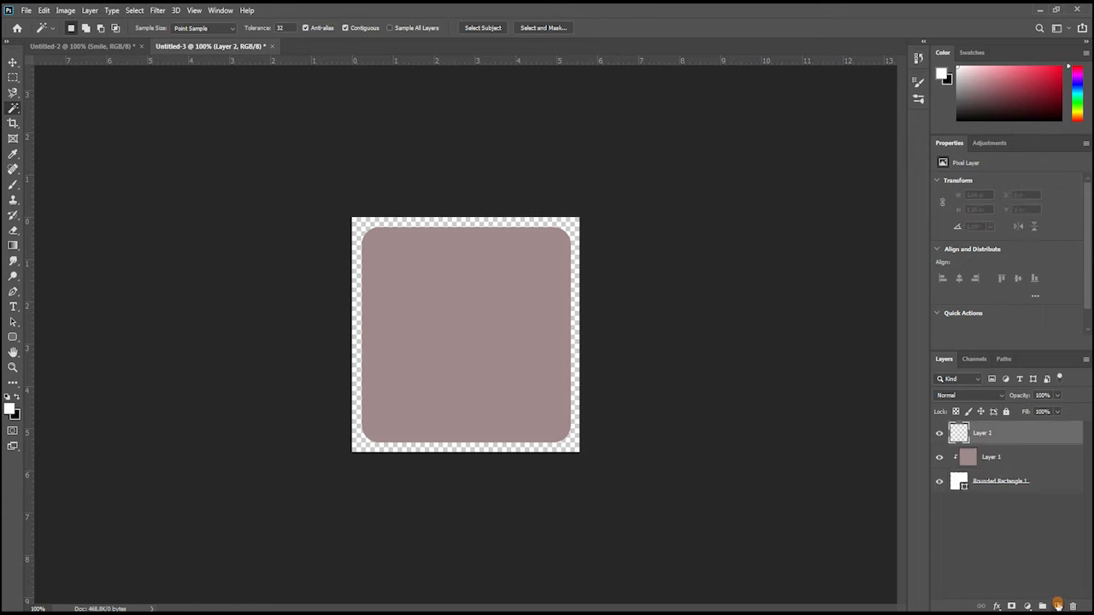
Step: Lock the empty top layer and clip it to the rounded square
left_click(998, 411)
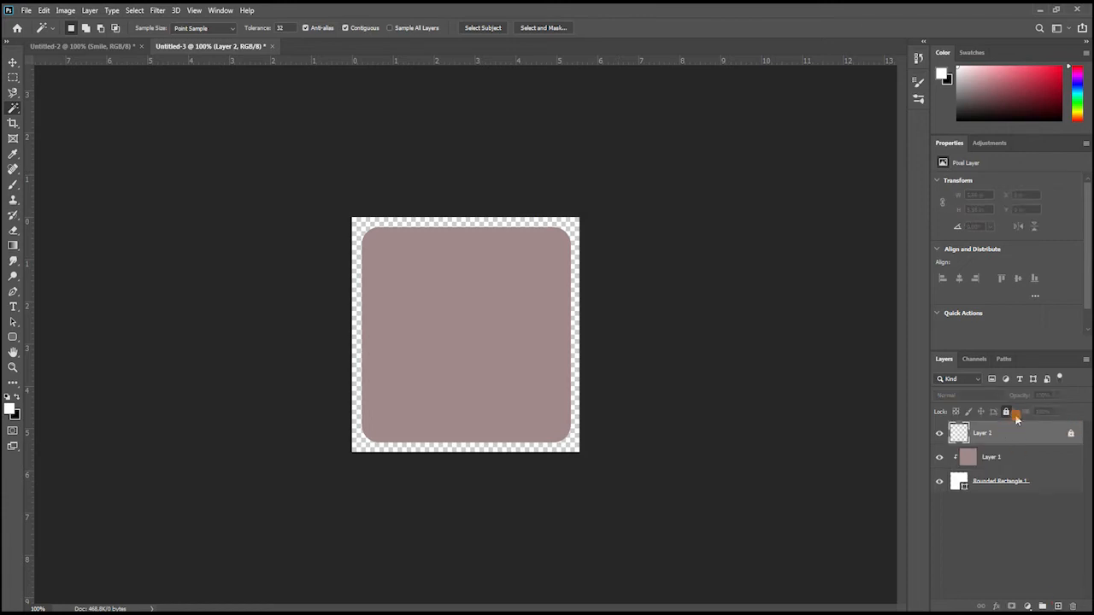
right_click(984, 432)
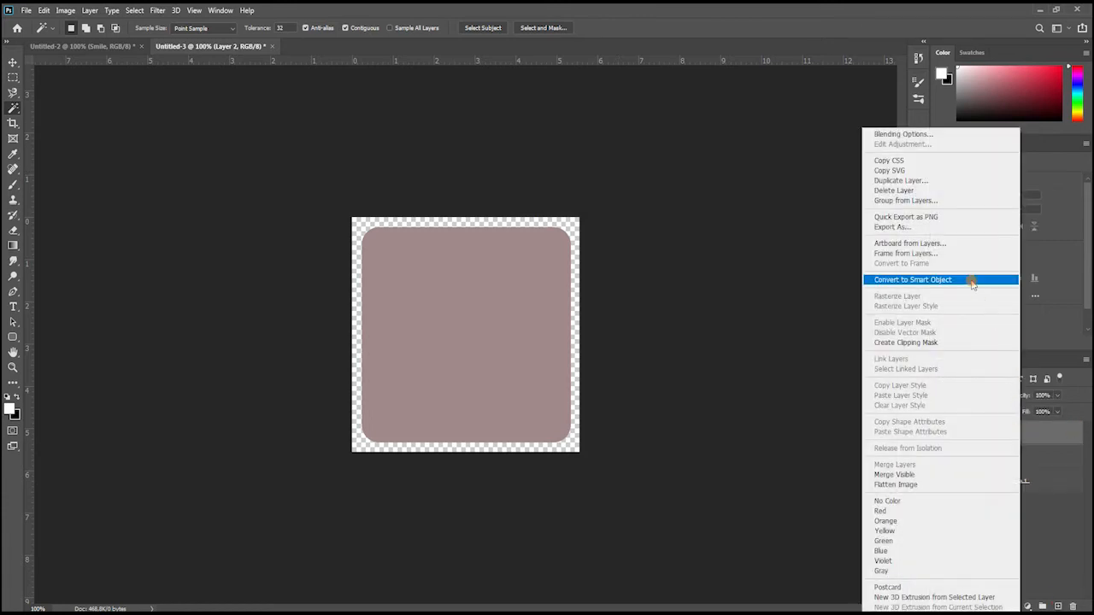
left_click(913, 280)
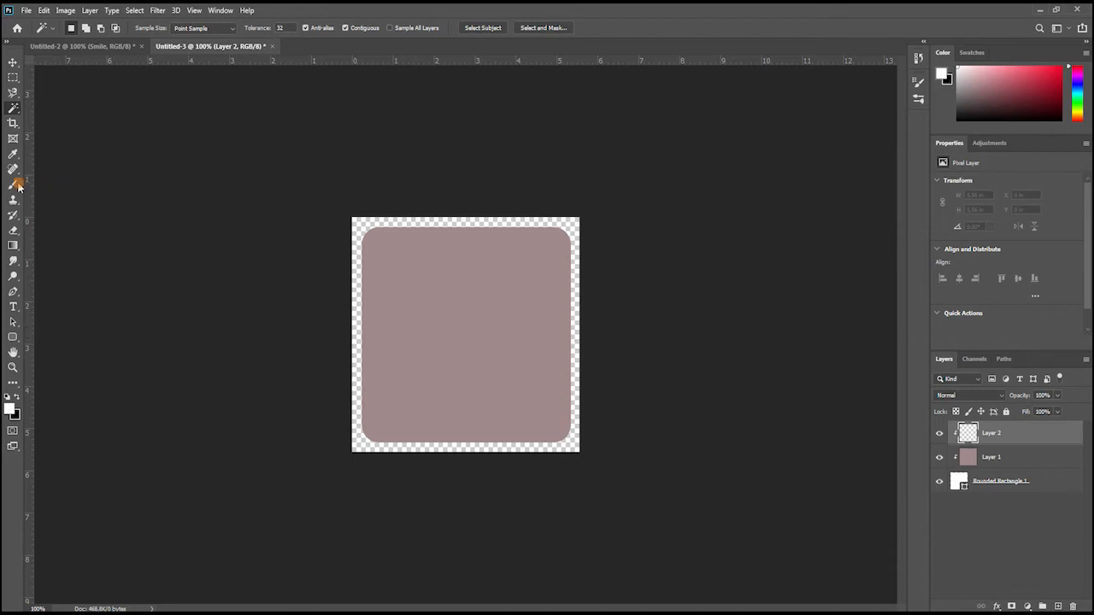
Step: Stamp white butterfly brushes and add MT text with stroke and drop shadow
left_click(12, 179)
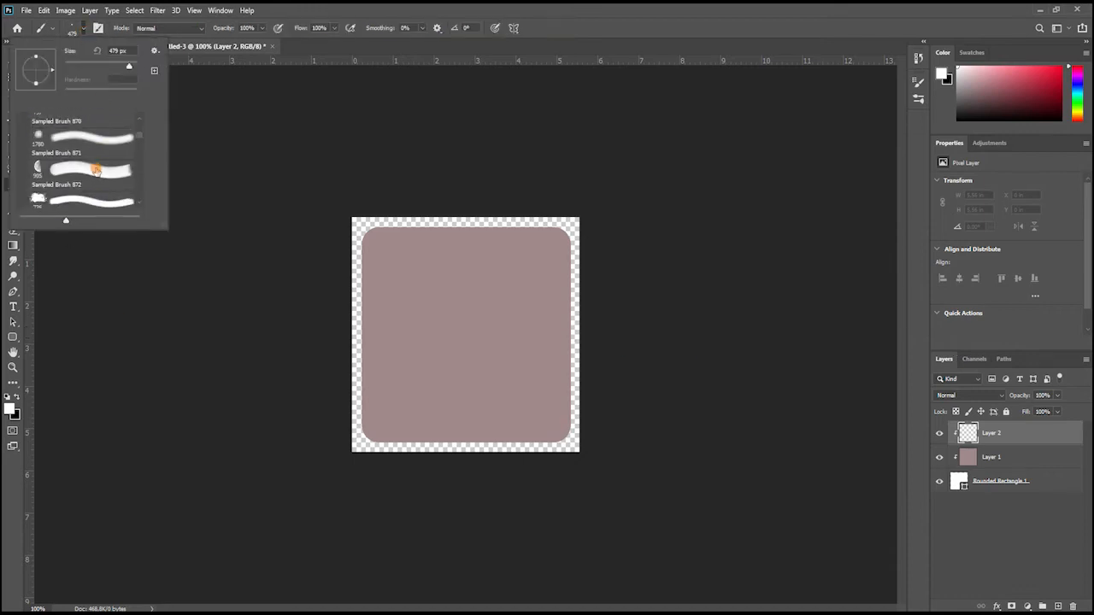
scroll("down", 3)
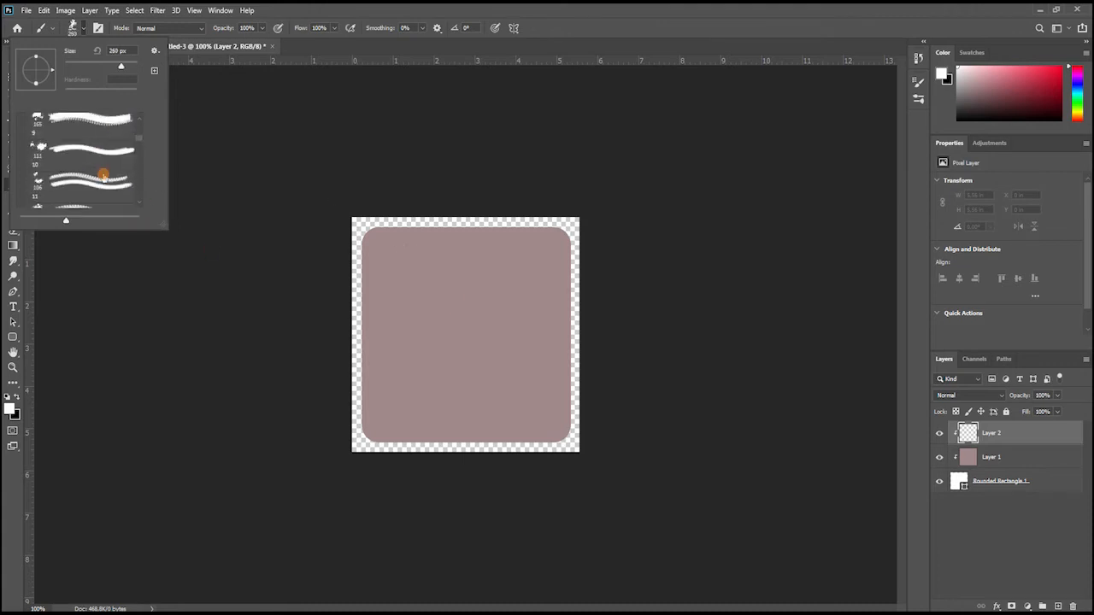
left_click(531, 259)
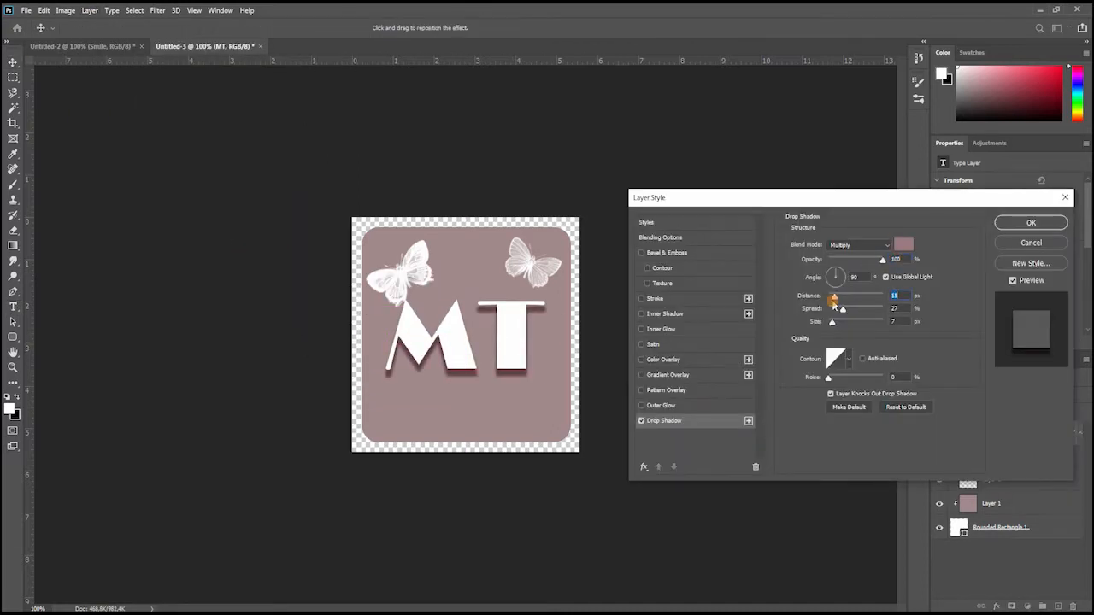
left_click(1031, 222)
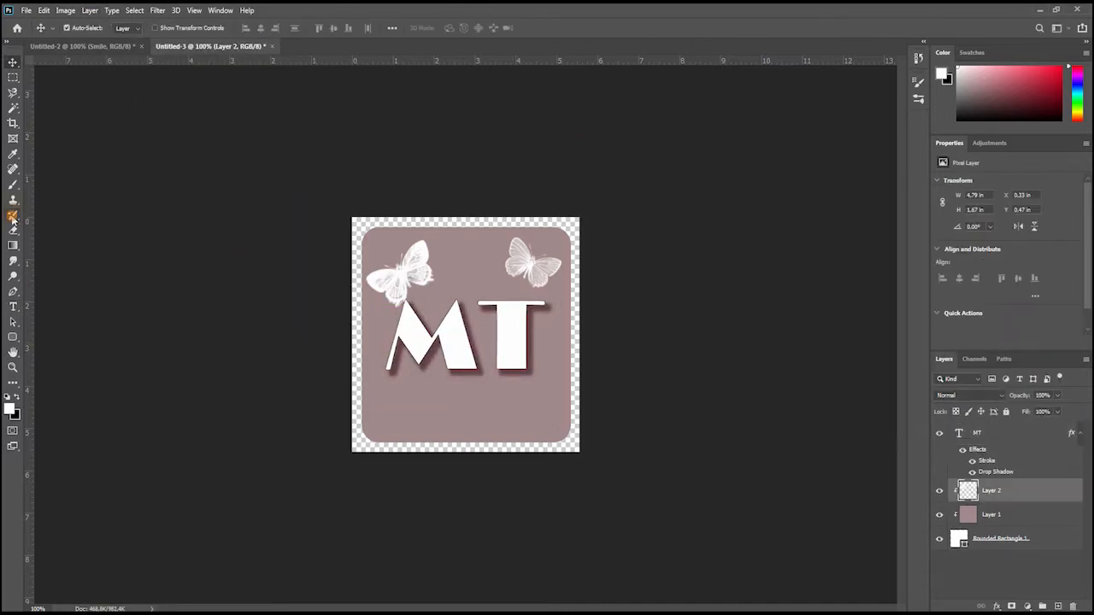
Step: Save the pink film-strip icon as a PNG in the ios14 tutorials folder
left_click(12, 211)
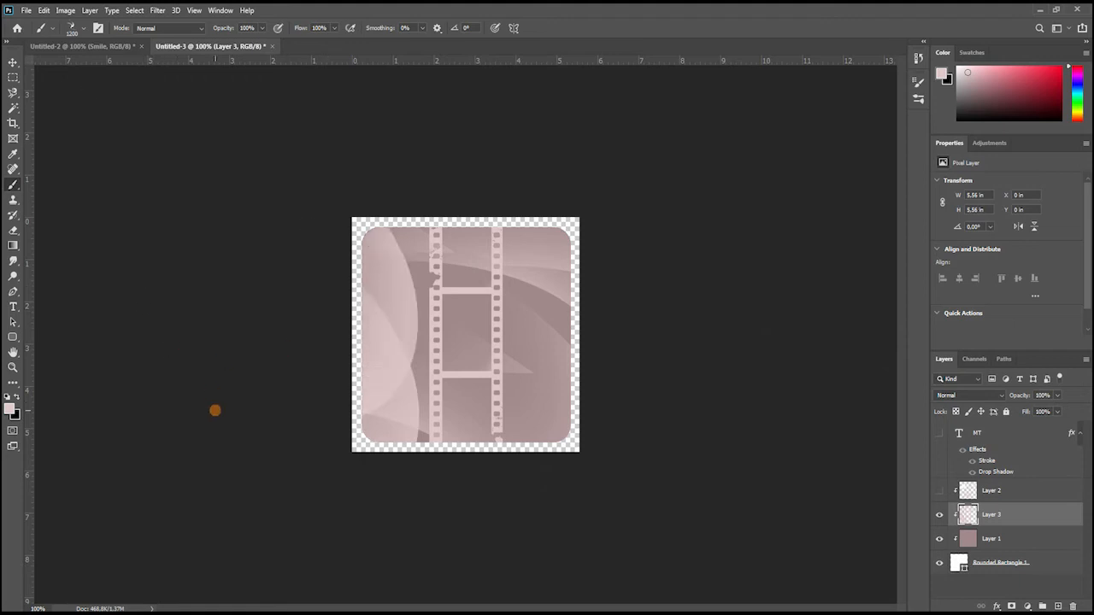
mouse_move(208, 362)
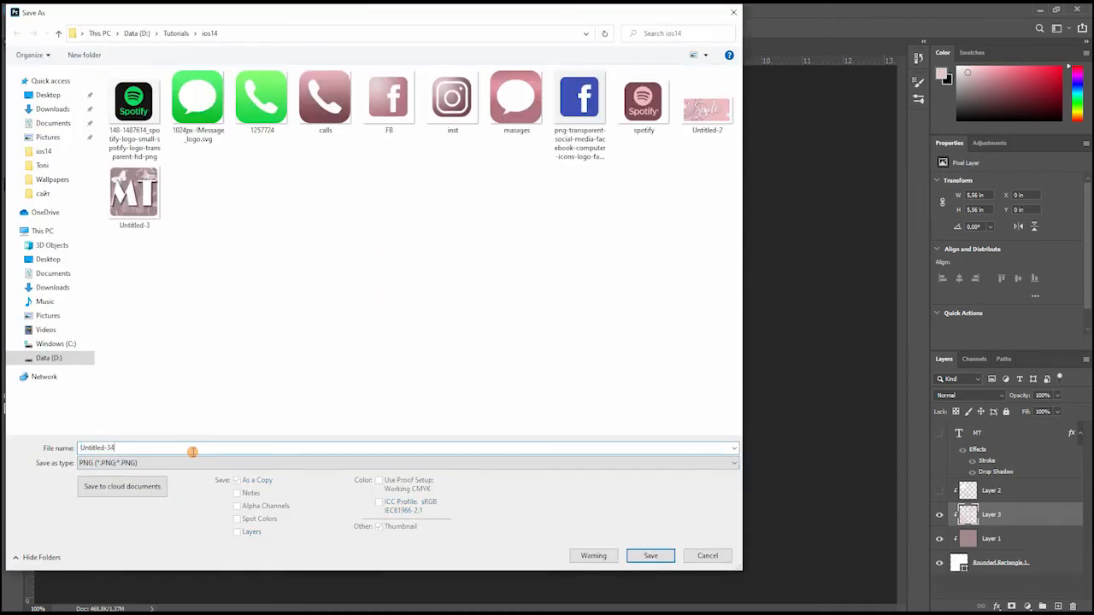
left_click(650, 556)
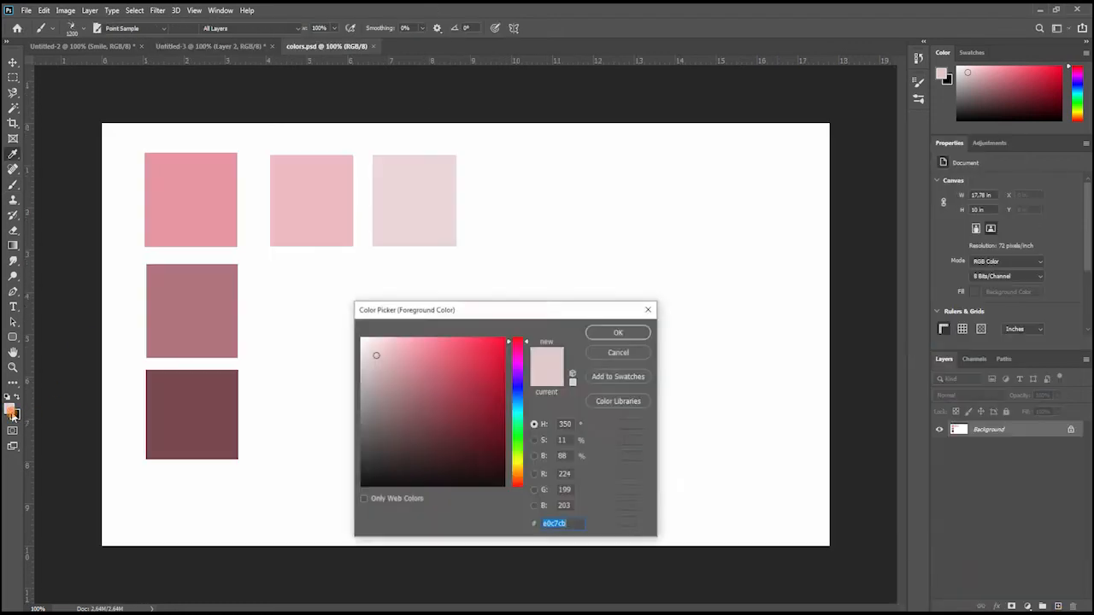
Step: Sample pale pink from colors.psd and stamp layered flower brush shapes on Layer 3
left_click(617, 332)
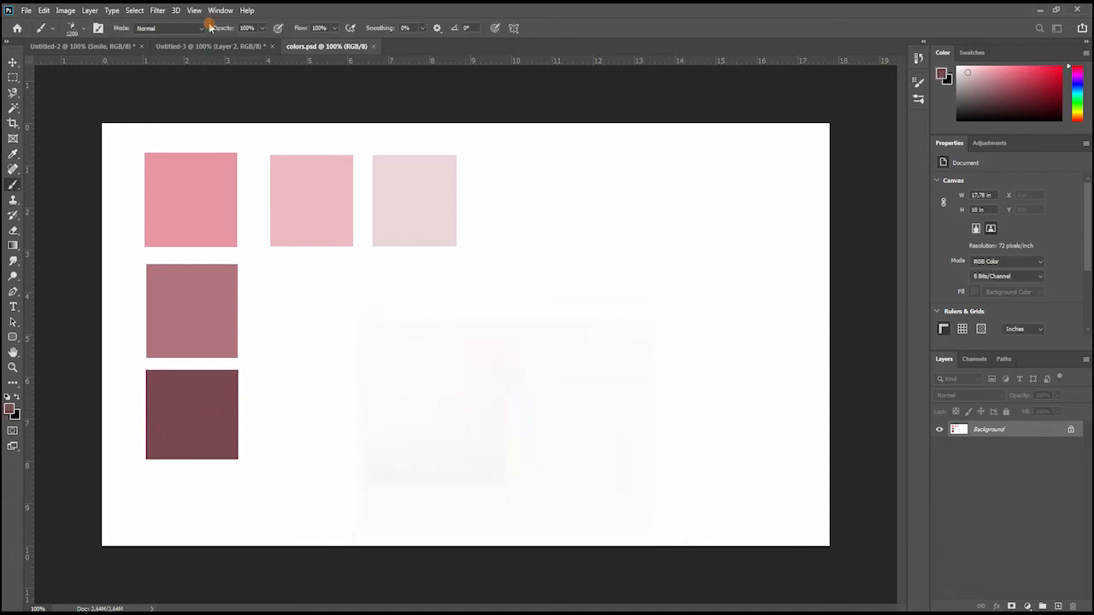
left_click(209, 47)
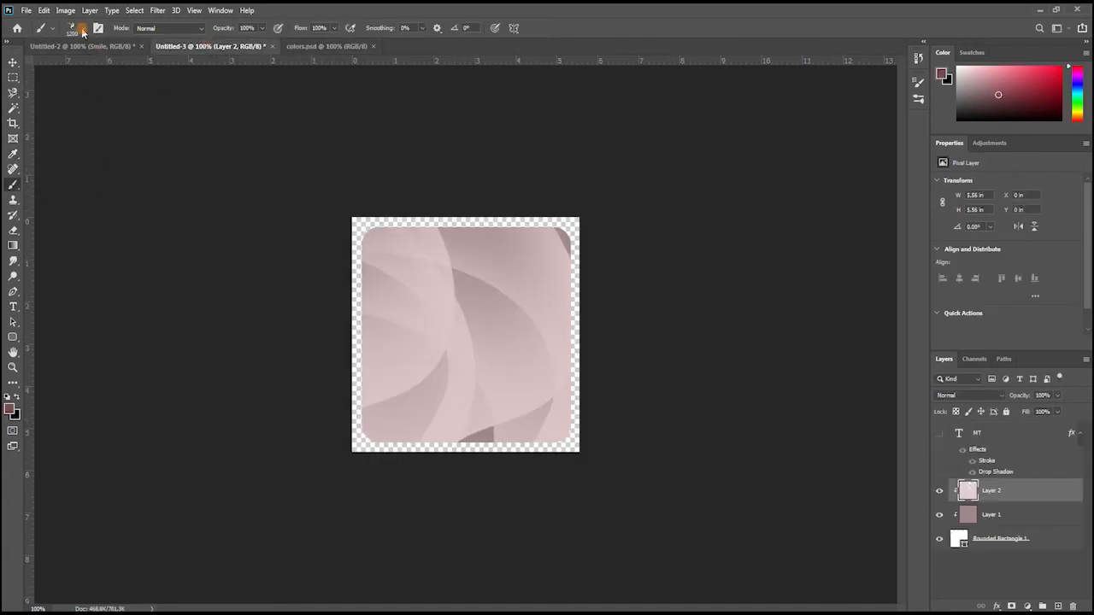
left_click(76, 28)
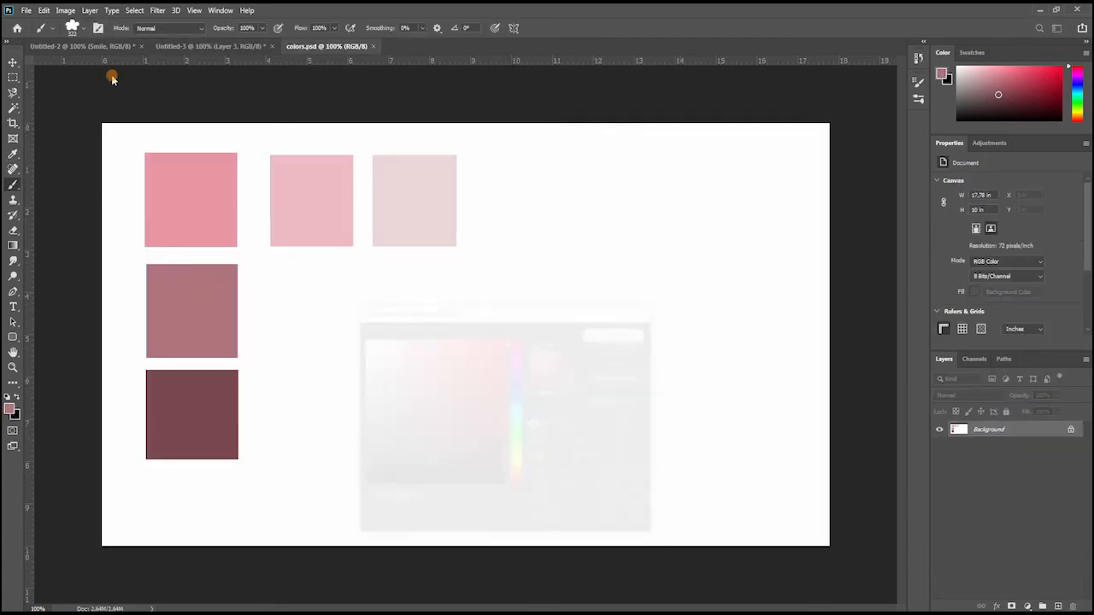
left_click(209, 46)
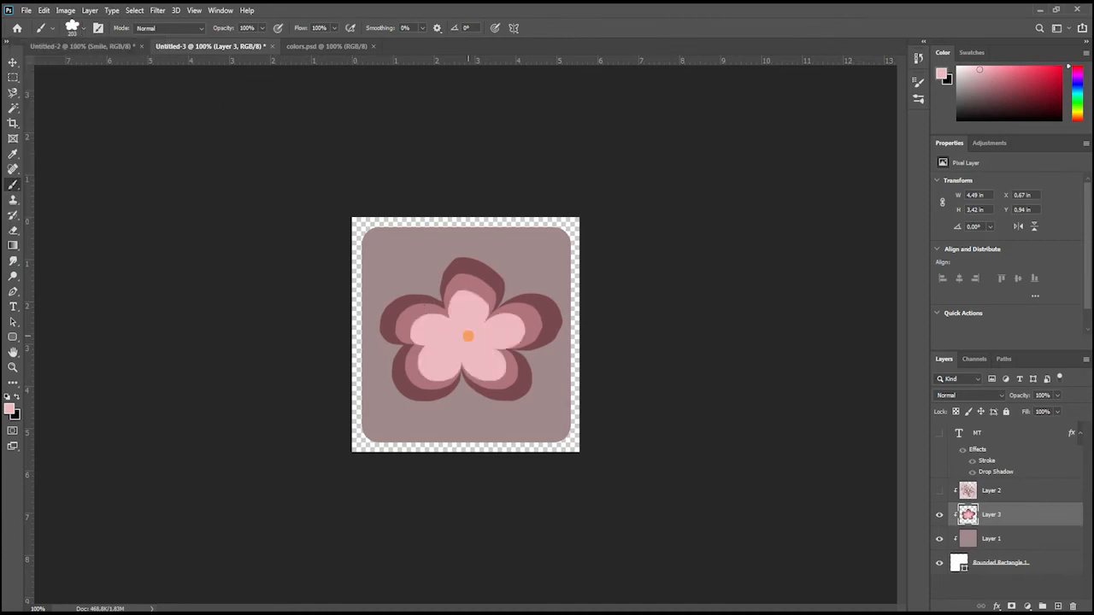
left_click(89, 26)
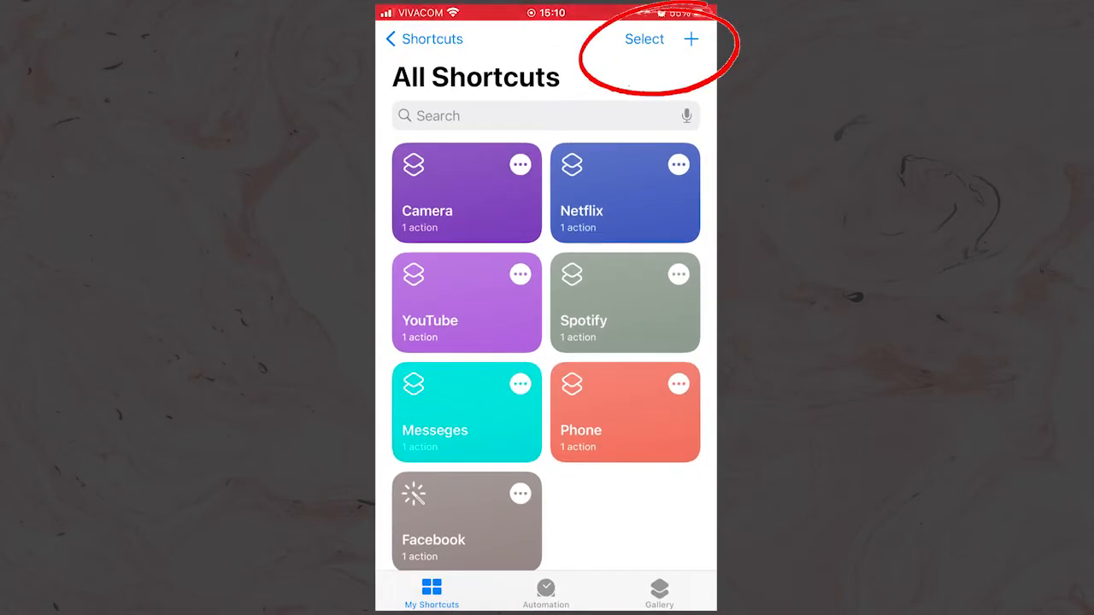
Step: Create a new shortcut with an Open App action launching Instagram
left_click(692, 39)
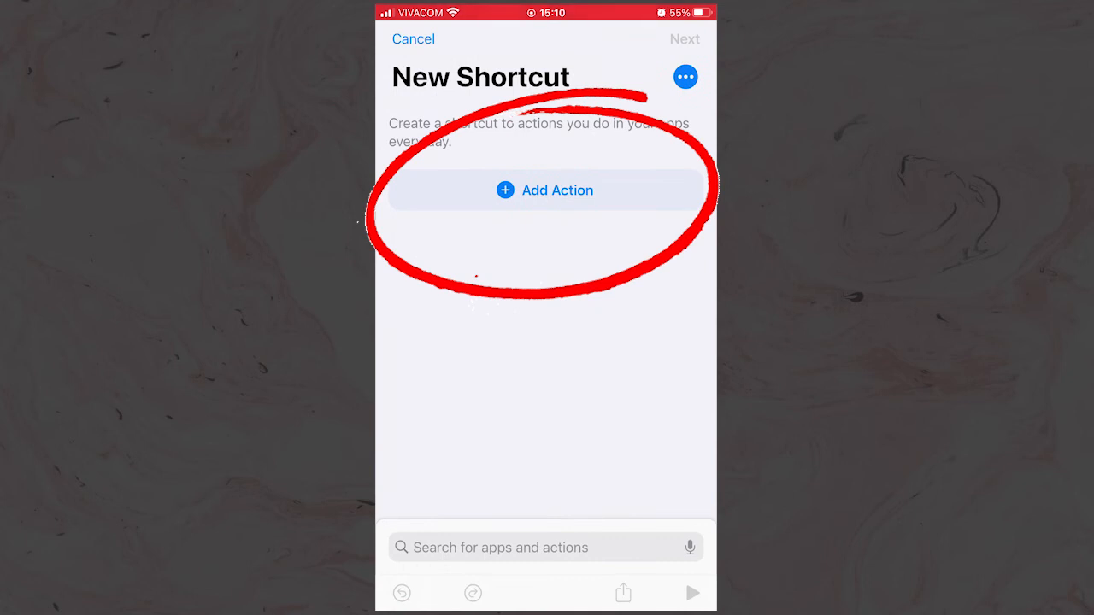
left_click(545, 190)
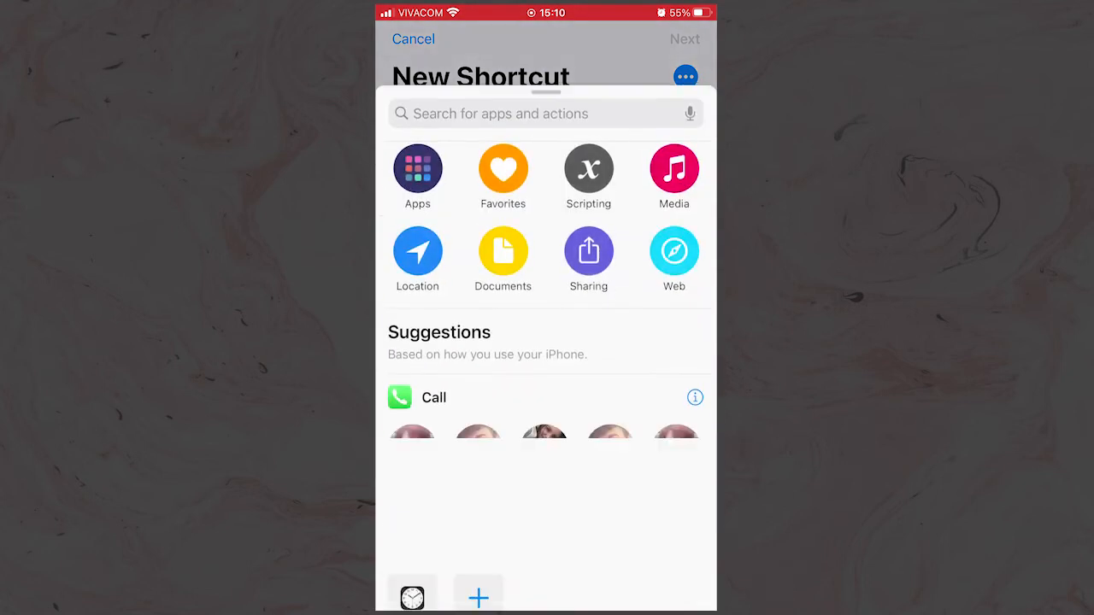
left_click(534, 112)
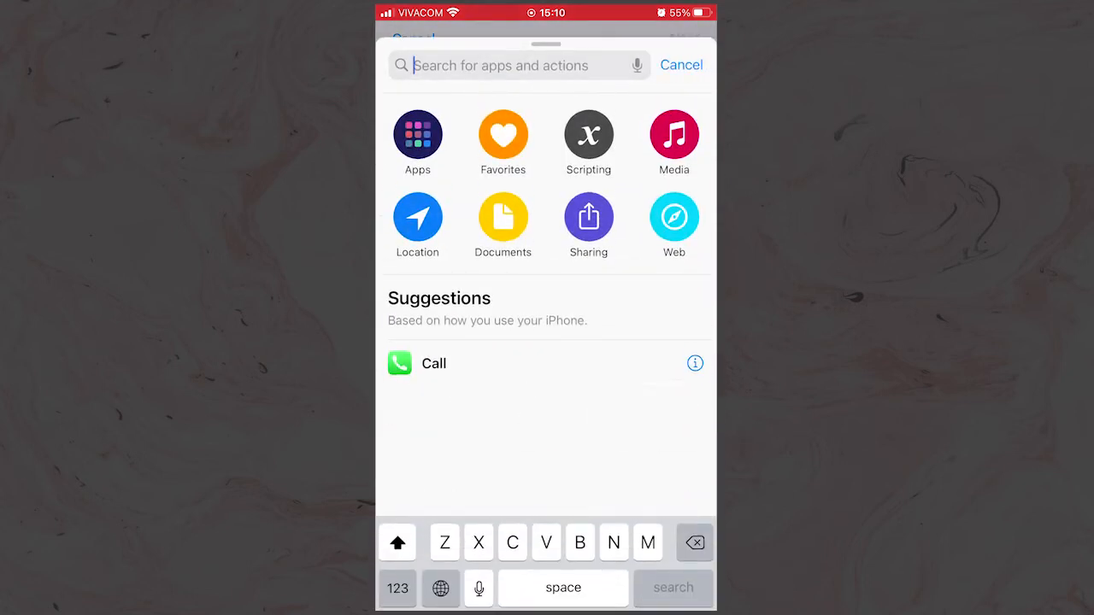
type("Open")
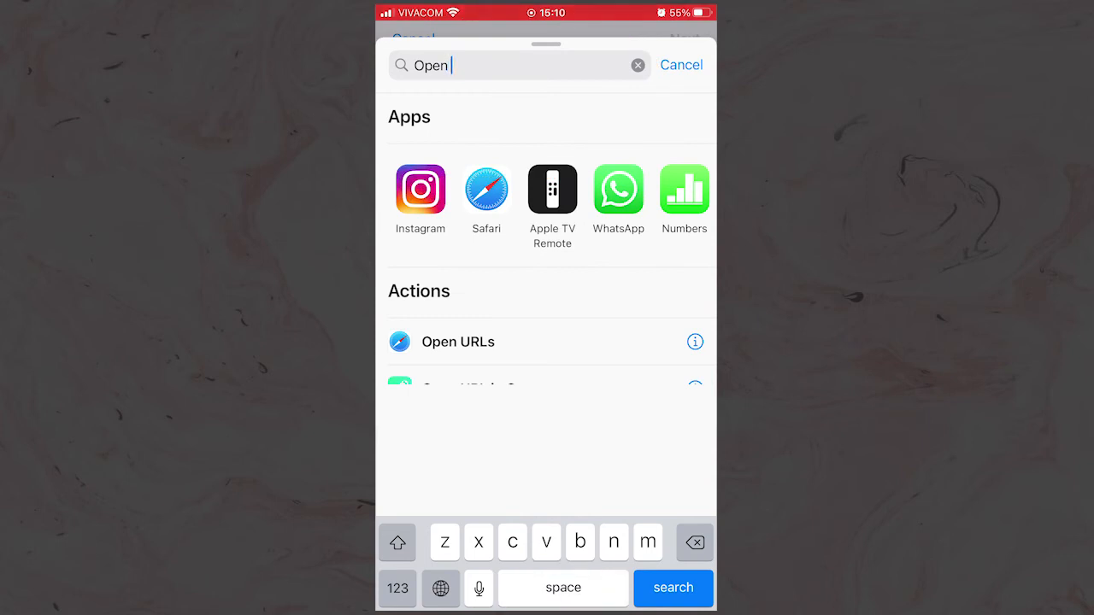
type("app")
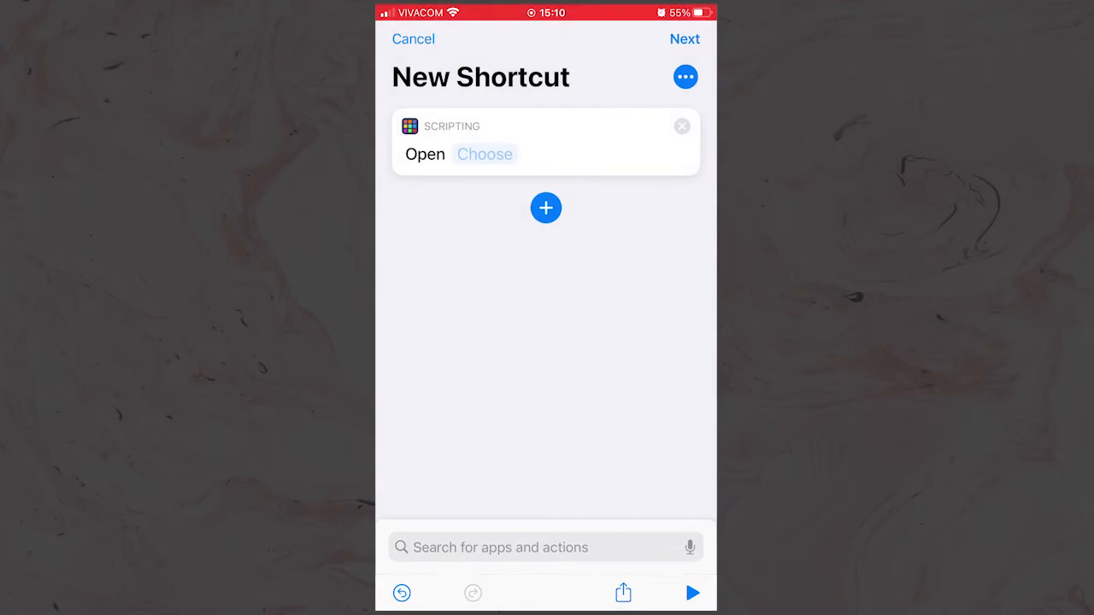
left_click(484, 154)
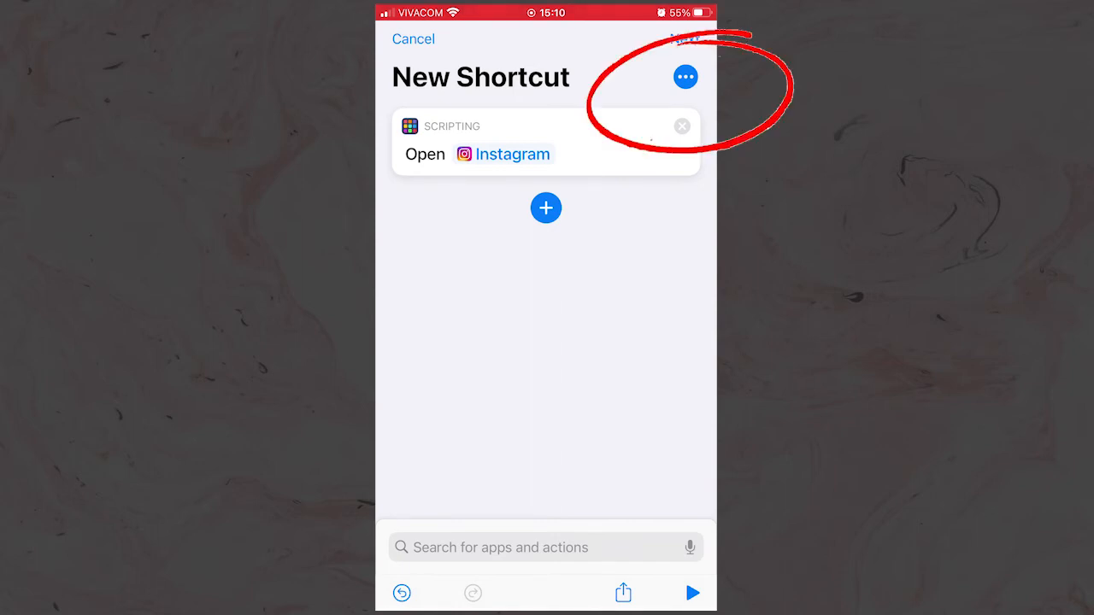
Step: Name the shortcut 'Instagram' and add it to the home screen with the pink icon
left_click(684, 77)
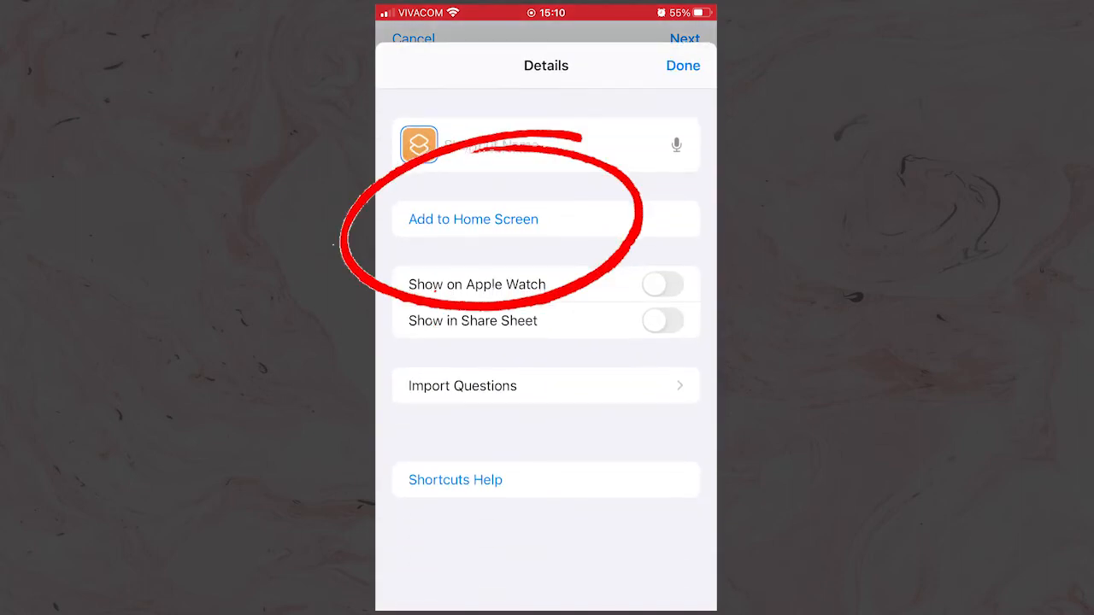
left_click(546, 143)
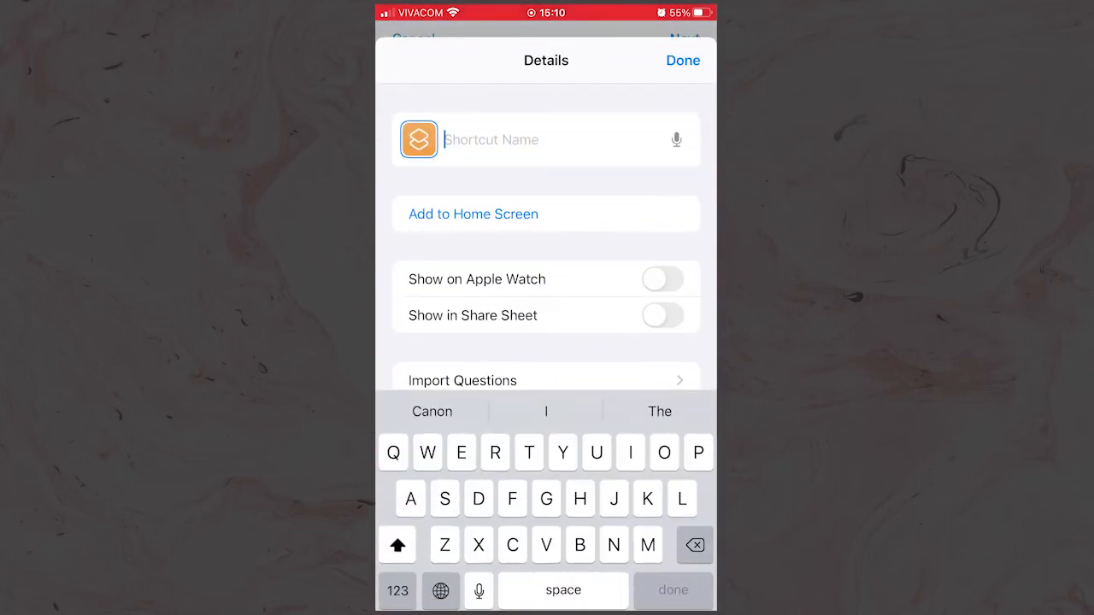
type("Instagram")
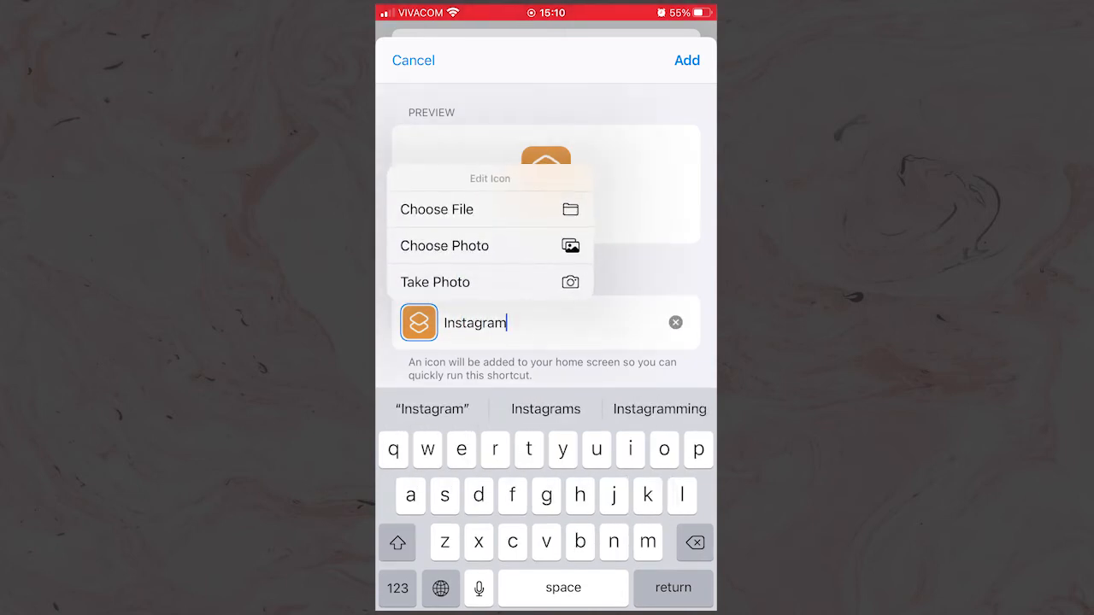
left_click(444, 246)
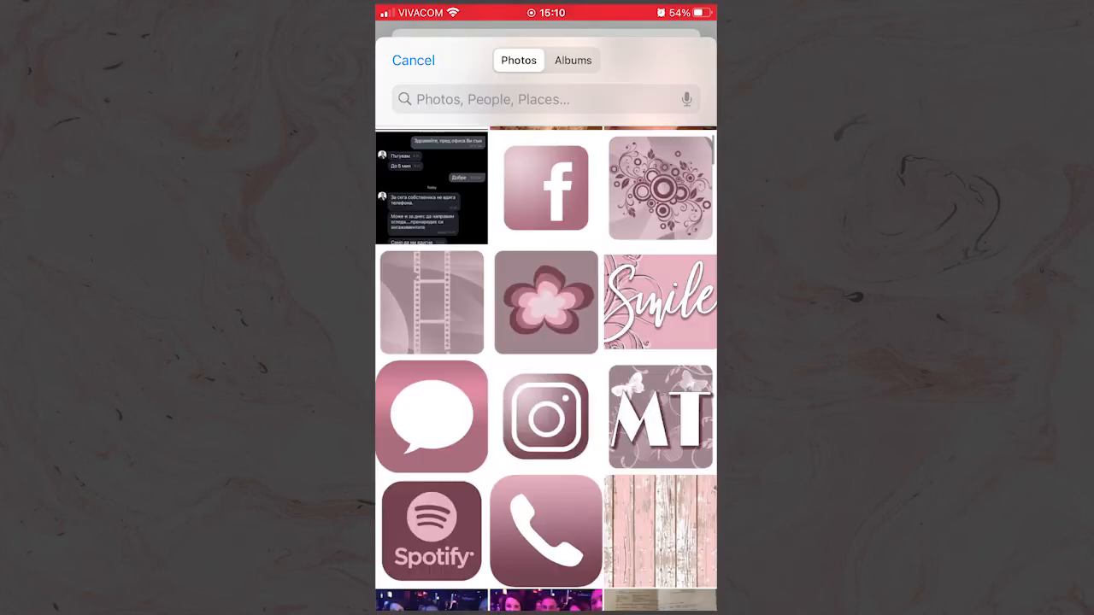
left_click(545, 417)
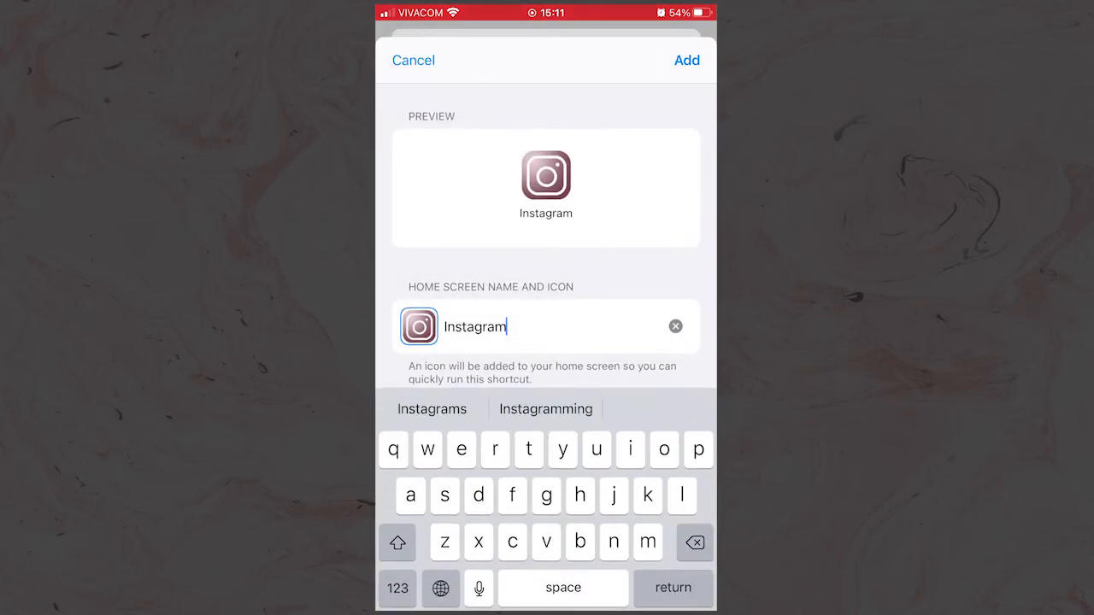
left_click(686, 61)
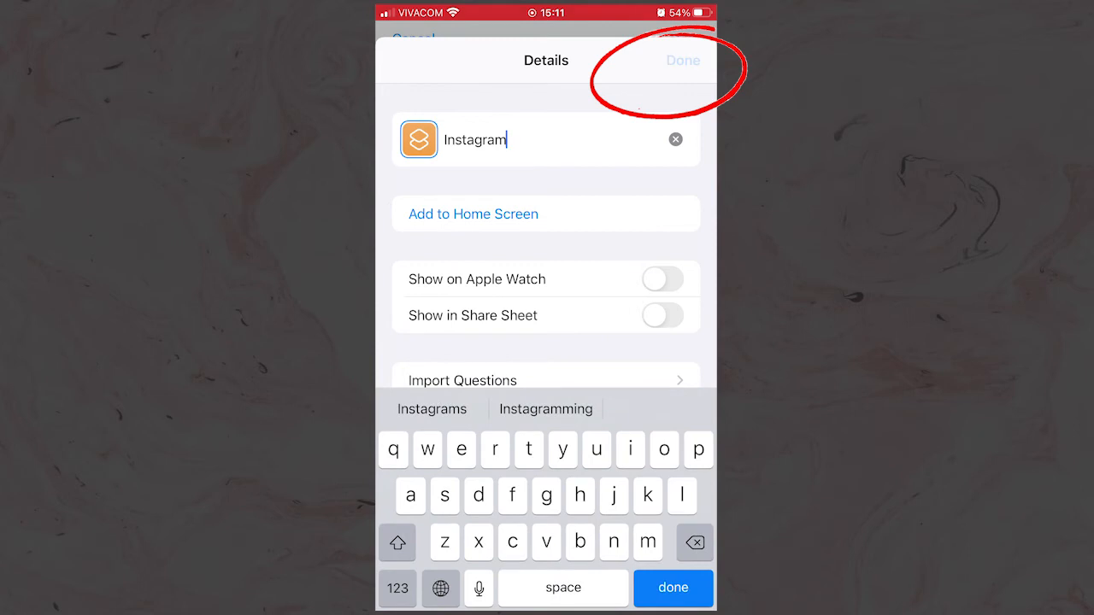
left_click(683, 60)
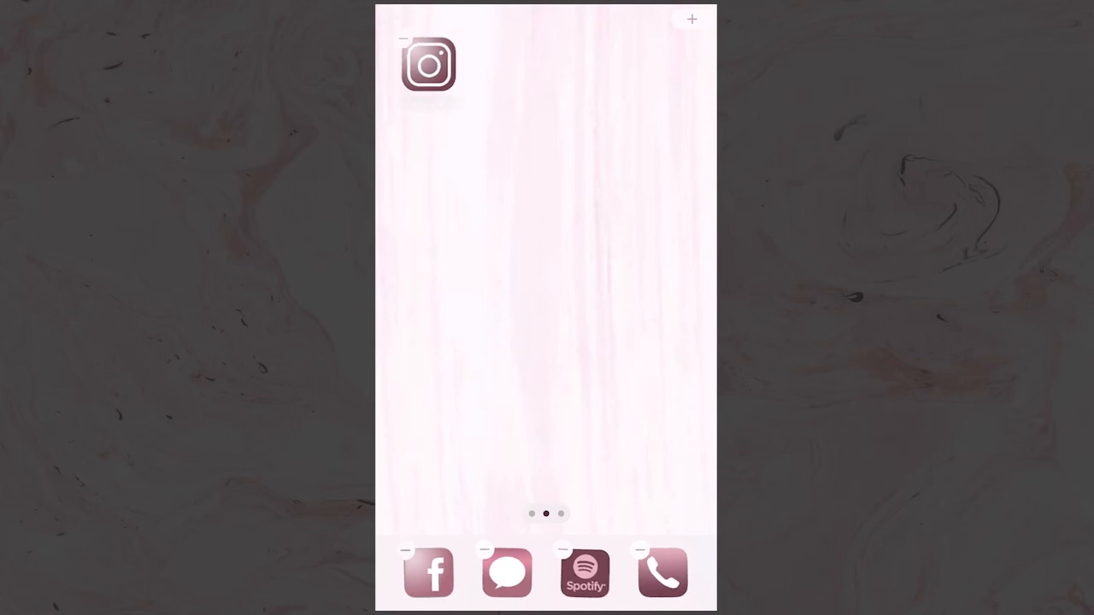
Step: Move the Instagram icon into place beside the pink Widgetsmith widgets
left_click_drag(429, 64, 395, 334)
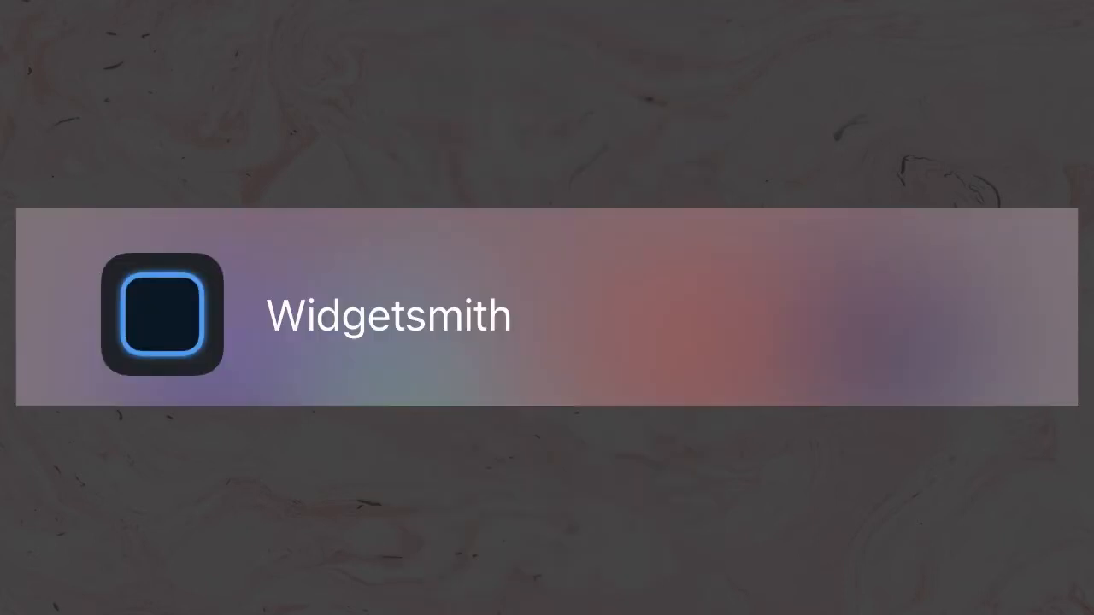
left_click(160, 320)
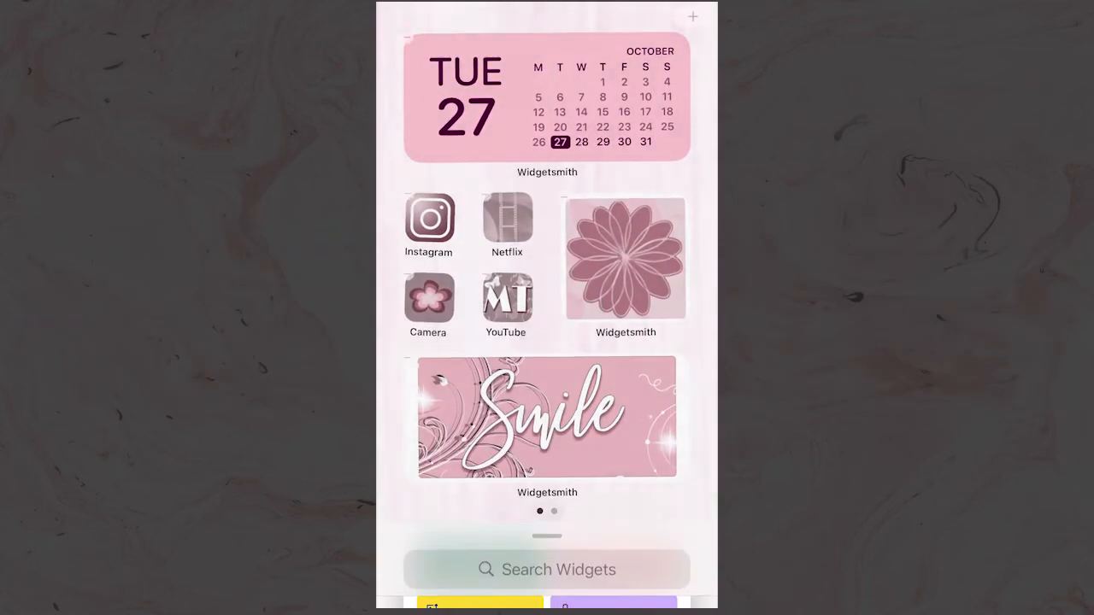
Step: Open Widgetsmith, scroll its widget list and add a new medium widget, Medium #5
left_click(626, 261)
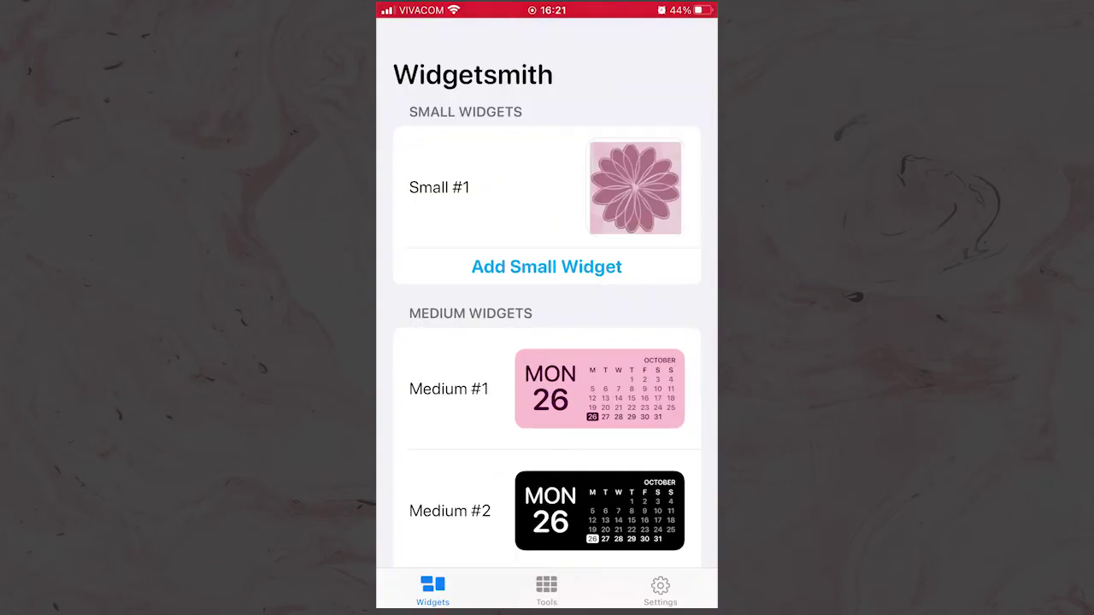
scroll("down", 3)
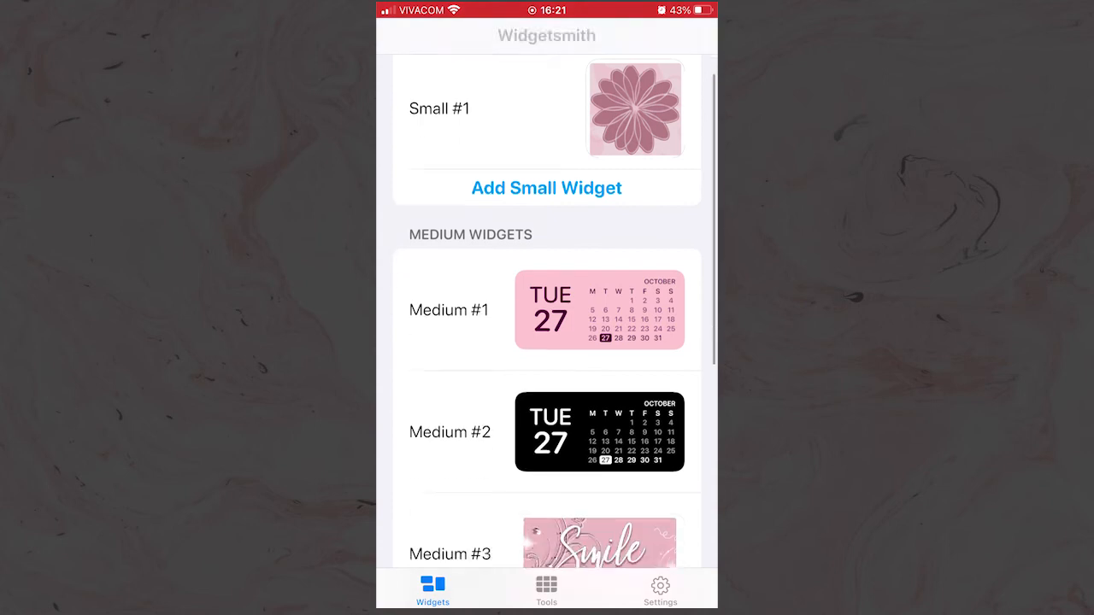
scroll("down", 3)
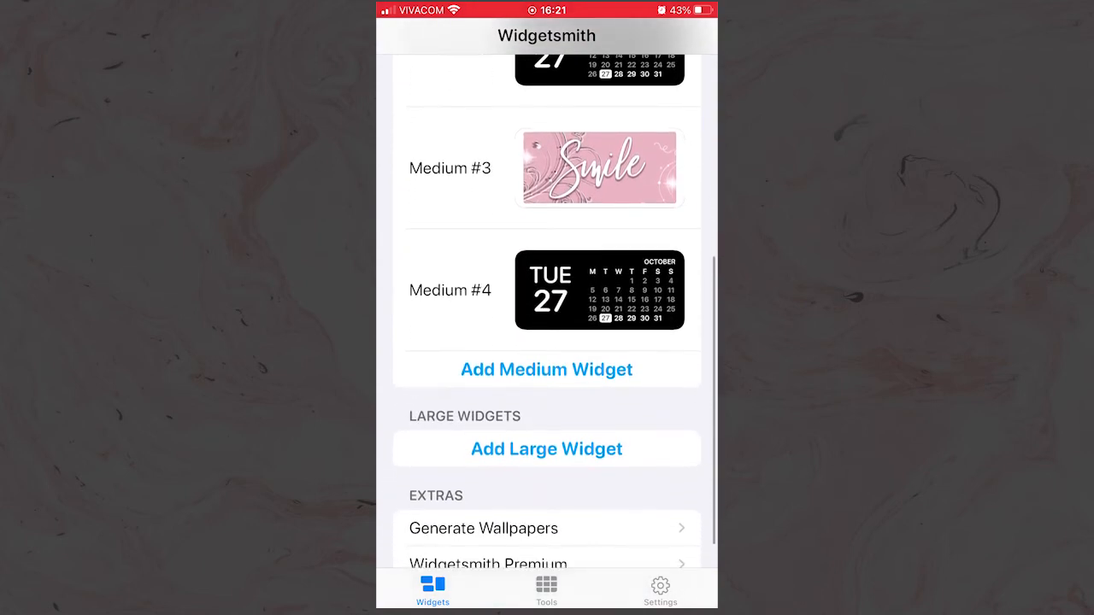
scroll("down", 3)
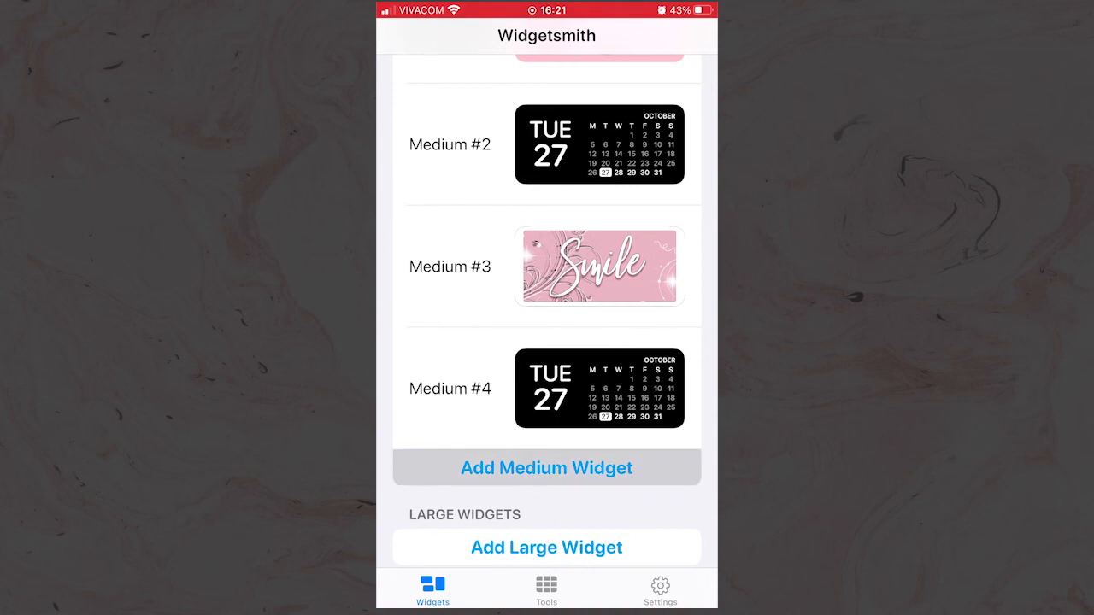
left_click(546, 468)
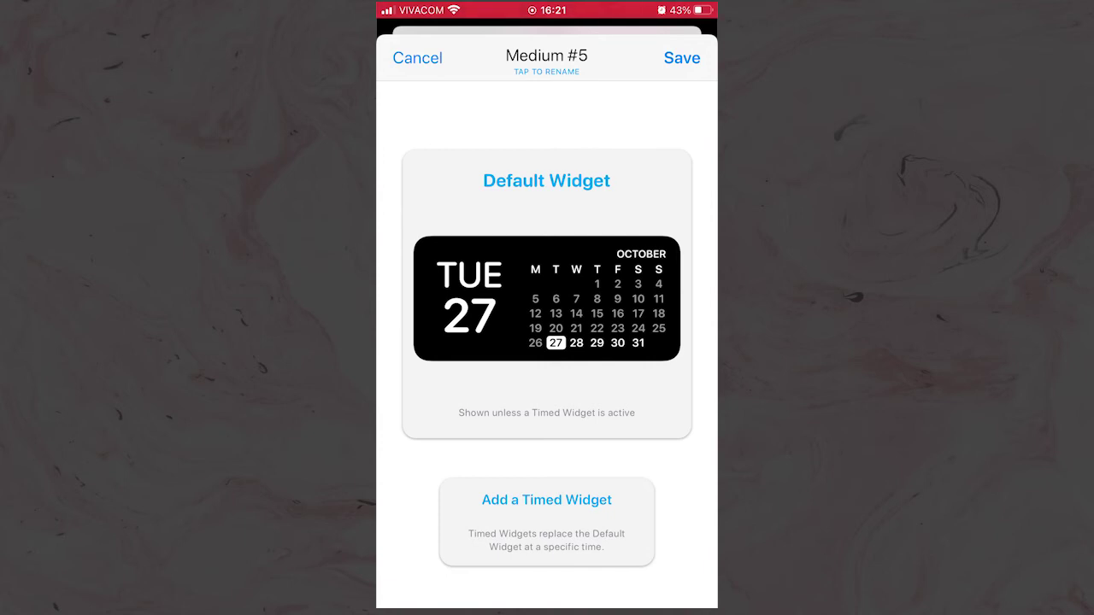
Step: Open Medium #5's default widget styles, try Upcoming Events, and dismiss the rating prompt
left_click(546, 299)
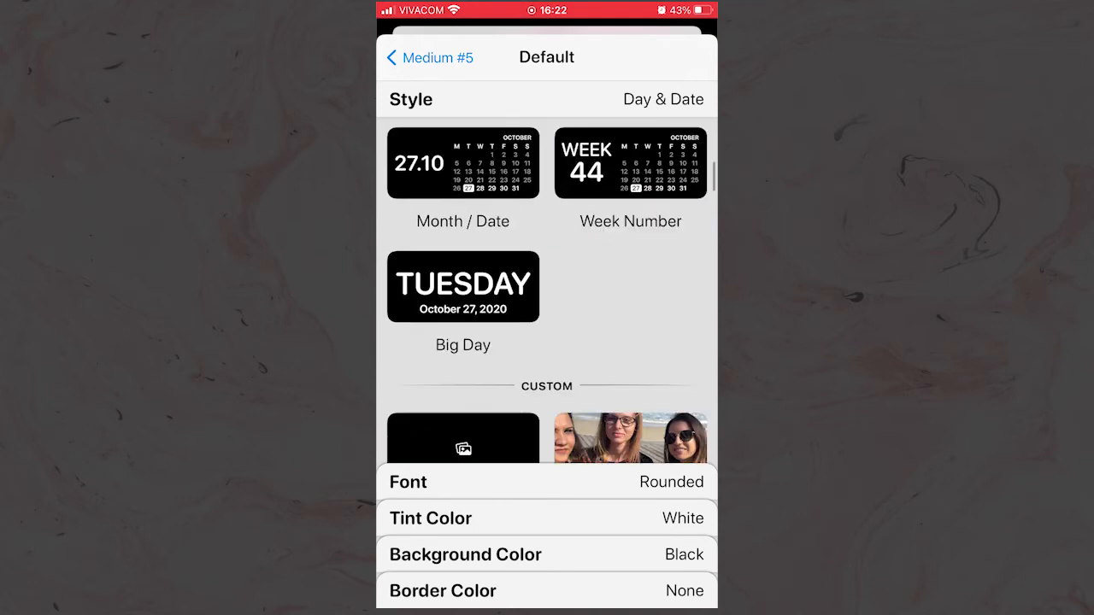
scroll("down", 3)
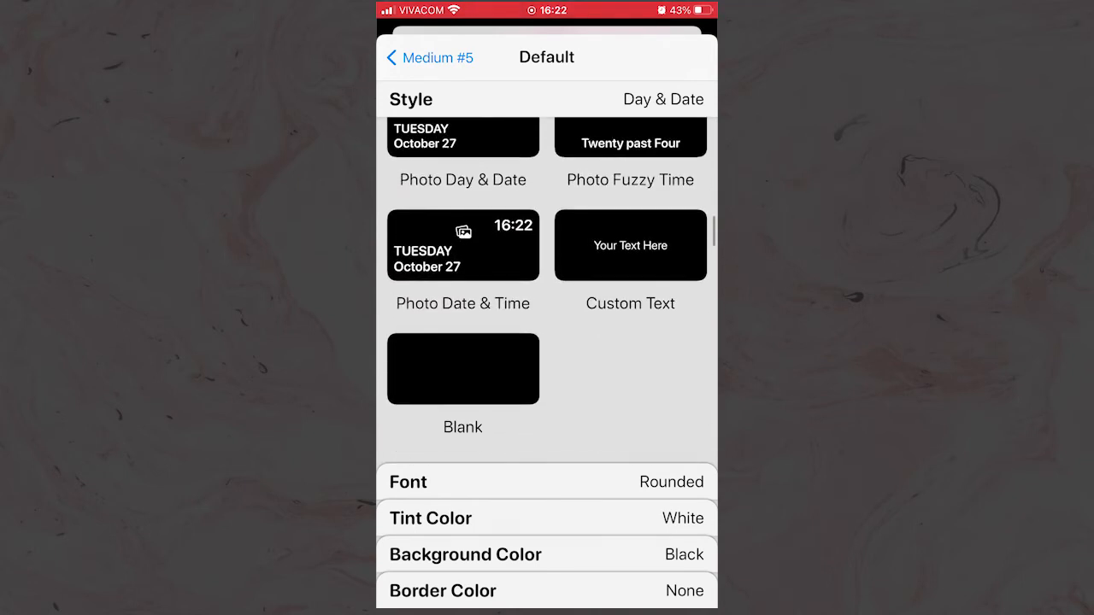
scroll("down", 3)
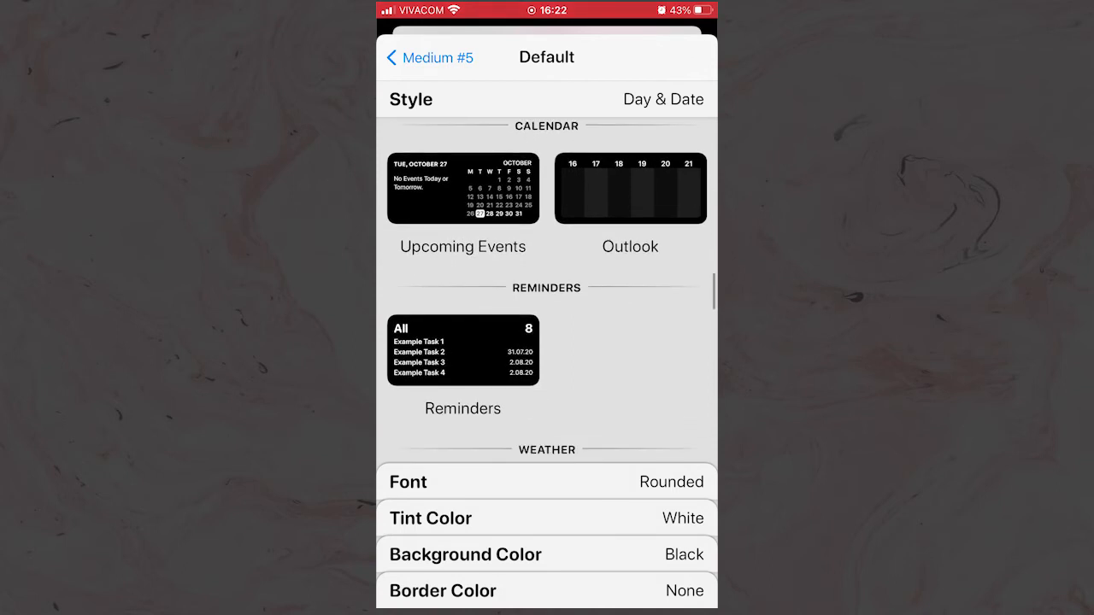
scroll("down", 3)
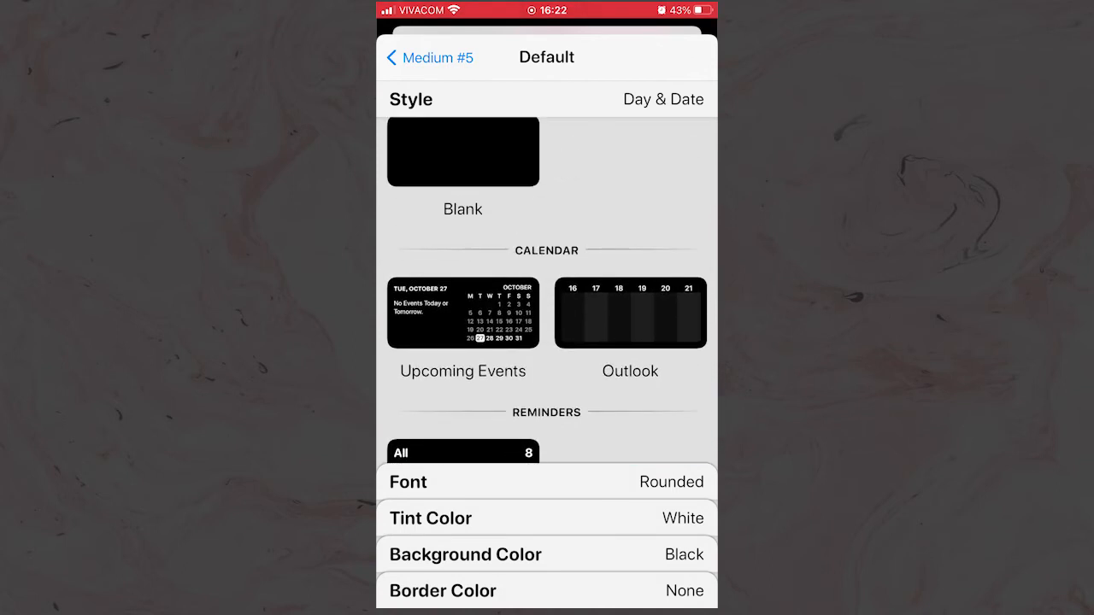
left_click(462, 313)
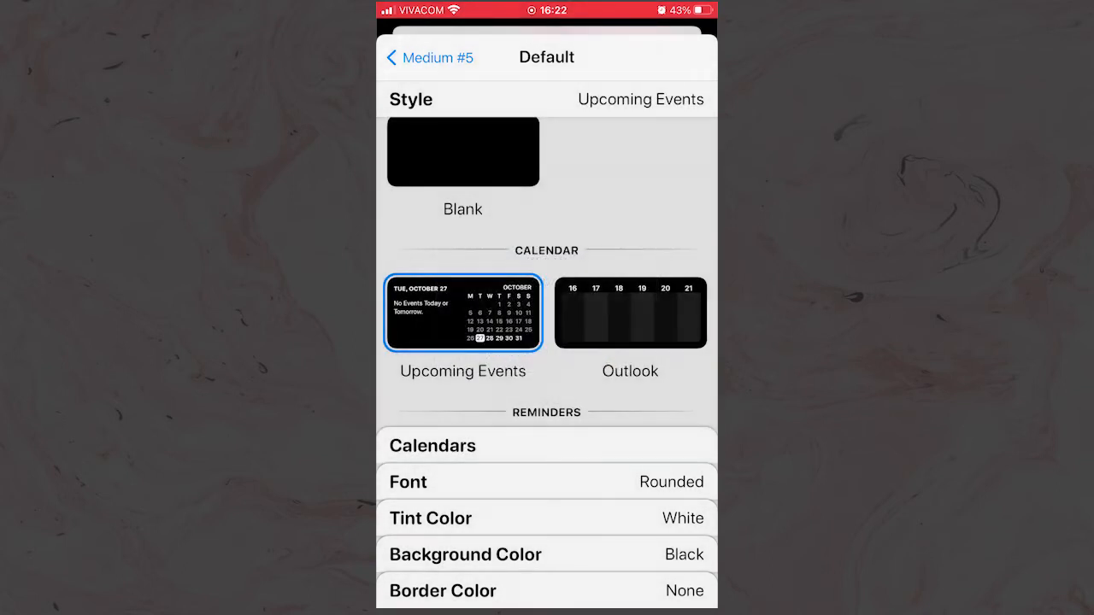
scroll("down", 3)
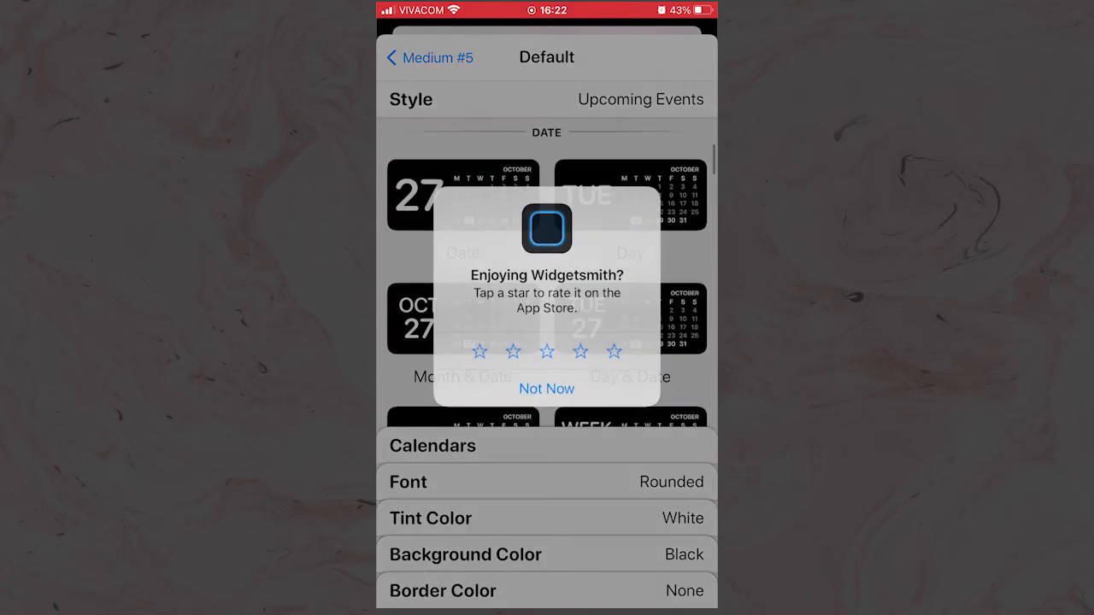
left_click(546, 388)
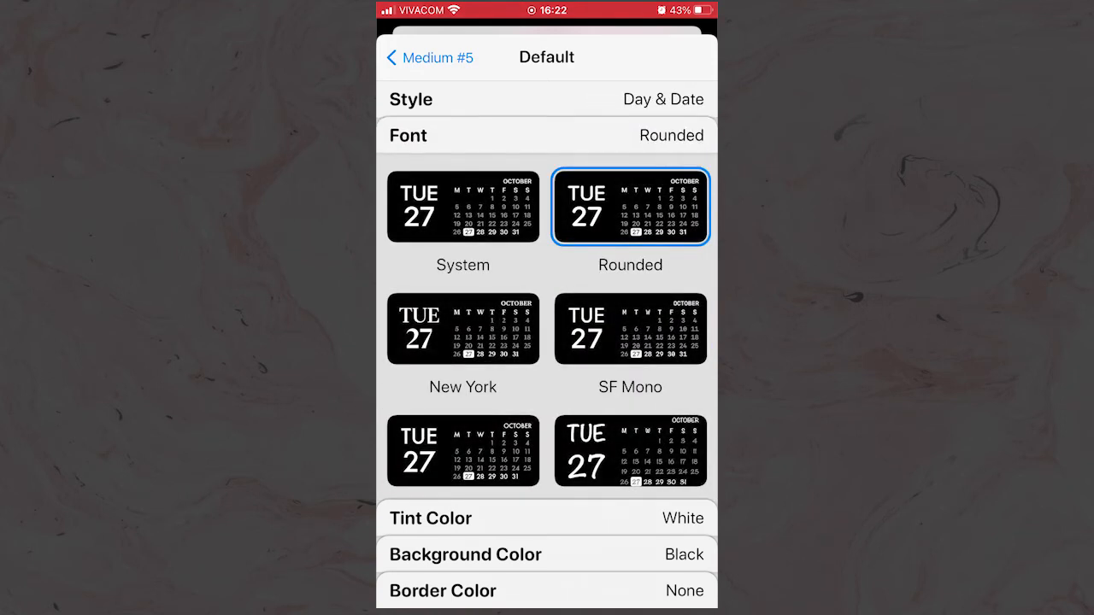
Step: Give Medium #5 the Noteworthy font, pink tint and a custom background colour
left_click(629, 452)
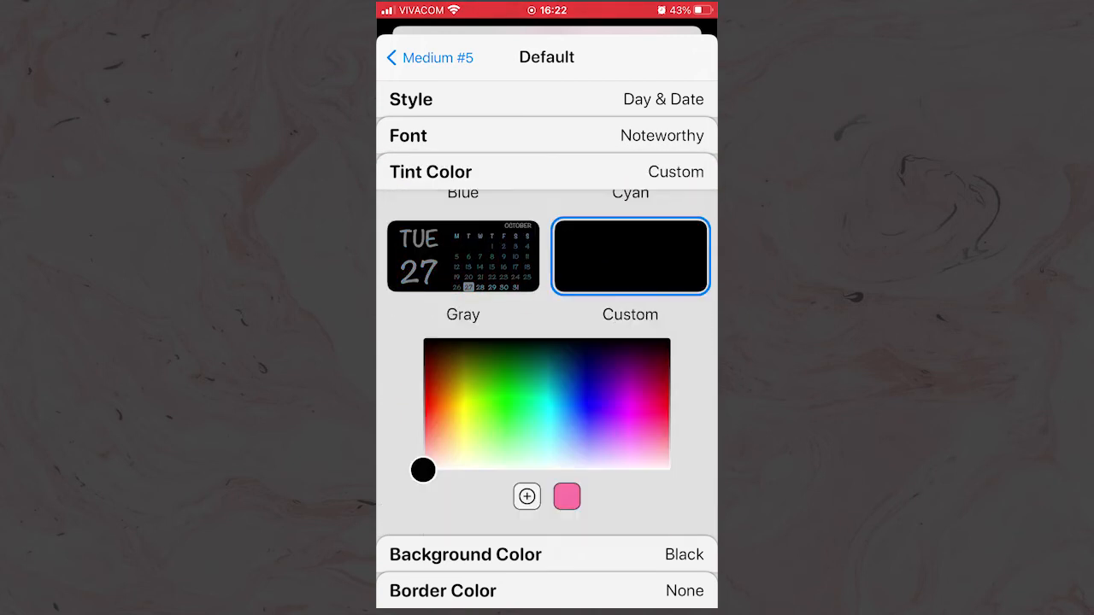
left_click_drag(423, 470, 667, 449)
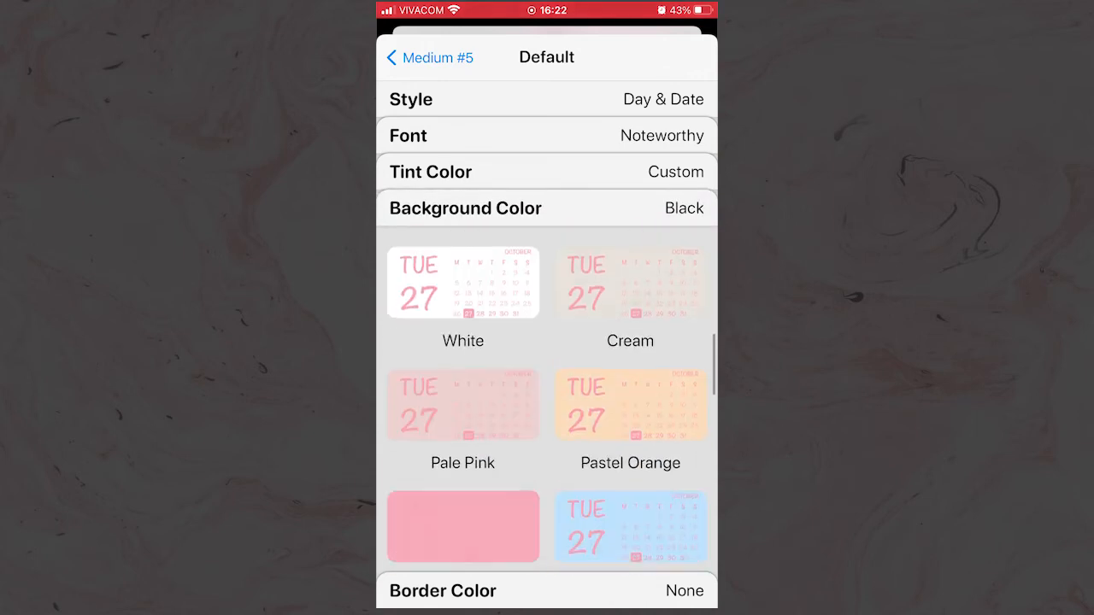
scroll("down", 3)
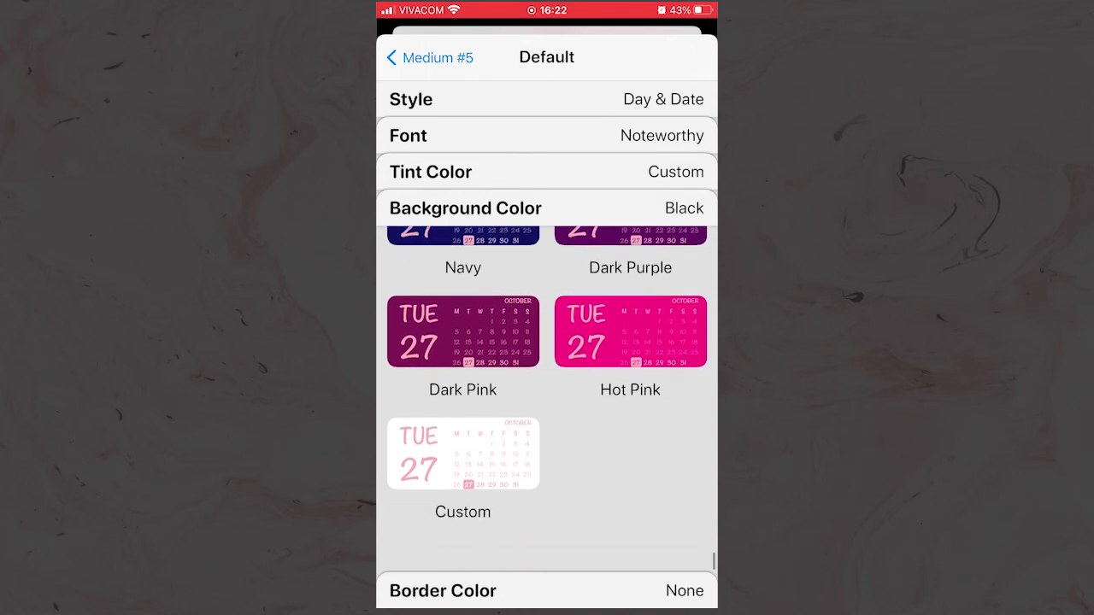
left_click(462, 453)
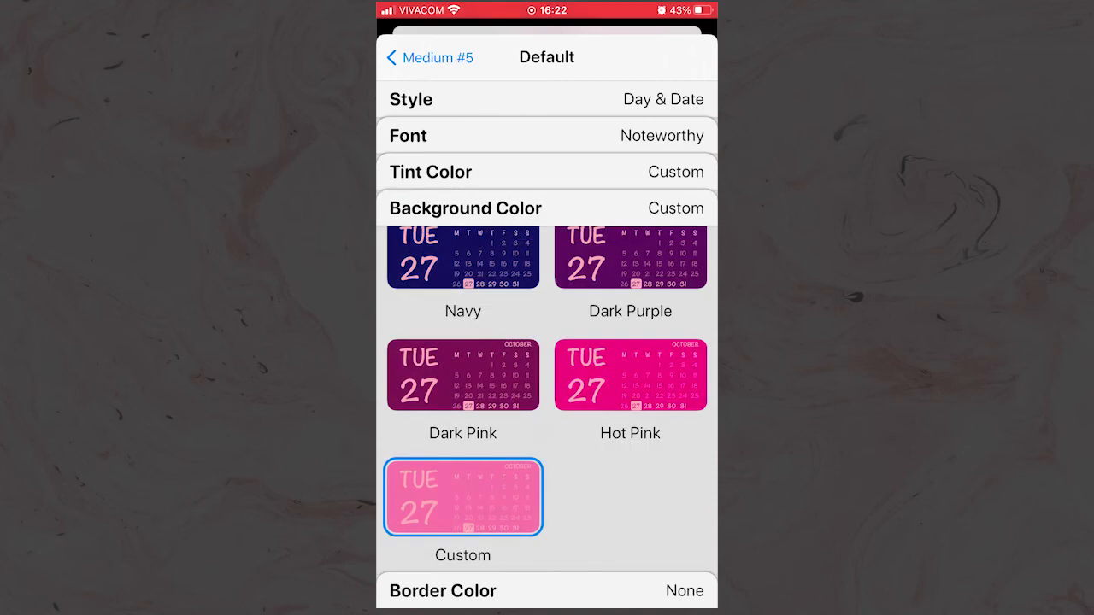
left_click(462, 498)
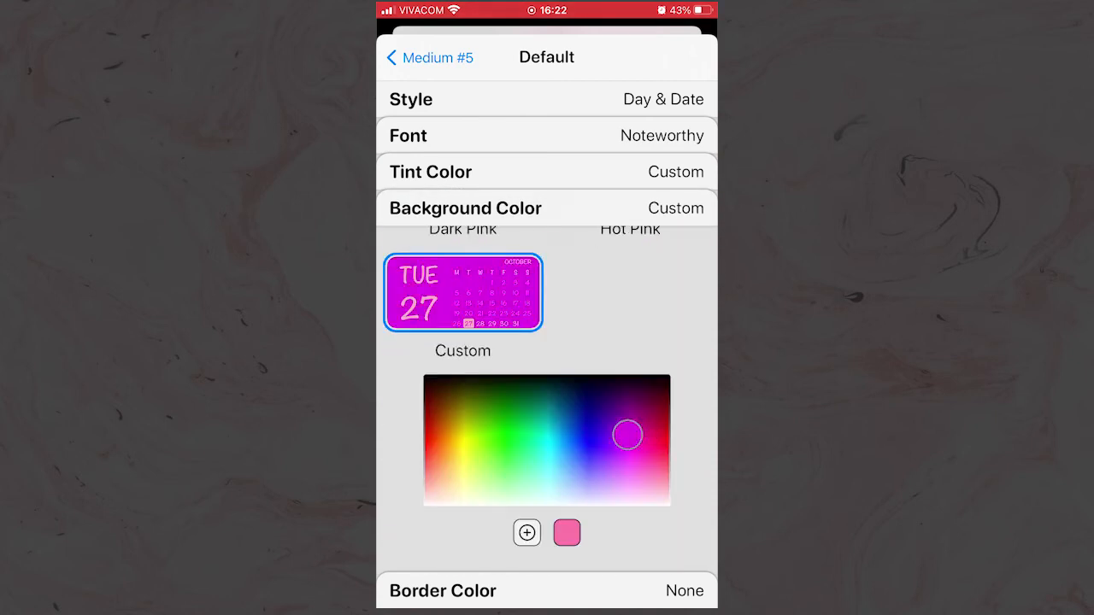
left_click_drag(627, 434, 634, 399)
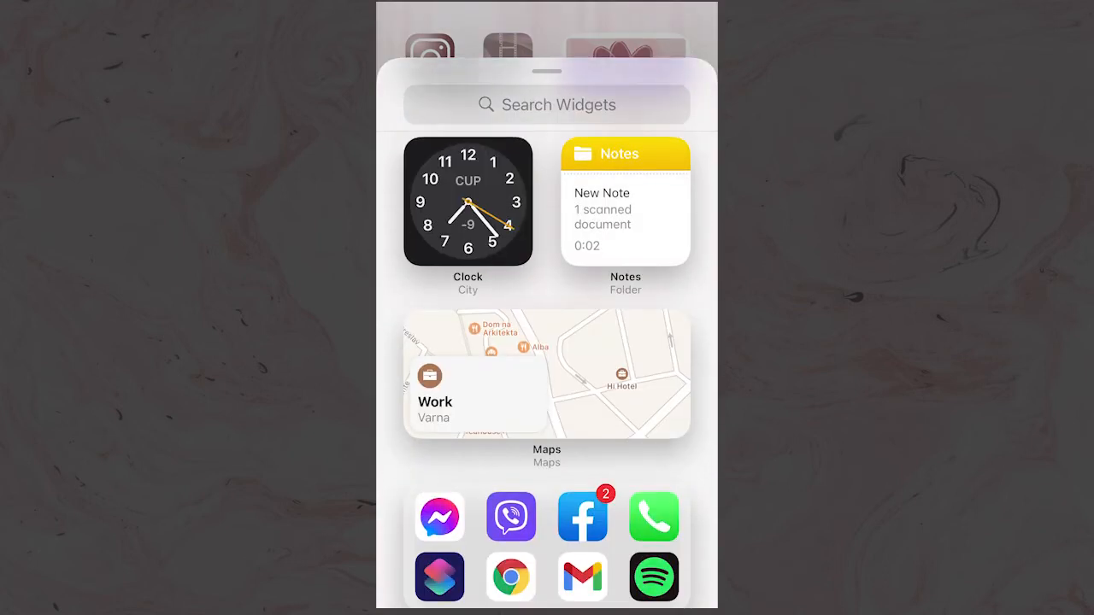
Step: Add a Widgetsmith medium widget to the top of the Home Screen, set to Medium #5
left_click(547, 104)
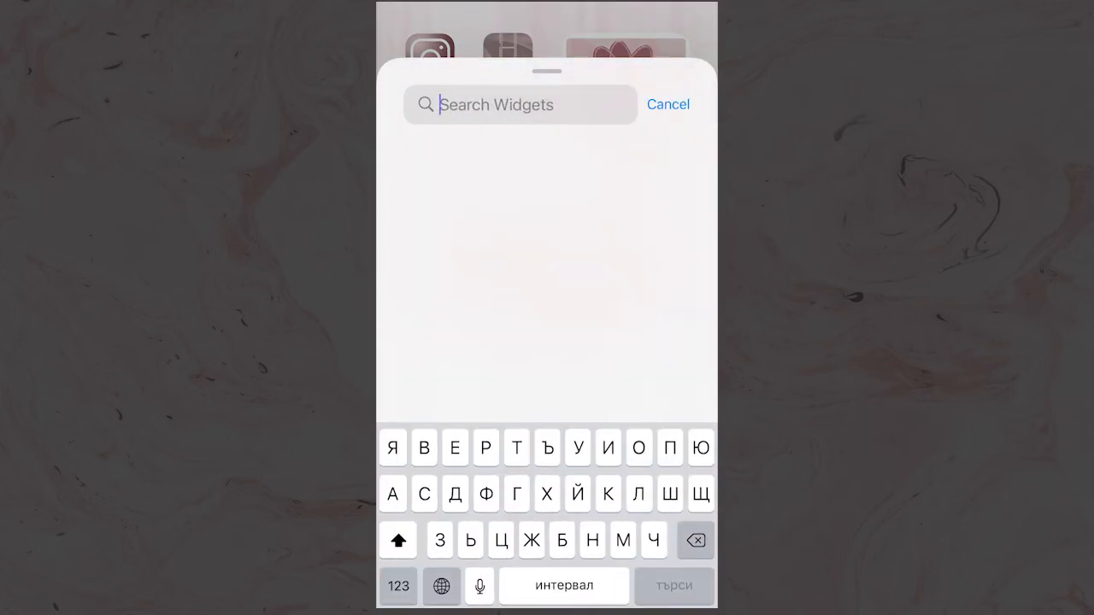
type("Wid")
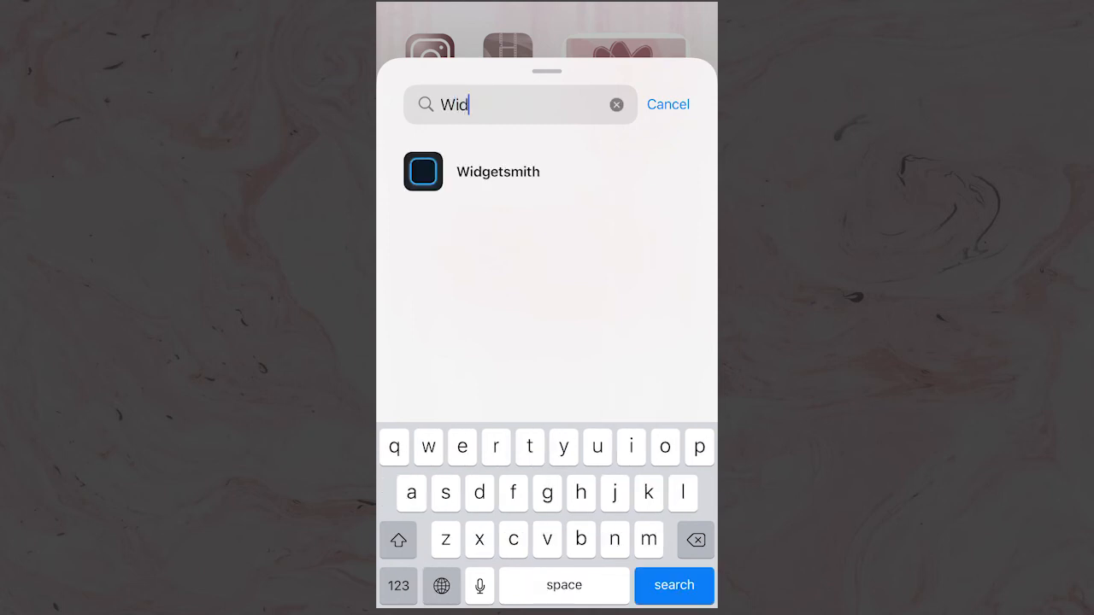
left_click(497, 171)
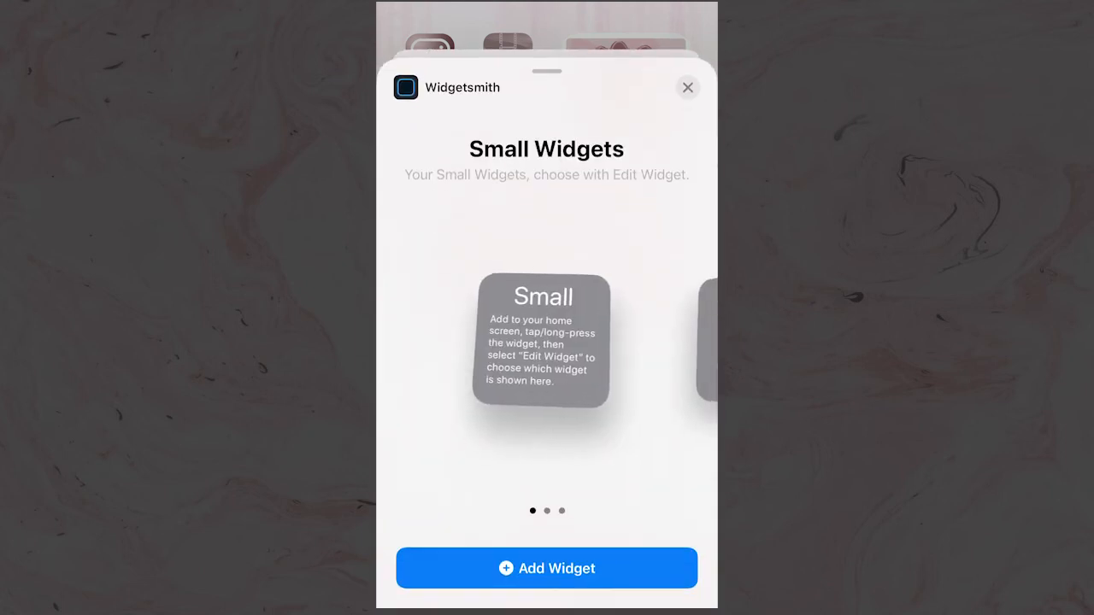
scroll("left", 3)
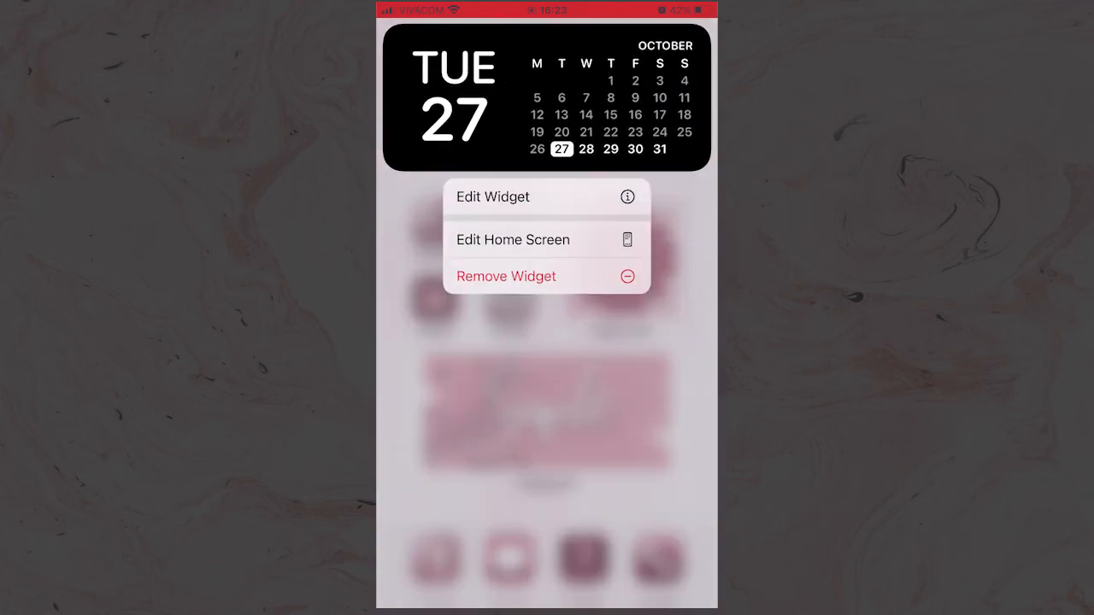
left_click(493, 197)
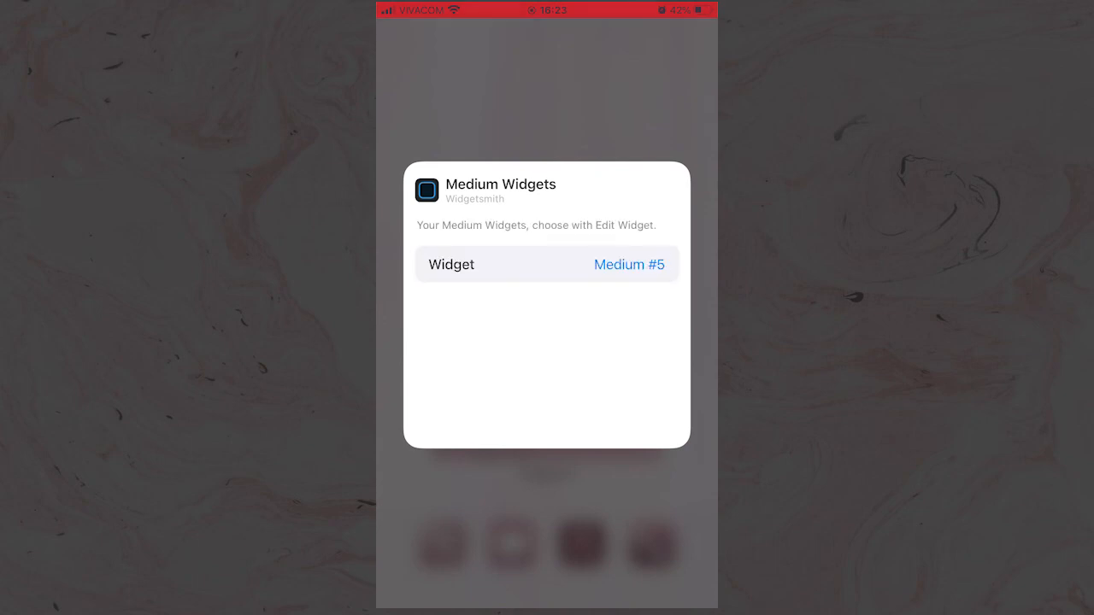
left_click(628, 264)
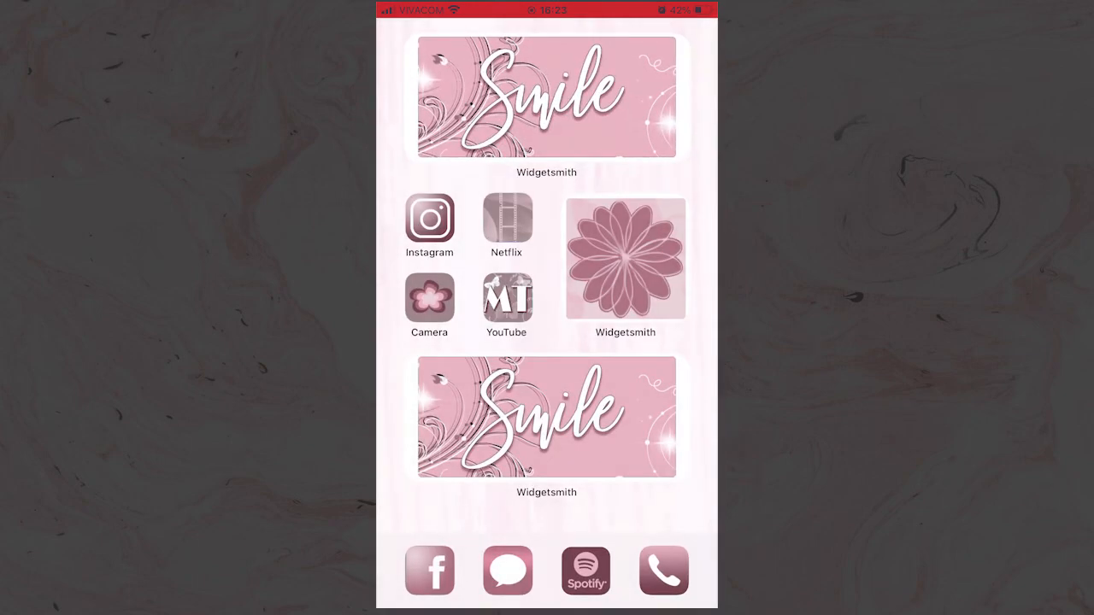
Step: Switch the top widget to the black Tuesday 27 October calendar
left_click(546, 98)
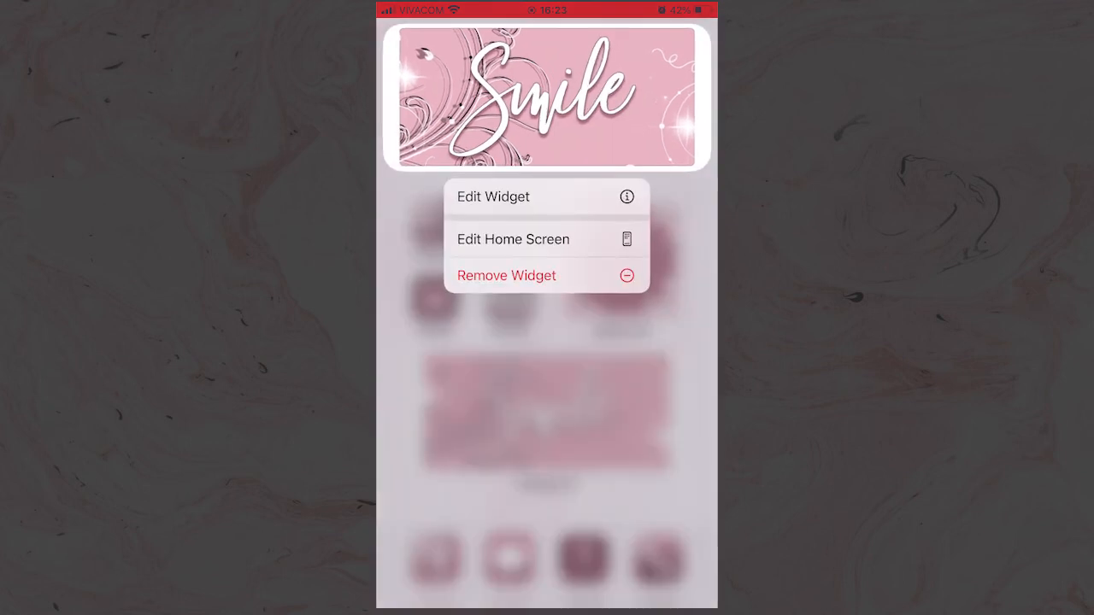
left_click(492, 196)
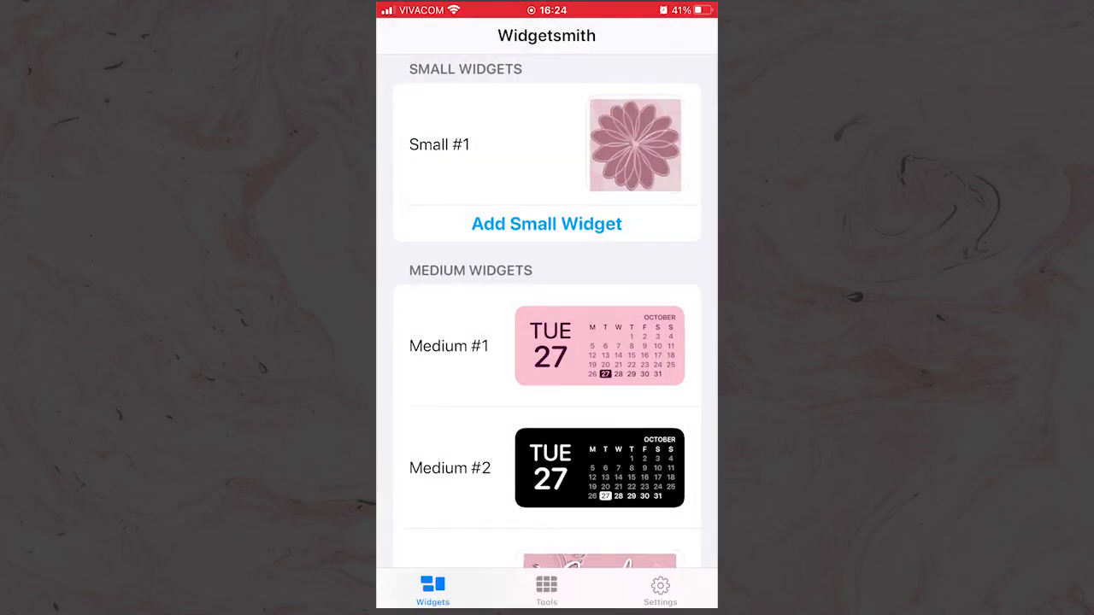
key("home")
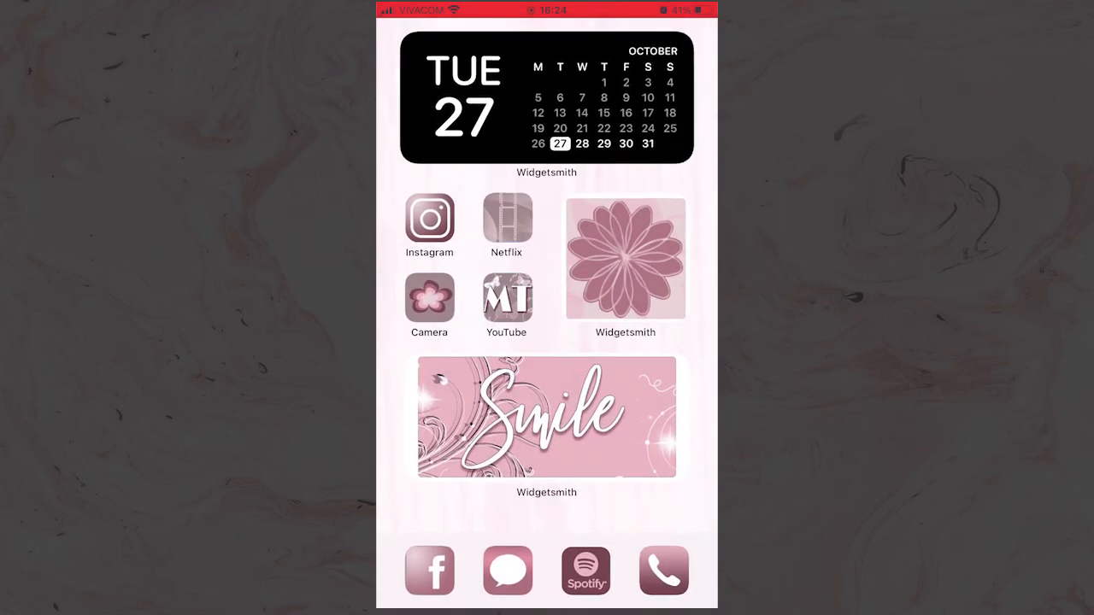
Step: Edit the top widget to show the pink Medium day-and-date calendar
left_click(538, 99)
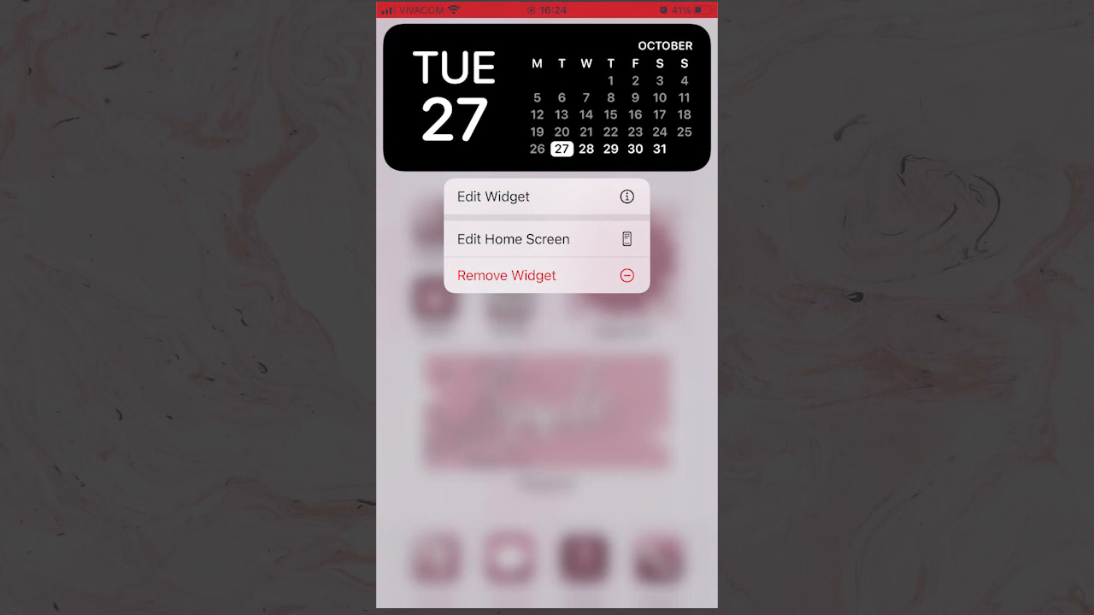
left_click(494, 197)
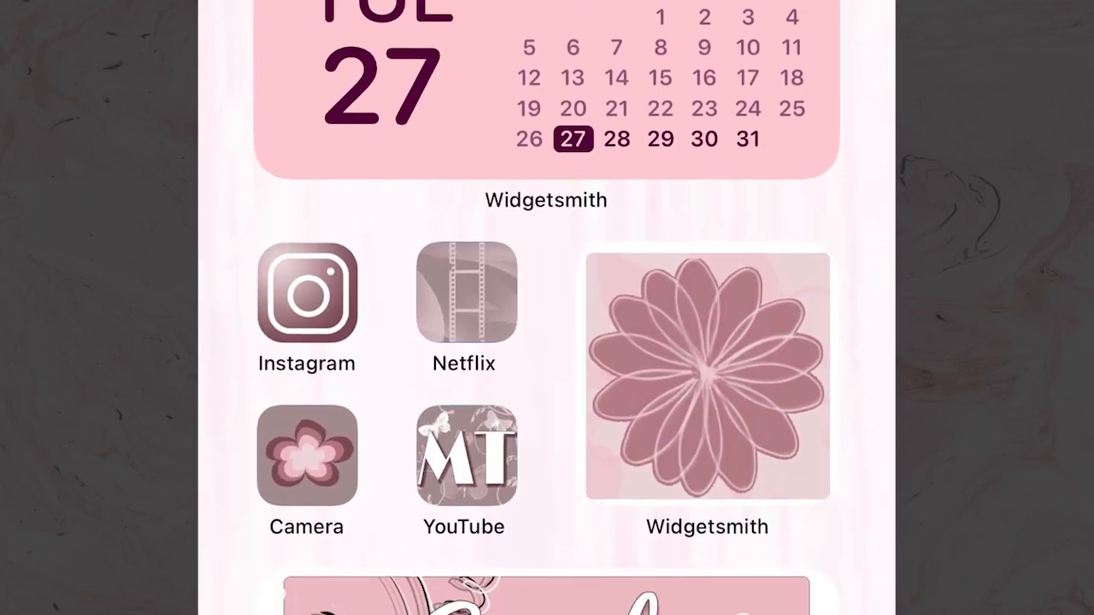
scroll("down", 3)
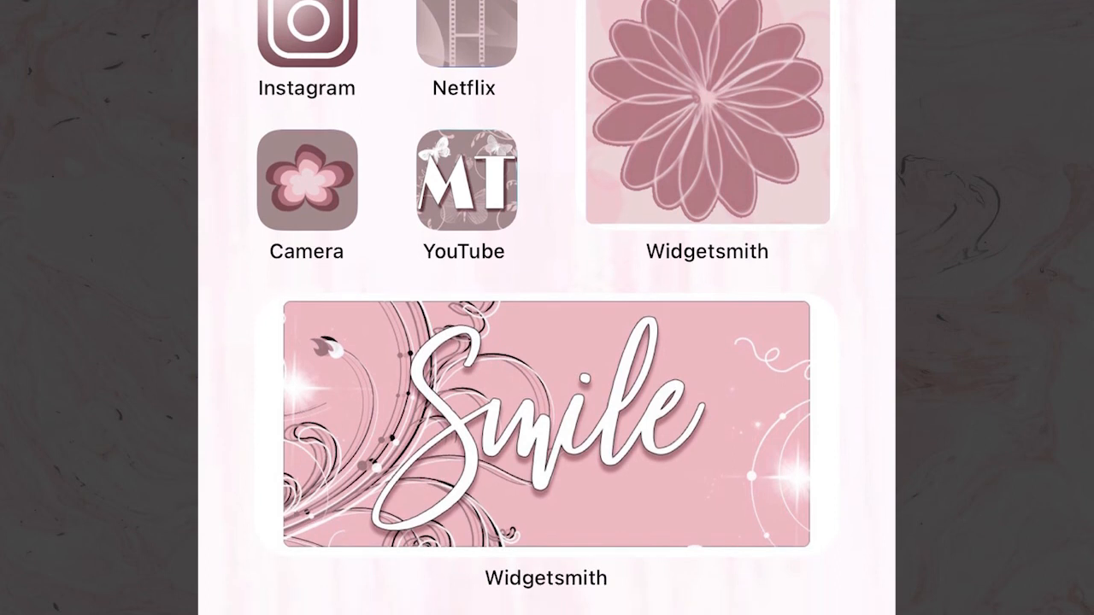
scroll("down", 3)
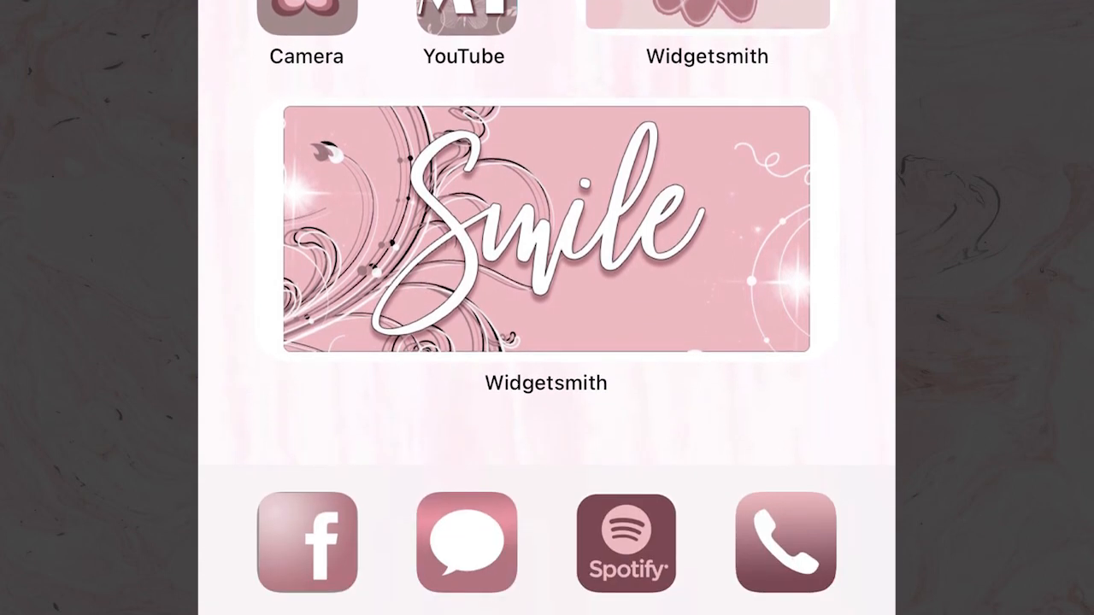